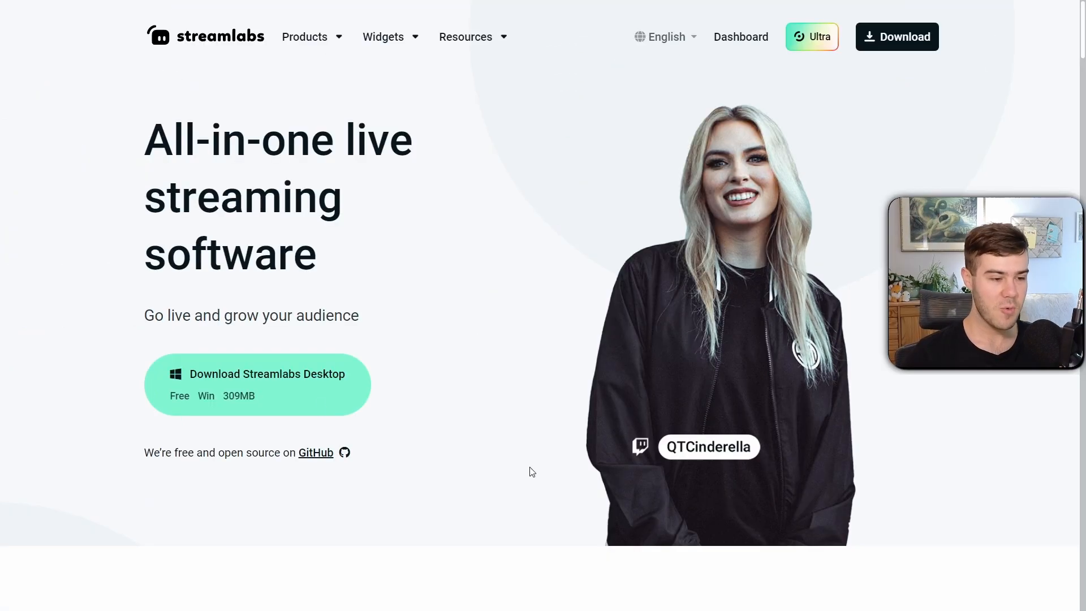
pyautogui.moveTo(310, 396)
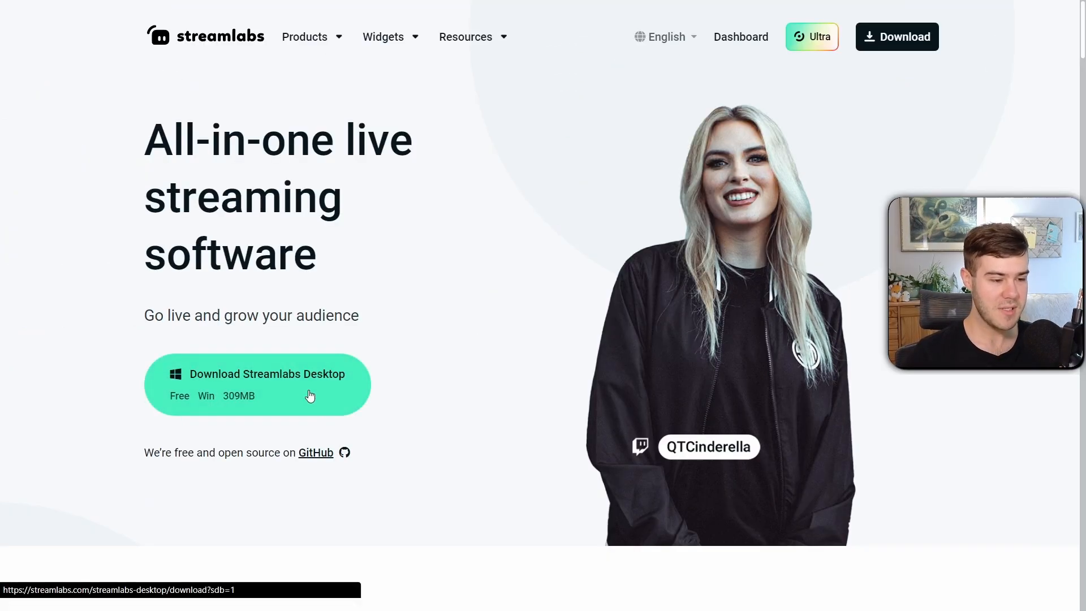
# Download the Streamlabs Desktop Windows installer and run the downloaded .exe.
pyautogui.click(257, 385)
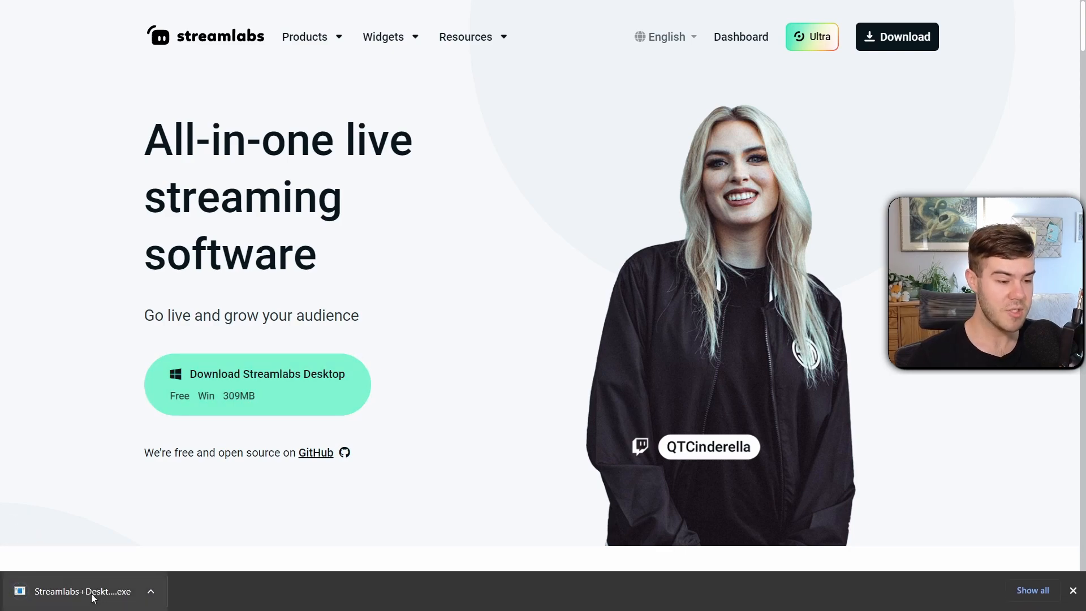
pyautogui.click(76, 591)
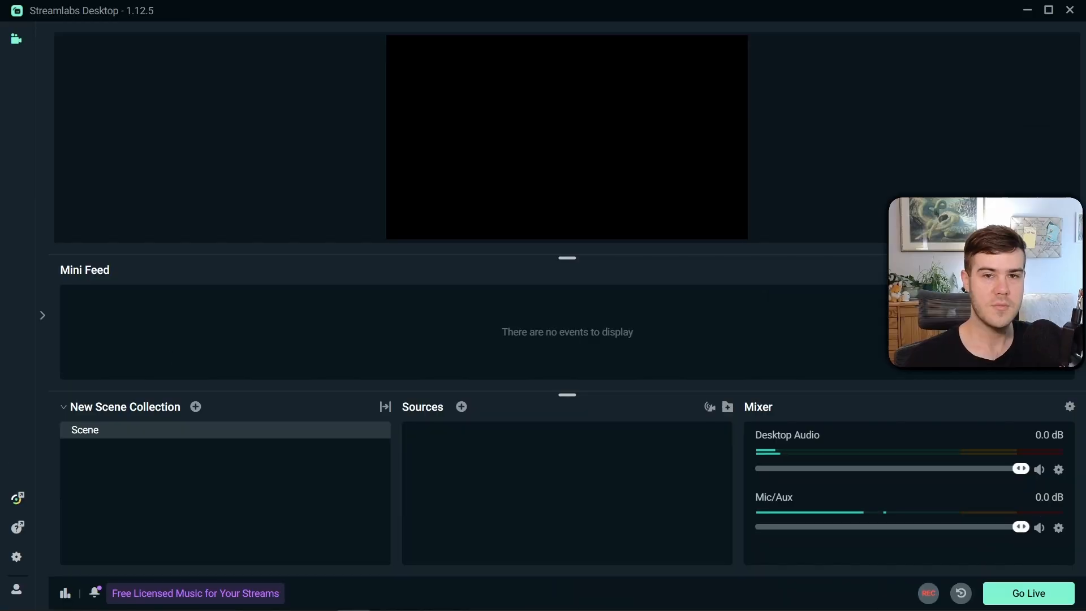
pyautogui.moveTo(802, 324)
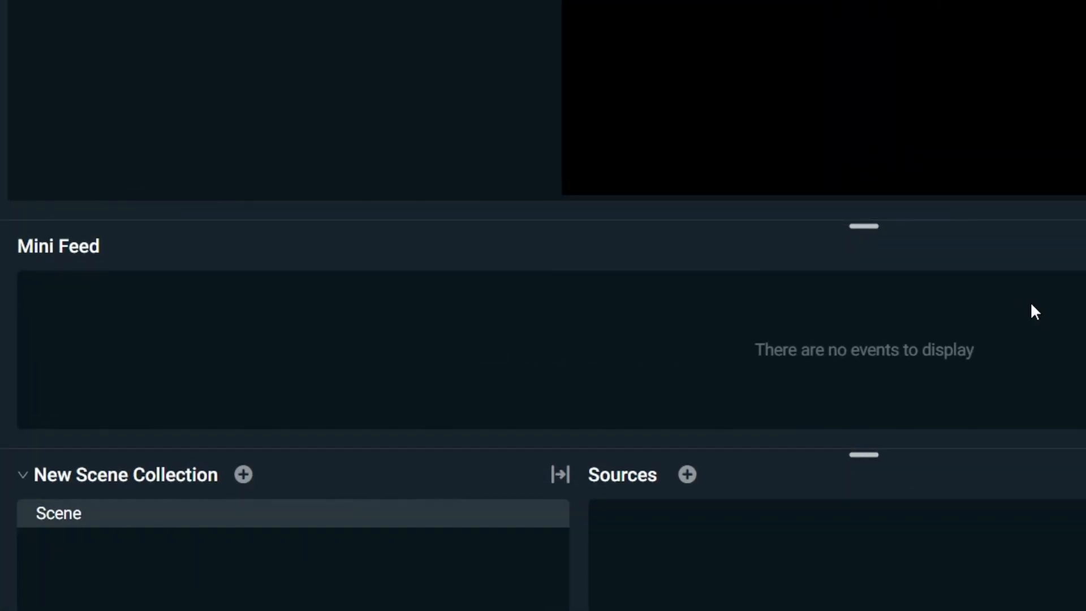
pyautogui.moveTo(919, 379)
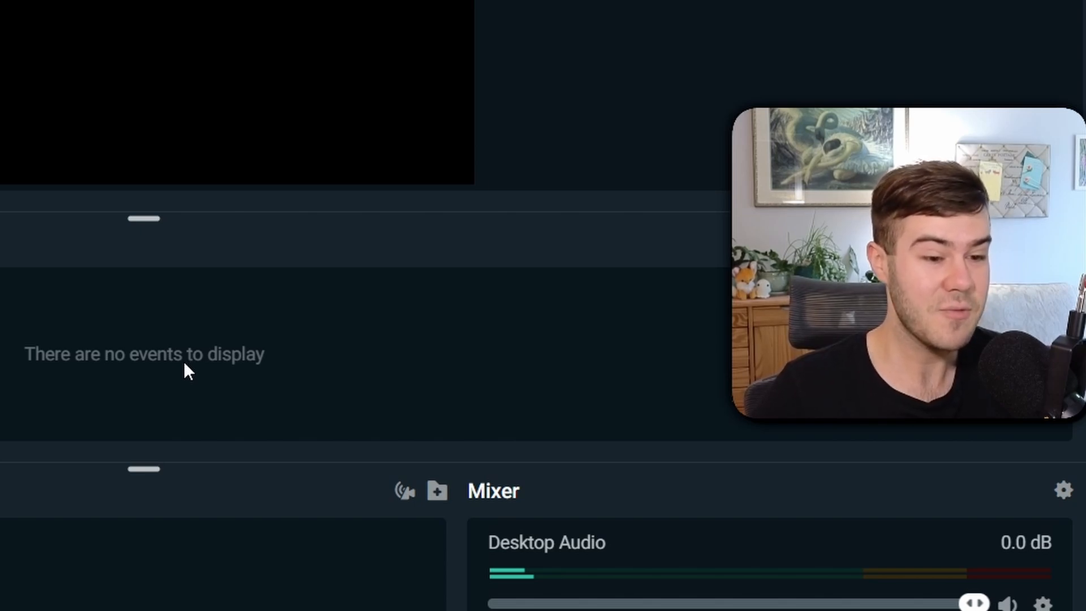
pyautogui.moveTo(238, 350)
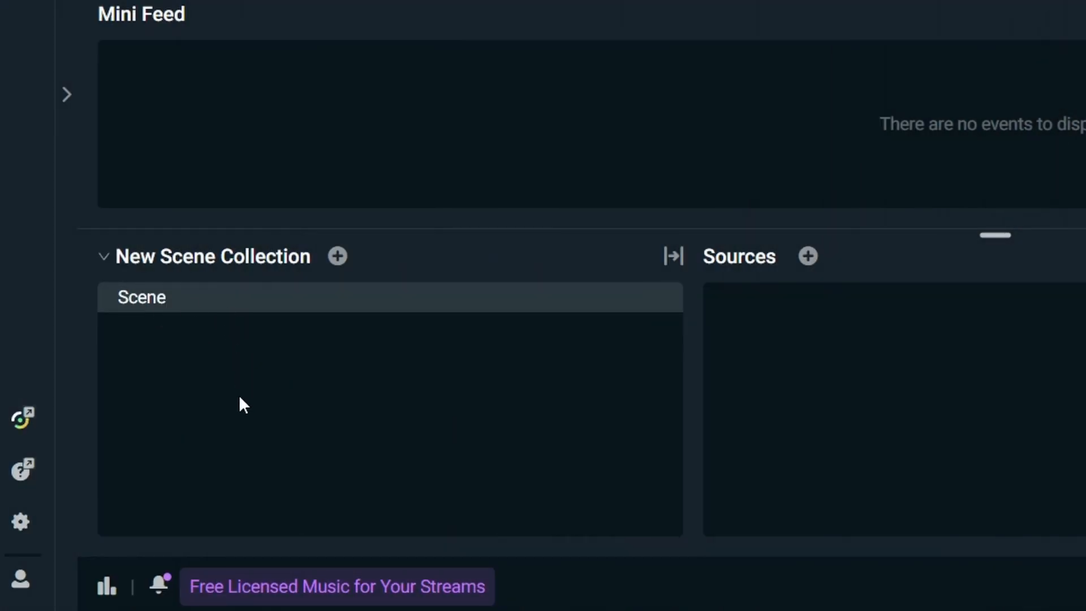
pyautogui.moveTo(285, 355)
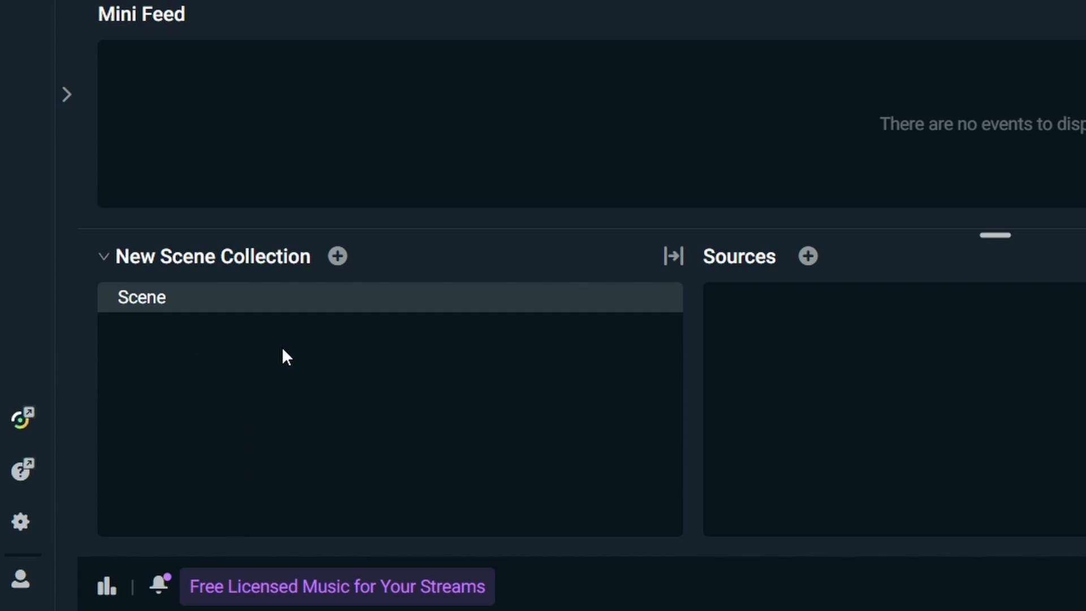
pyautogui.moveTo(310, 409)
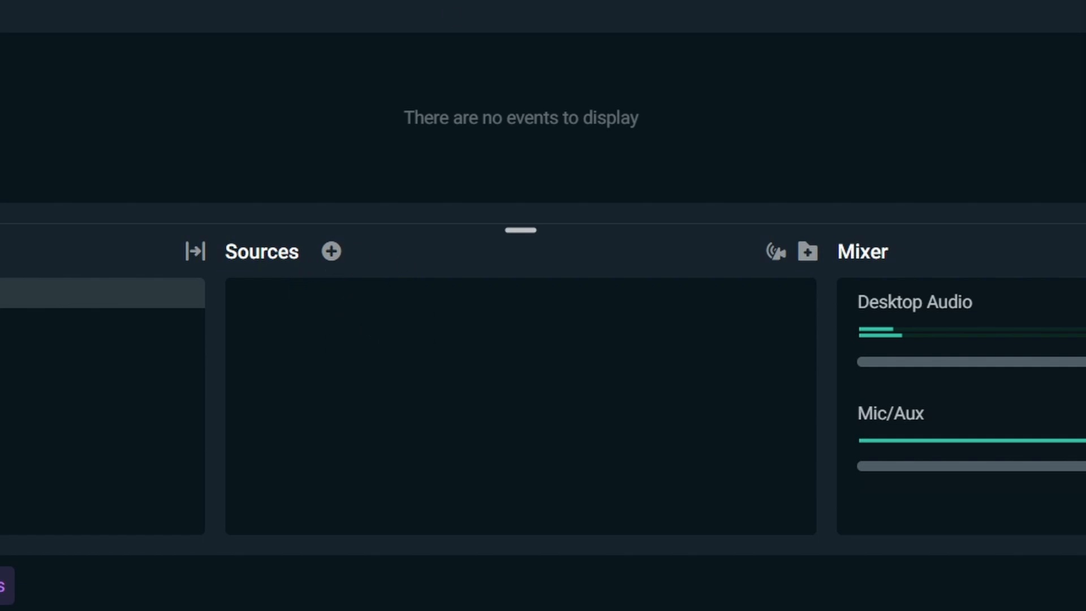
pyautogui.moveTo(612, 403)
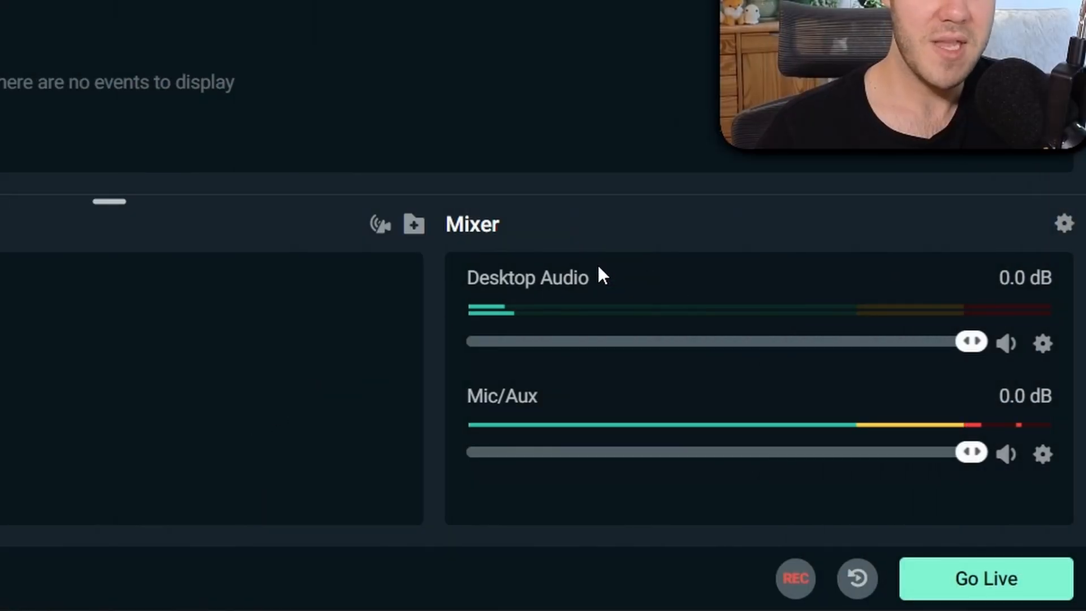
pyautogui.moveTo(636, 290)
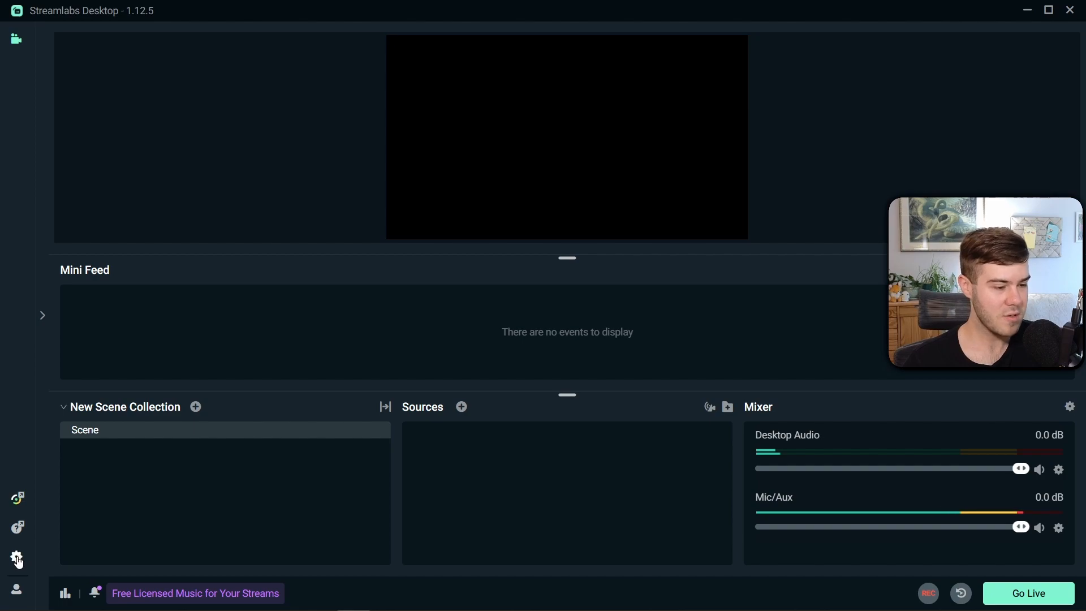
# Go to Settings and show the Multistreaming page with its three setup steps.
pyautogui.click(17, 557)
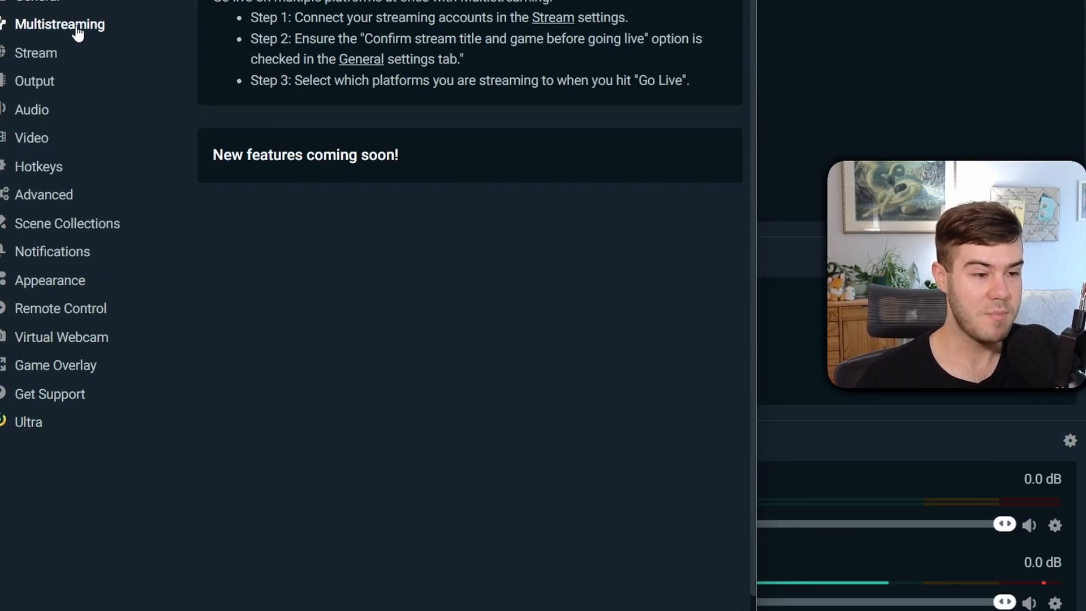
pyautogui.click(798, 10)
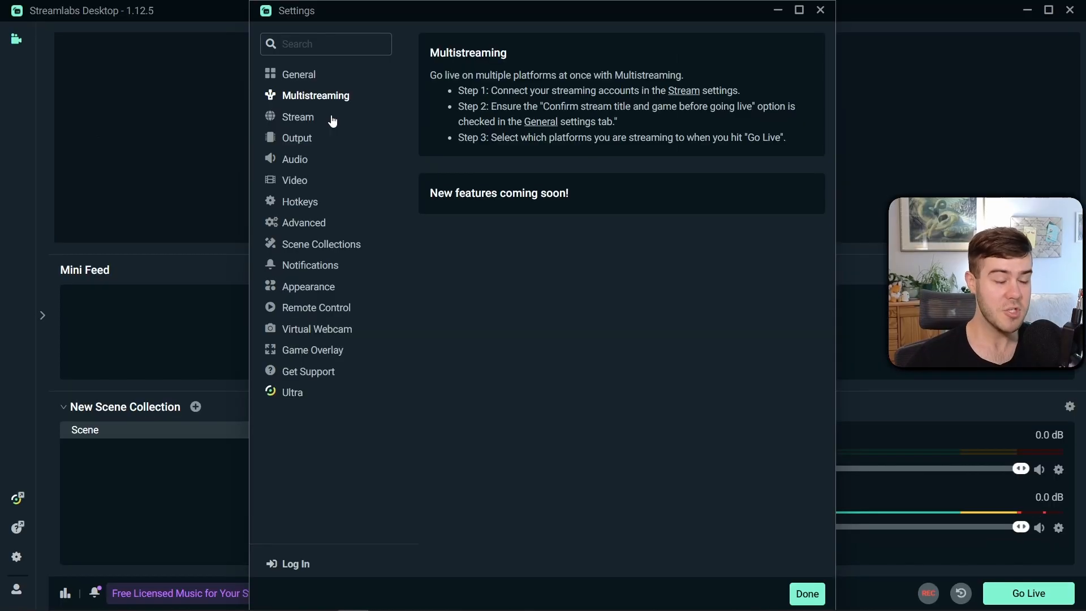
# In the Stream settings, choose Custom Streaming Server as the stream type.
pyautogui.click(298, 116)
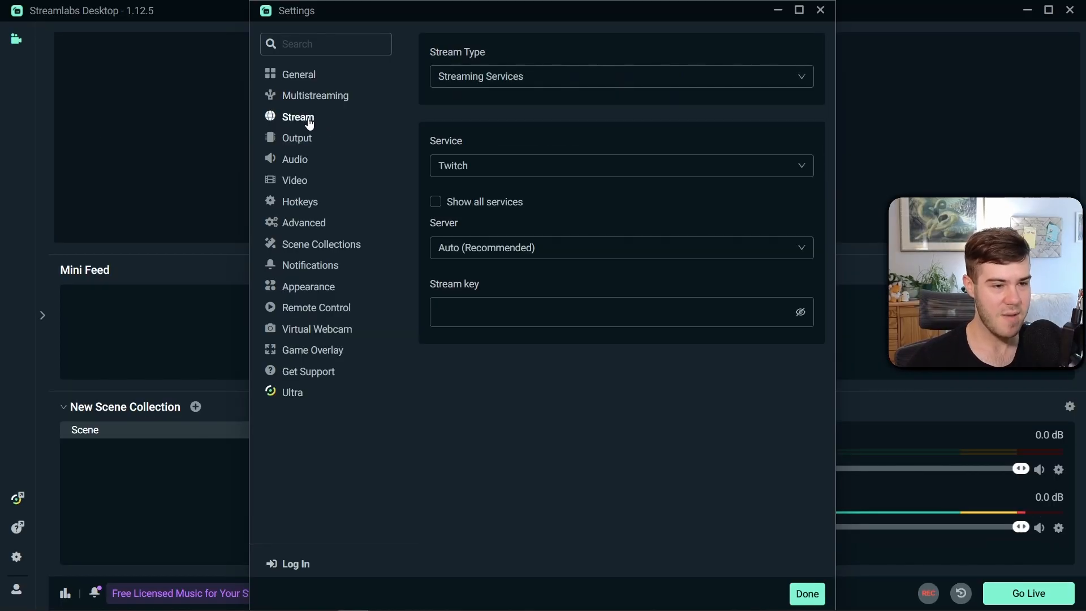
pyautogui.click(620, 76)
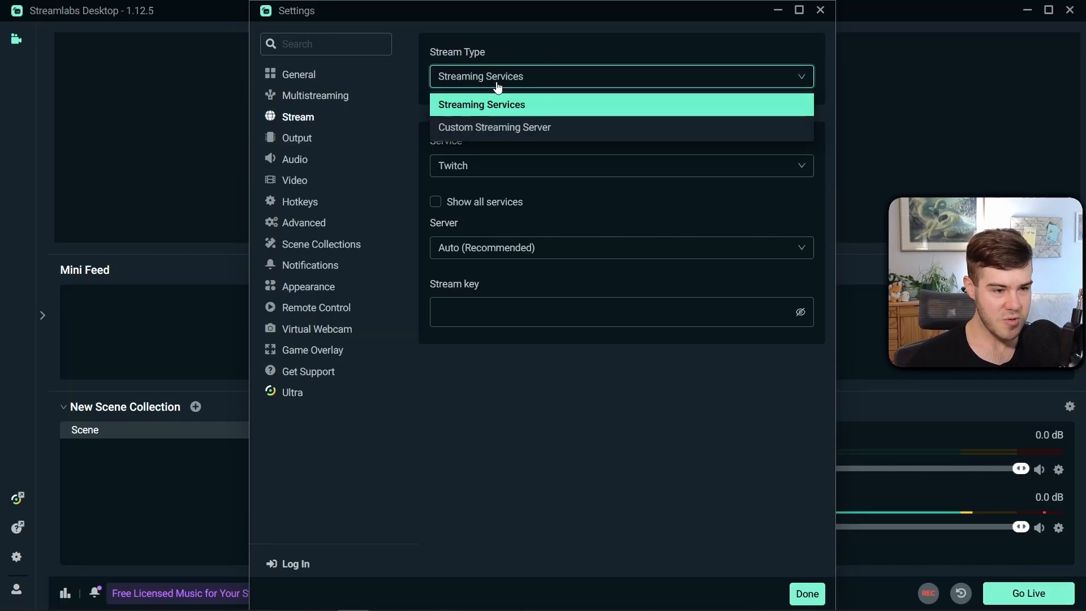
pyautogui.click(495, 126)
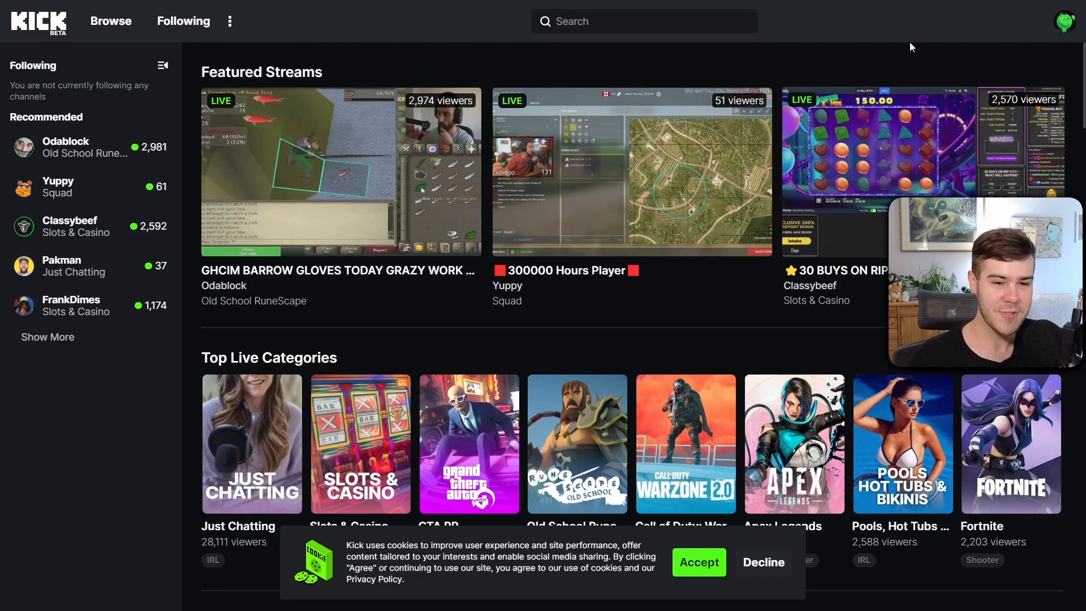
# From the Kick account menu, reach the Creator Dashboard's Stream Key settings page.
pyautogui.click(1068, 20)
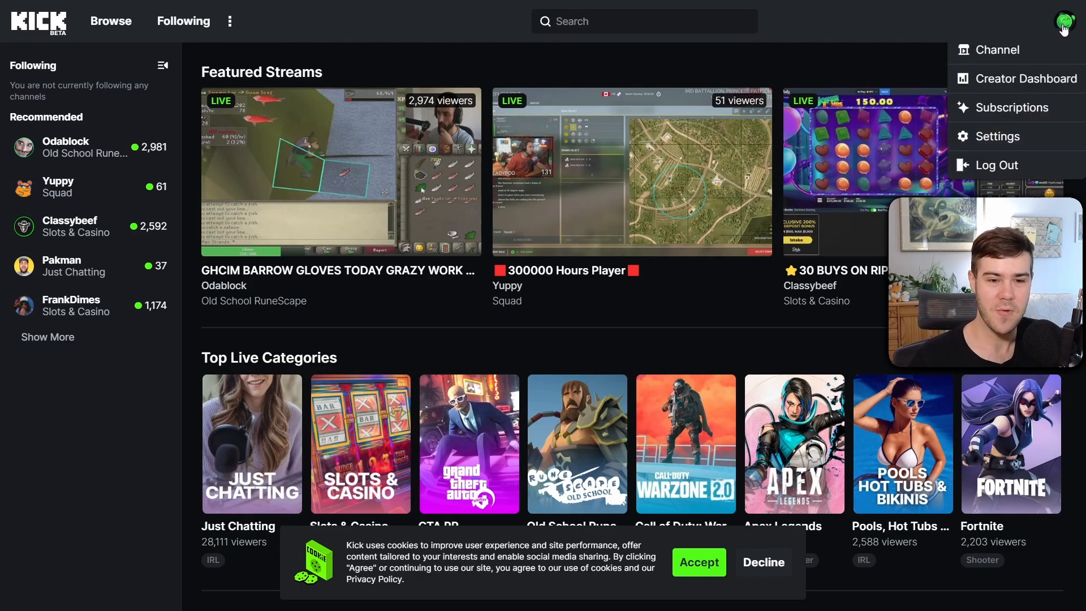
pyautogui.click(1026, 78)
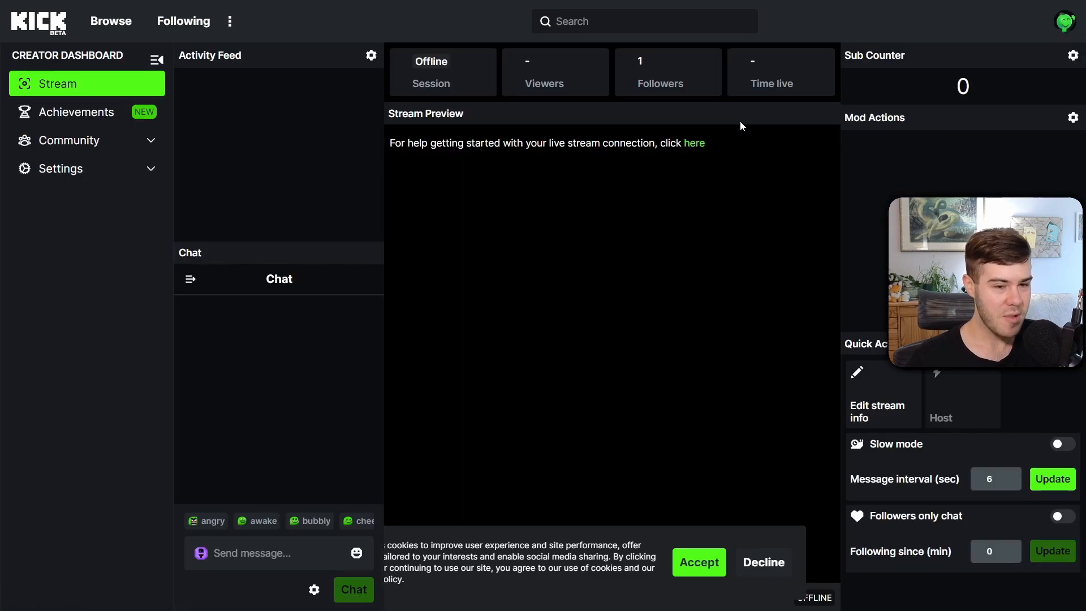
pyautogui.click(61, 169)
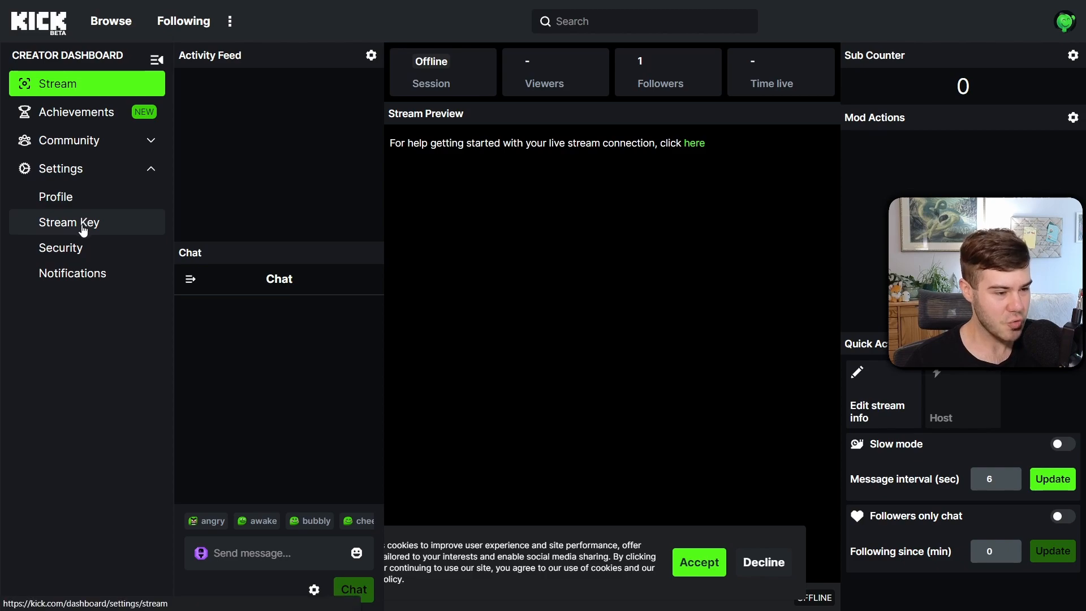
pyautogui.click(69, 222)
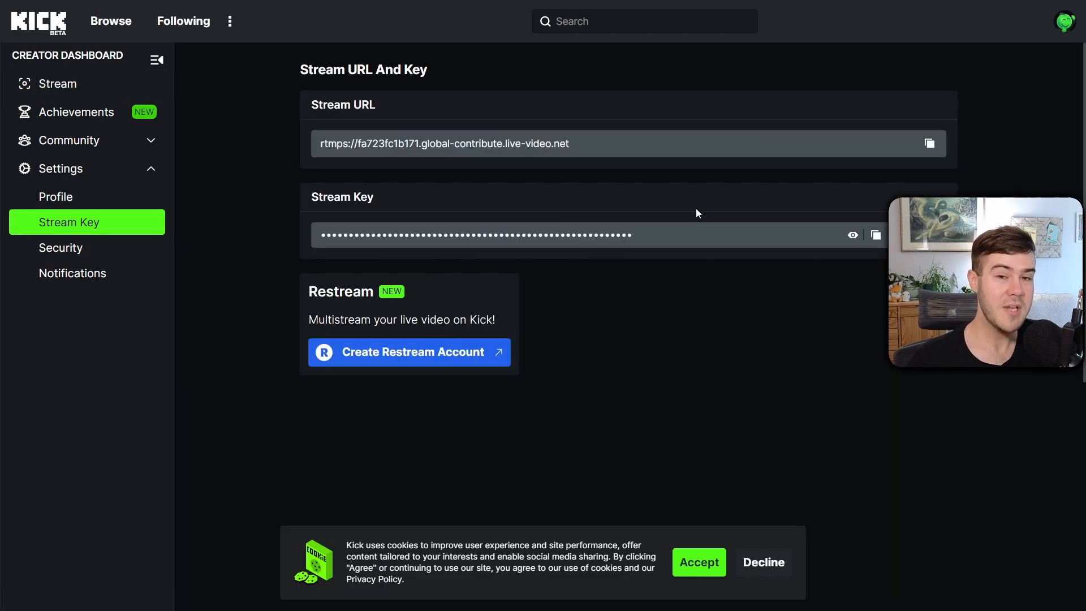
pyautogui.moveTo(762, 200)
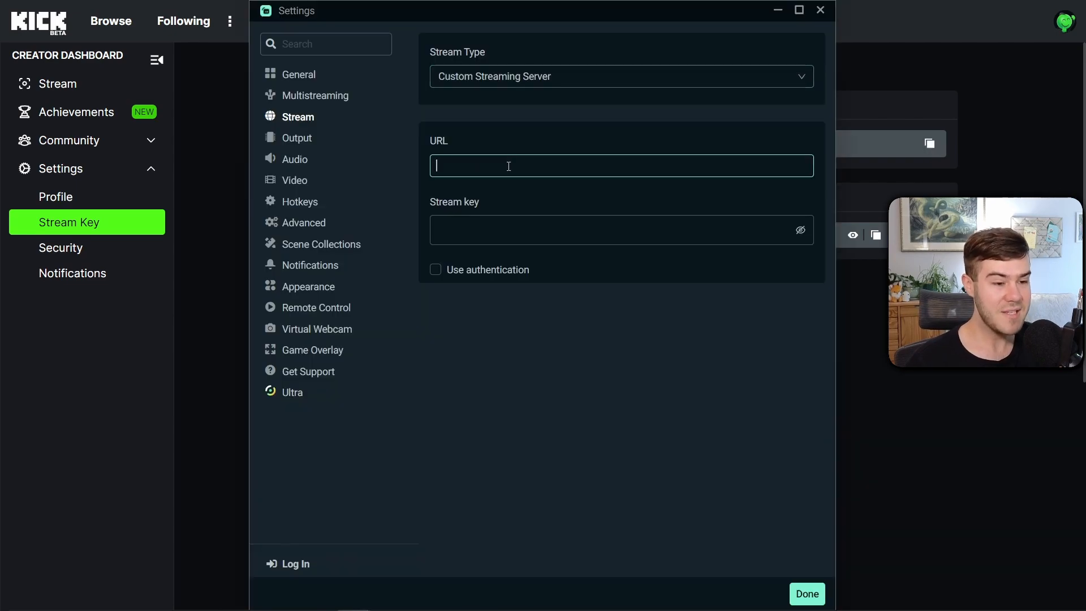
# Paste Kick's rtmps stream URL into the custom server URL field and return to Kick for the key.
pyautogui.write('rtmps://fa723fc1b171.global-contribute.live-video.net')
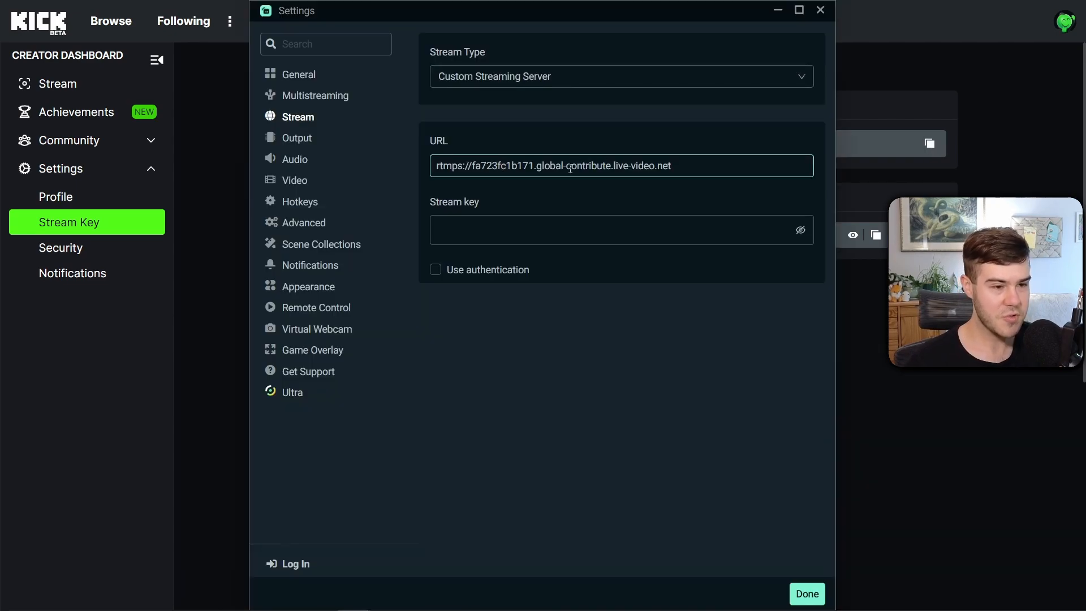
pyautogui.click(806, 594)
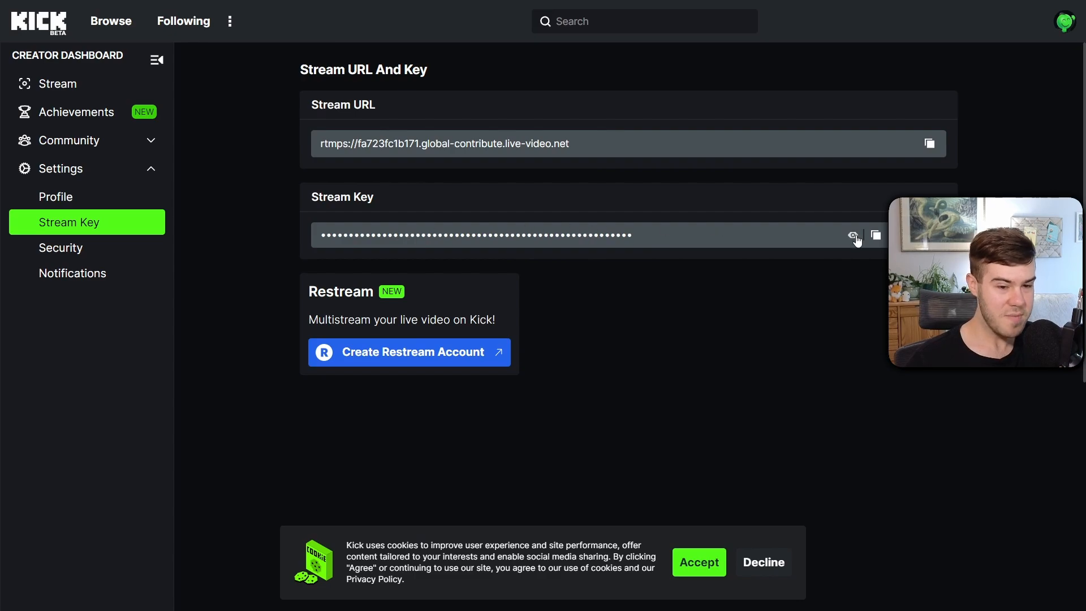
pyautogui.moveTo(877, 239)
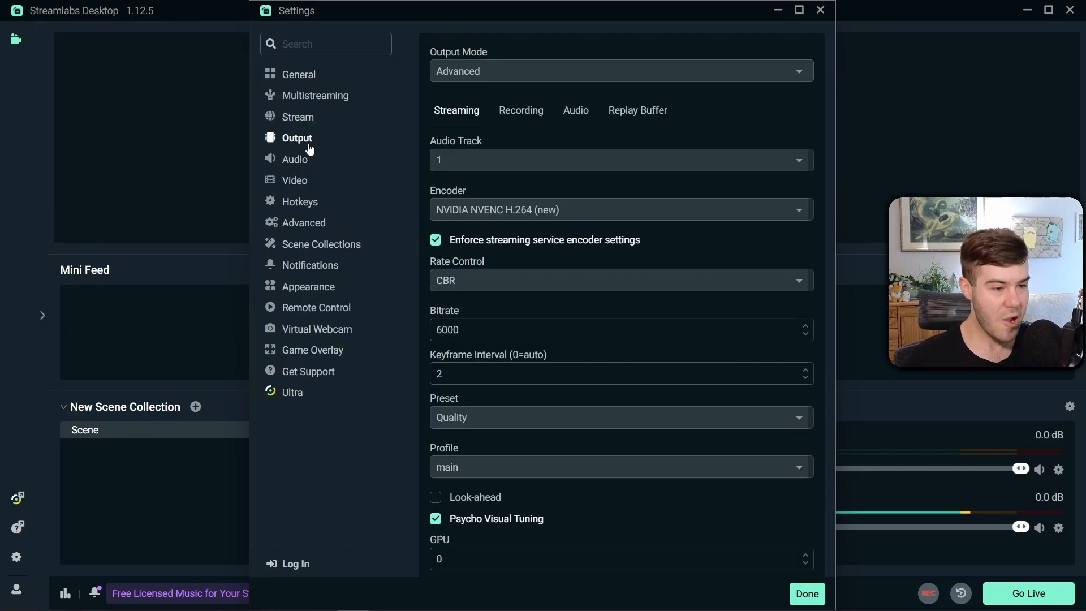
pyautogui.moveTo(321, 147)
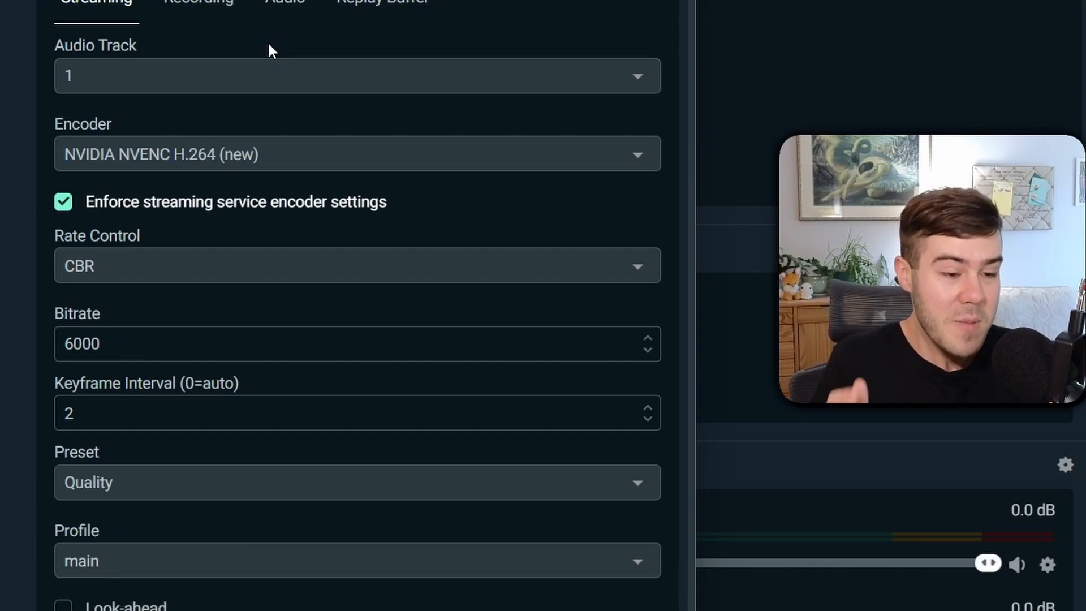
# Show the advanced Output streaming settings: NVENC encoder, CBR, 6000 bitrate.
pyautogui.scroll(-3)
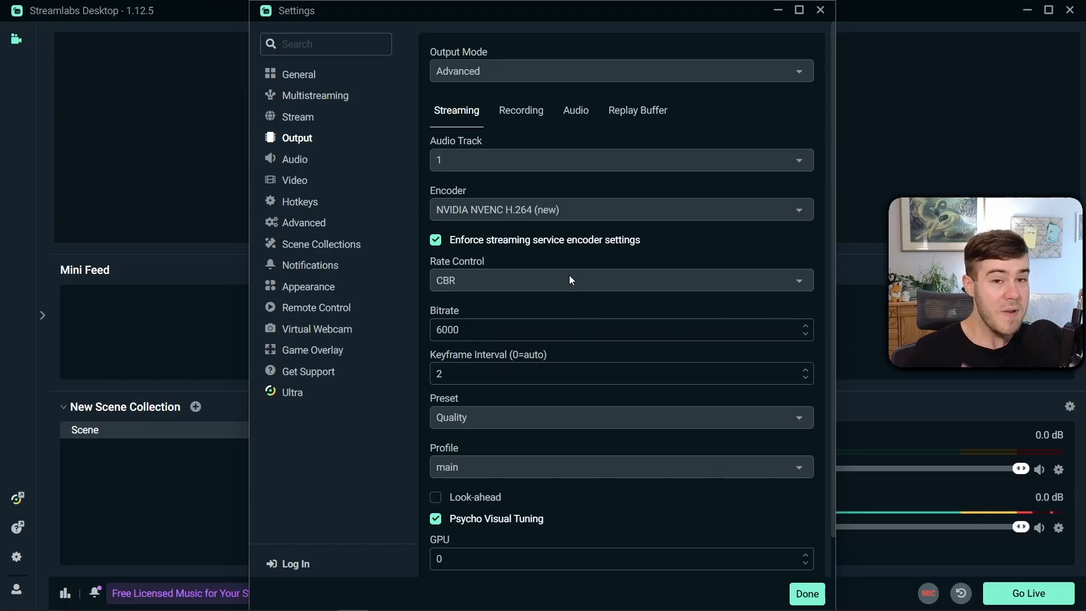
pyautogui.click(620, 70)
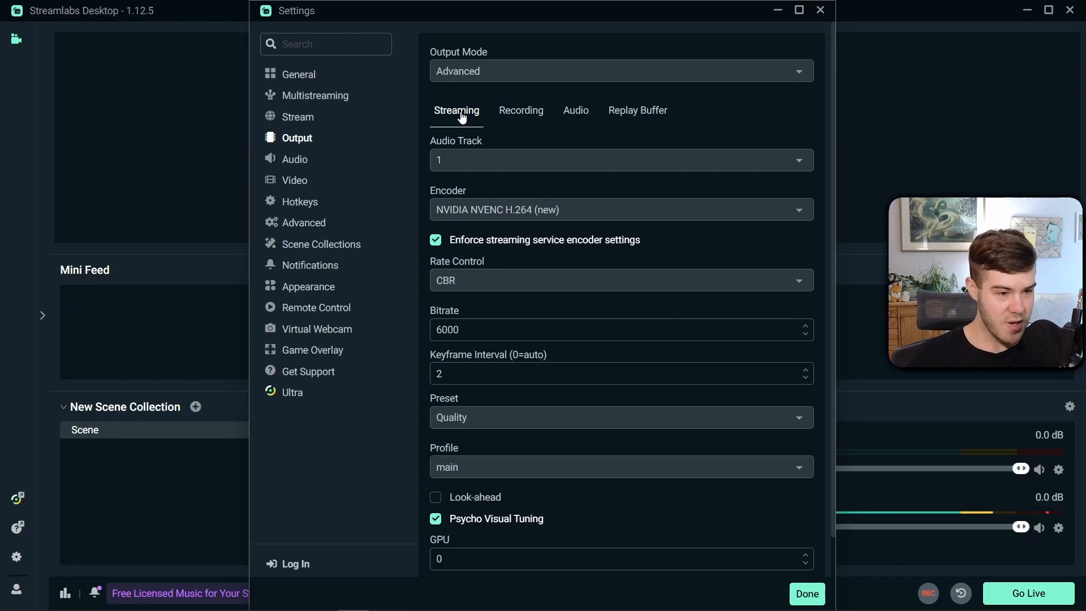
pyautogui.moveTo(523, 162)
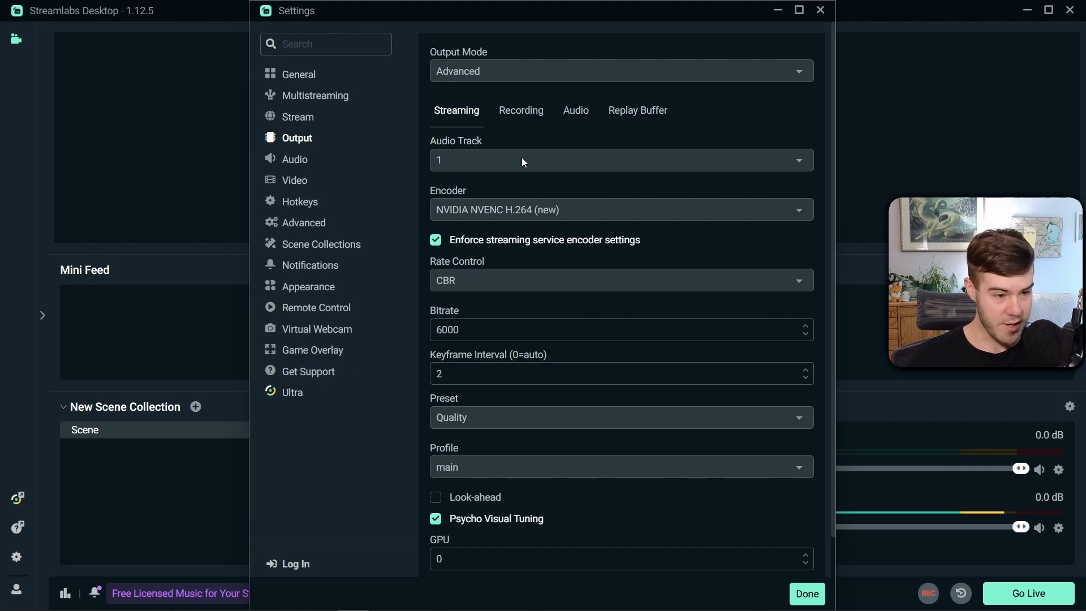
# Select NVIDIA NVENC H.264 (new) as the streaming encoder.
pyautogui.click(620, 209)
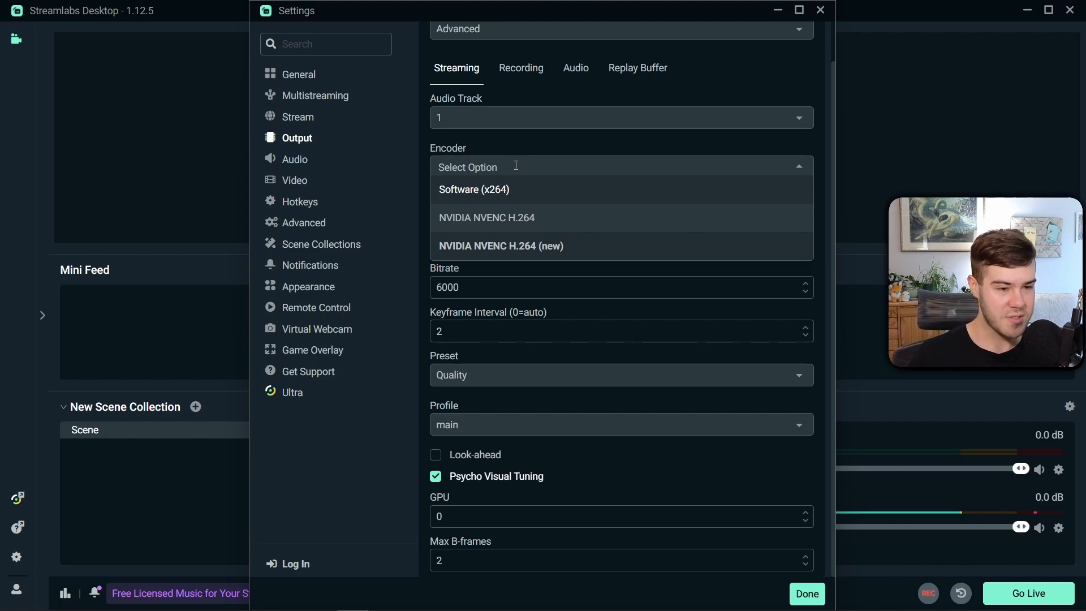
pyautogui.moveTo(541, 236)
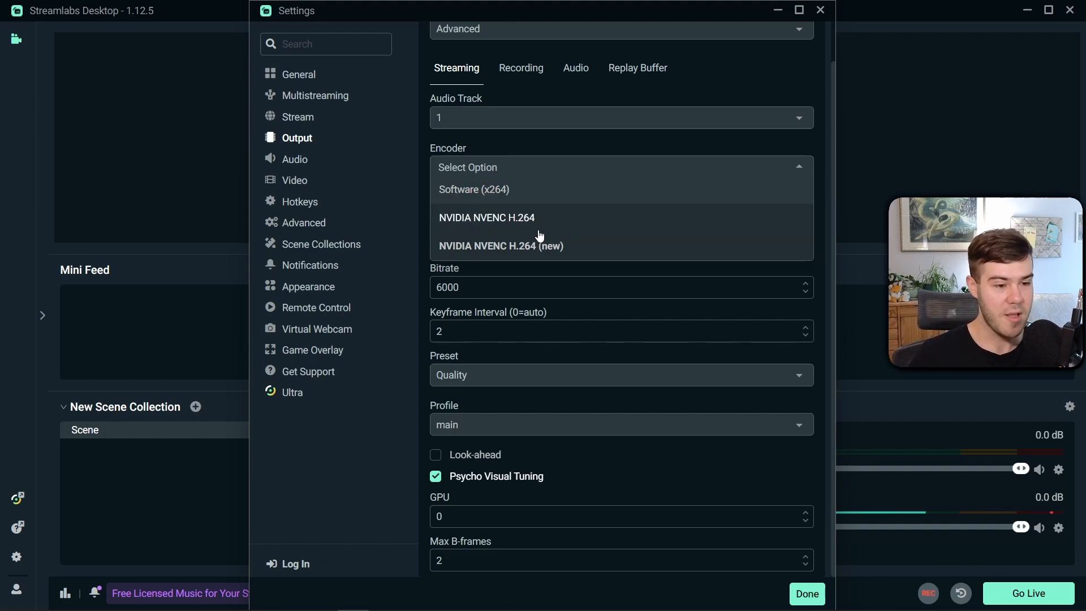
pyautogui.moveTo(486, 246)
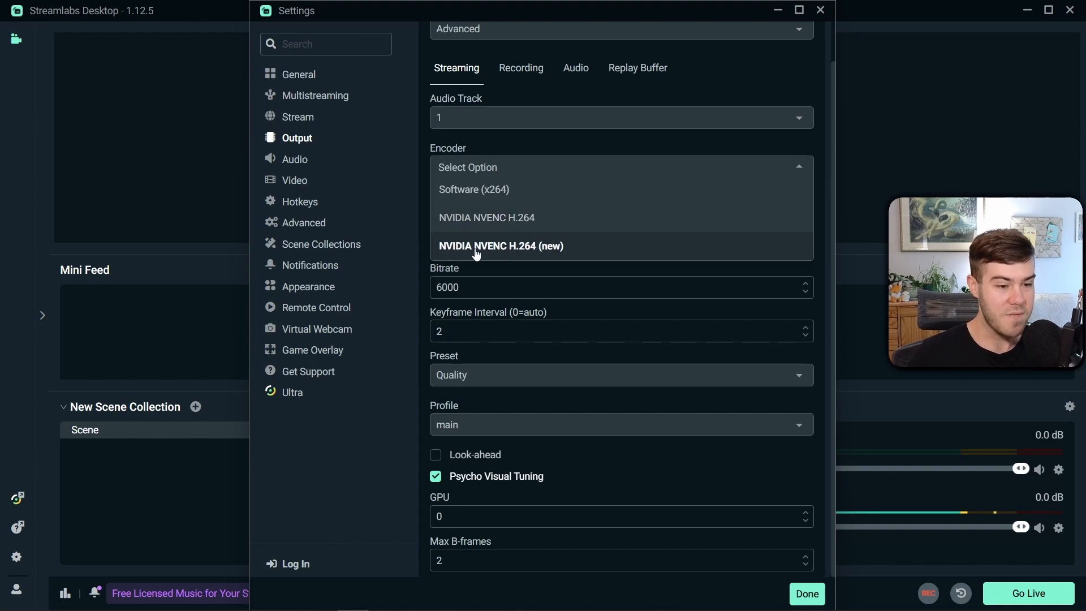
pyautogui.moveTo(552, 251)
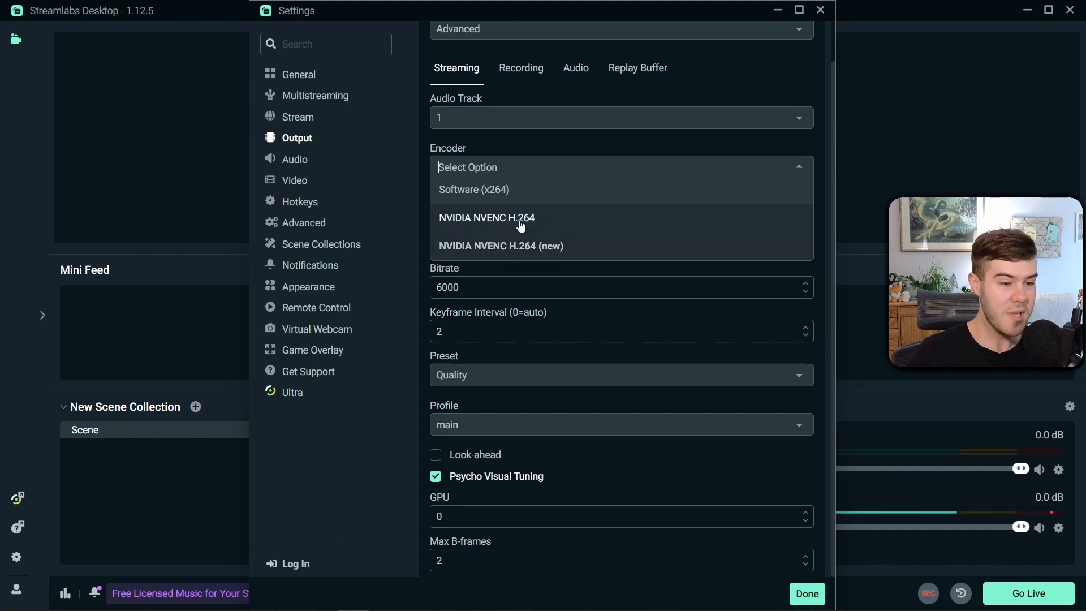
pyautogui.moveTo(554, 227)
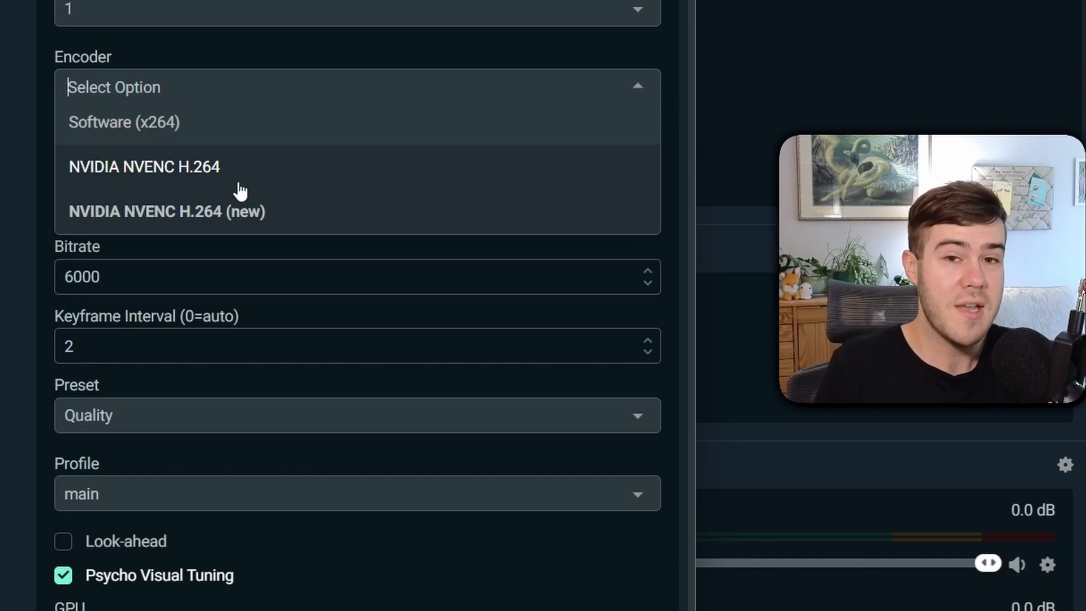
pyautogui.moveTo(235, 177)
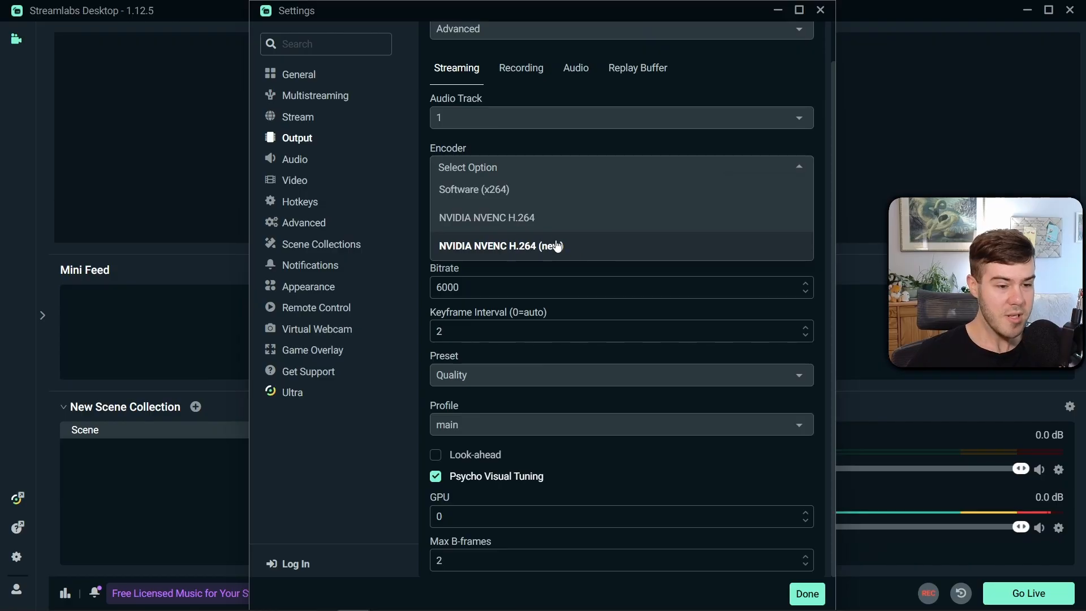
pyautogui.click(499, 246)
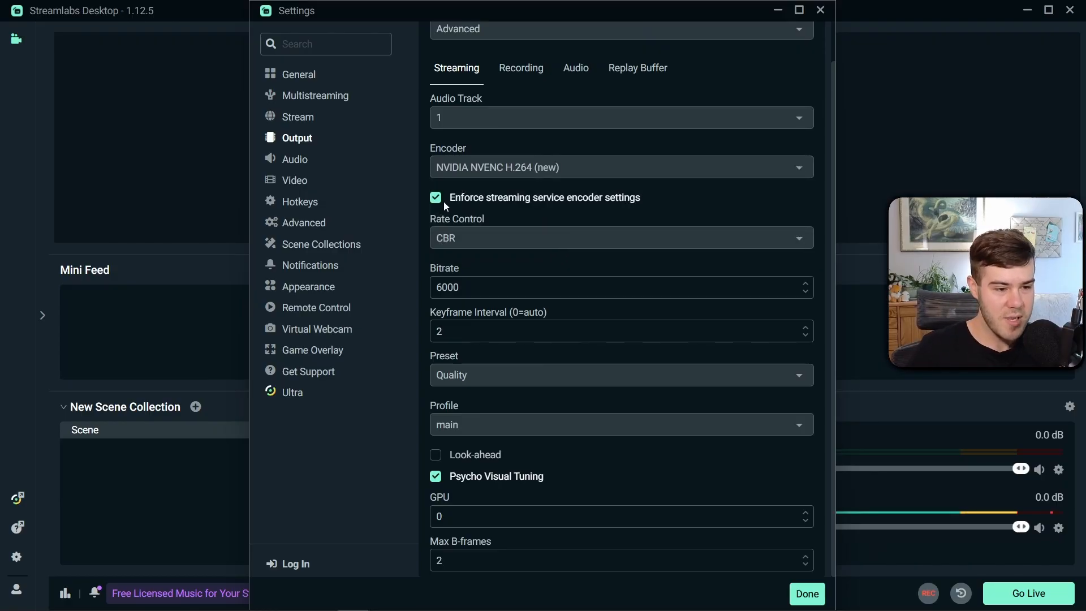
pyautogui.click(435, 197)
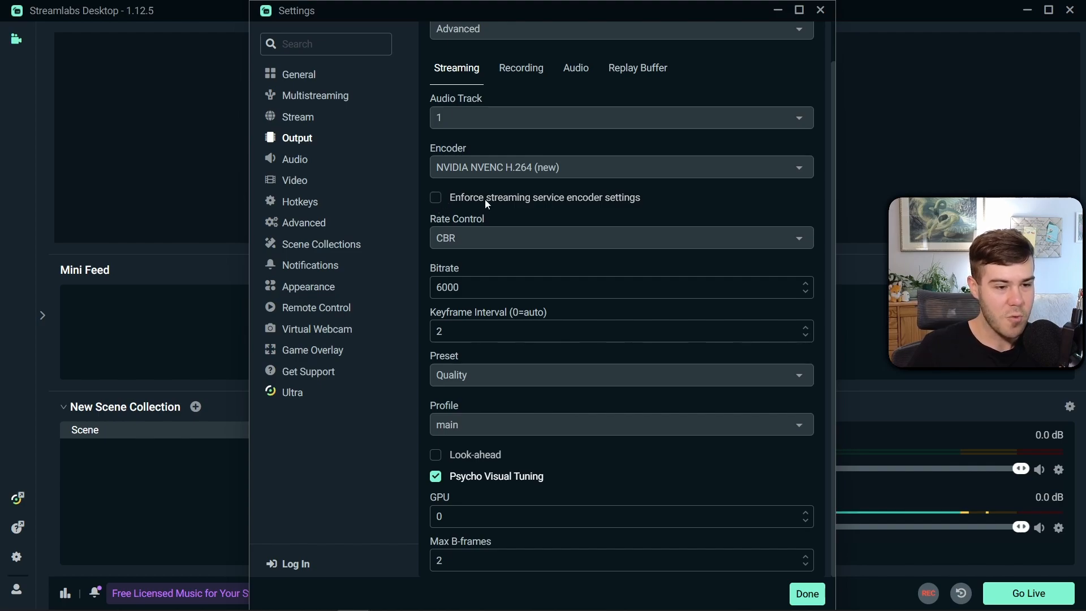
pyautogui.click(434, 197)
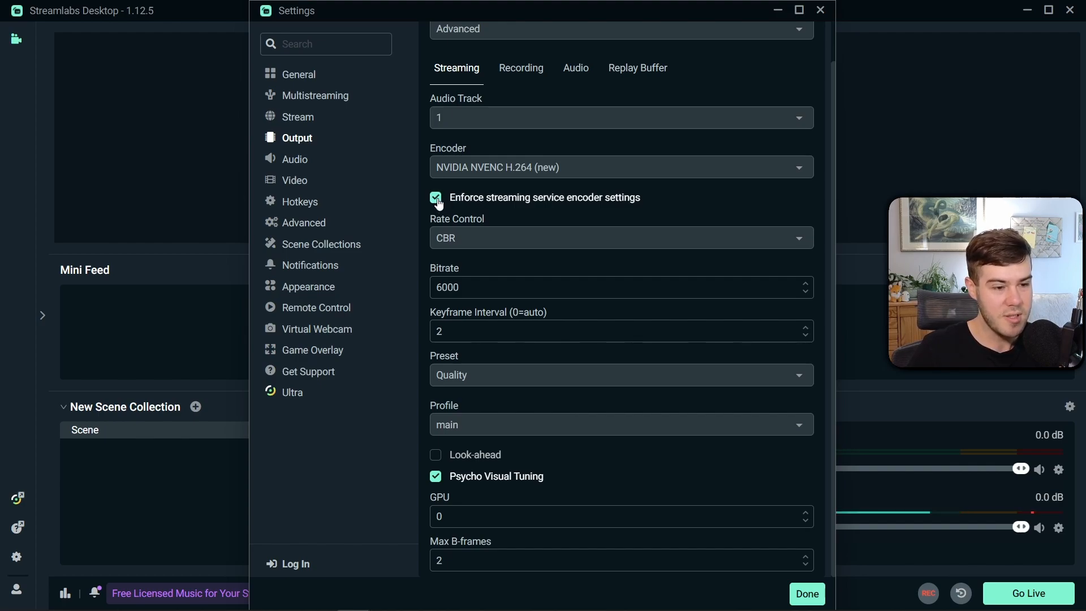
pyautogui.moveTo(542, 205)
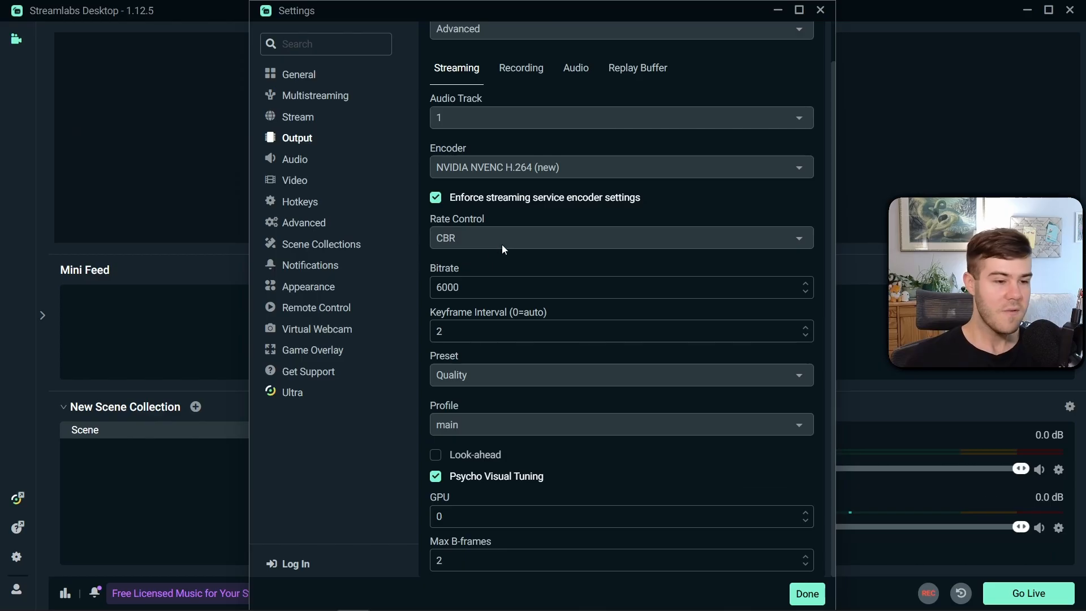
# Keep CBR rate control, then show the Output Audio tab with tracks at 320 bitrate.
pyautogui.click(619, 238)
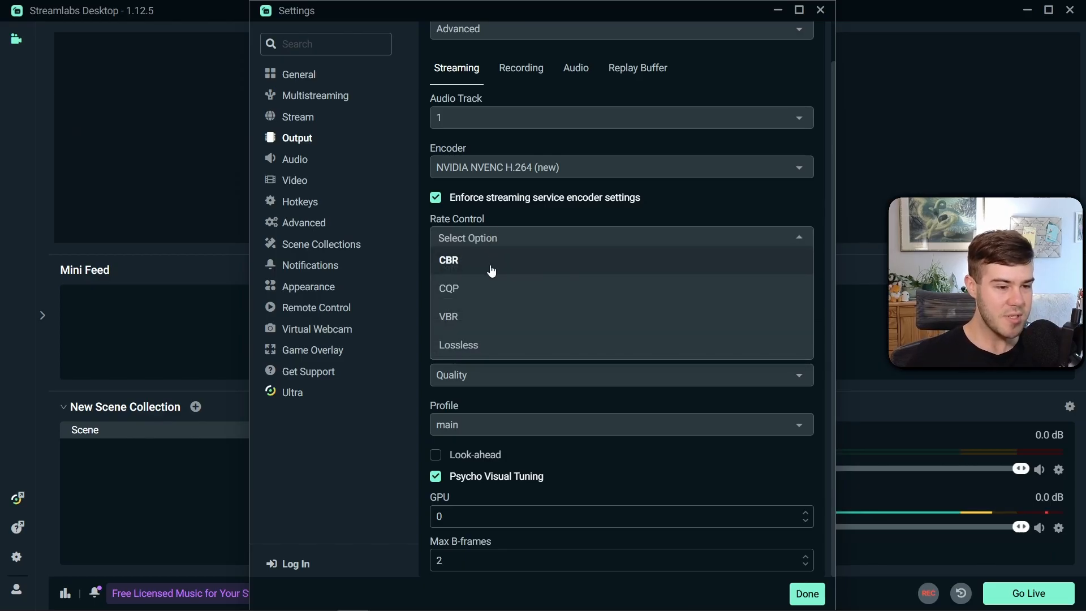
pyautogui.click(449, 260)
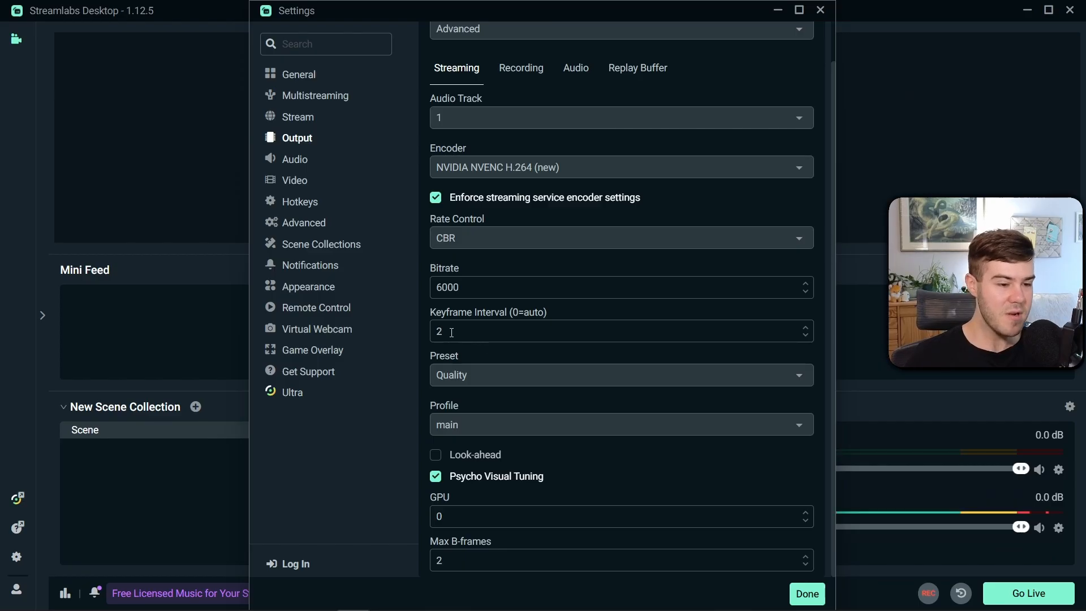
pyautogui.moveTo(501, 382)
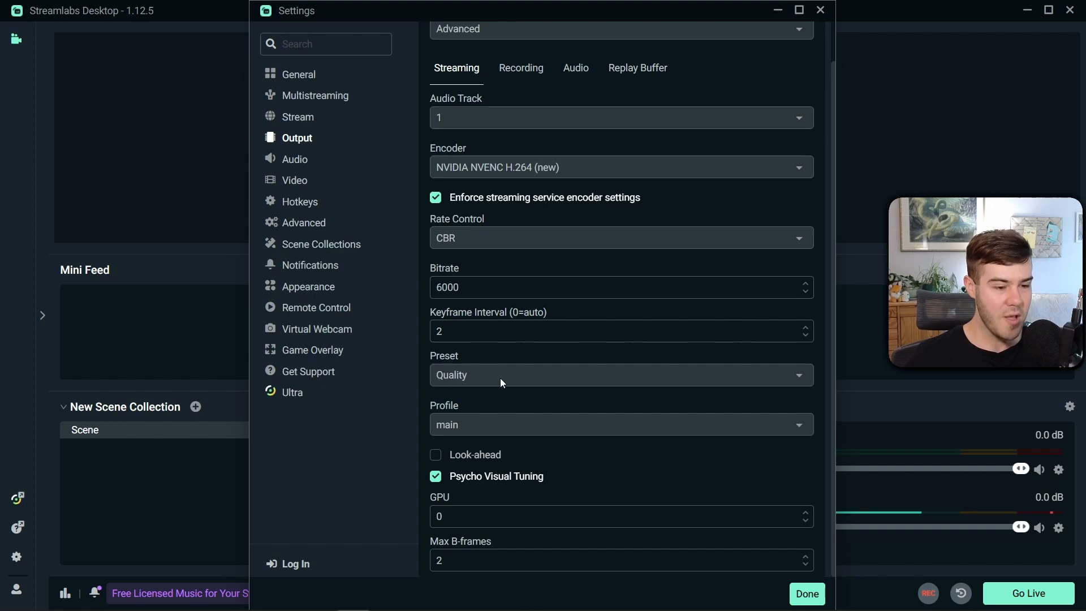
pyautogui.moveTo(507, 484)
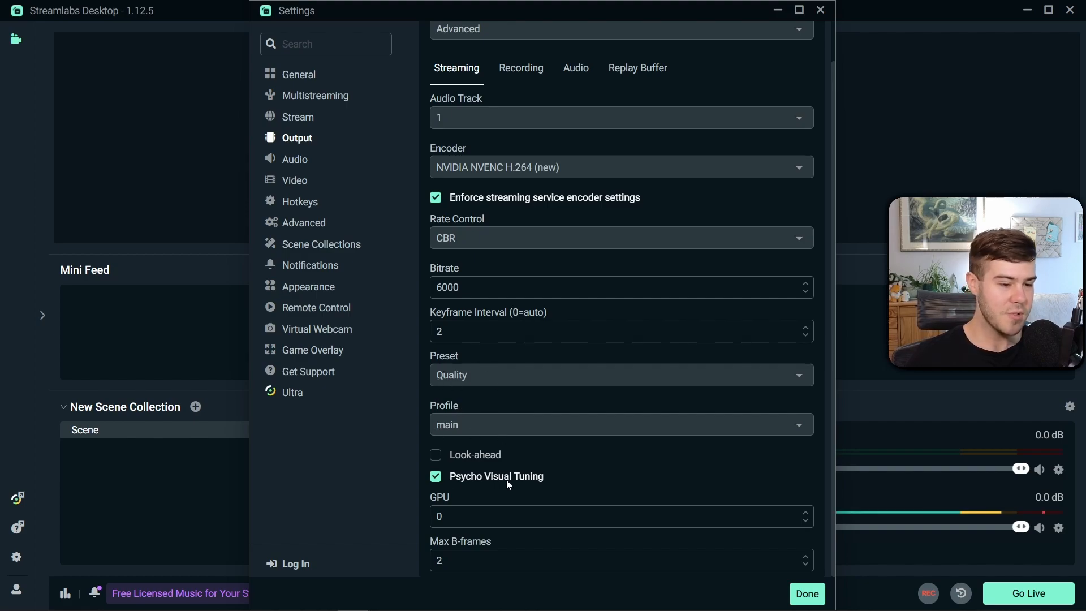
pyautogui.moveTo(432, 564)
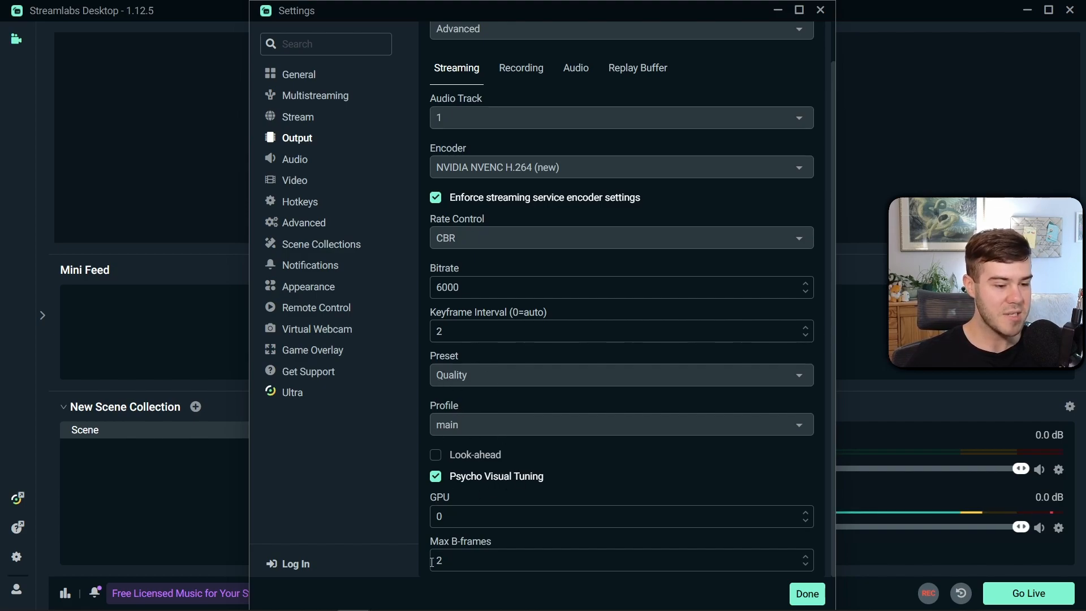
pyautogui.click(576, 68)
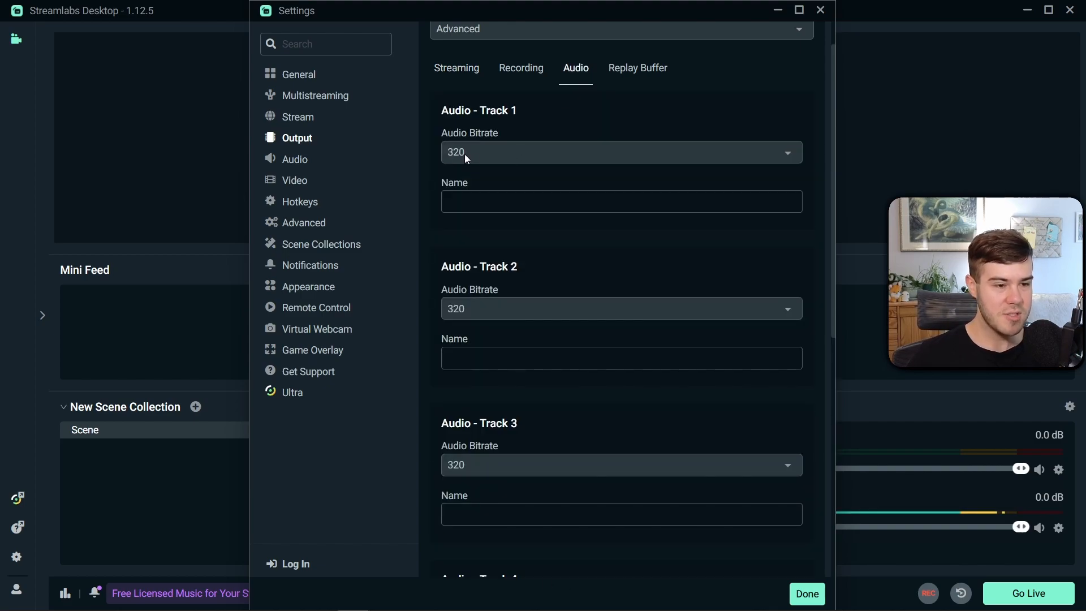
pyautogui.moveTo(552, 396)
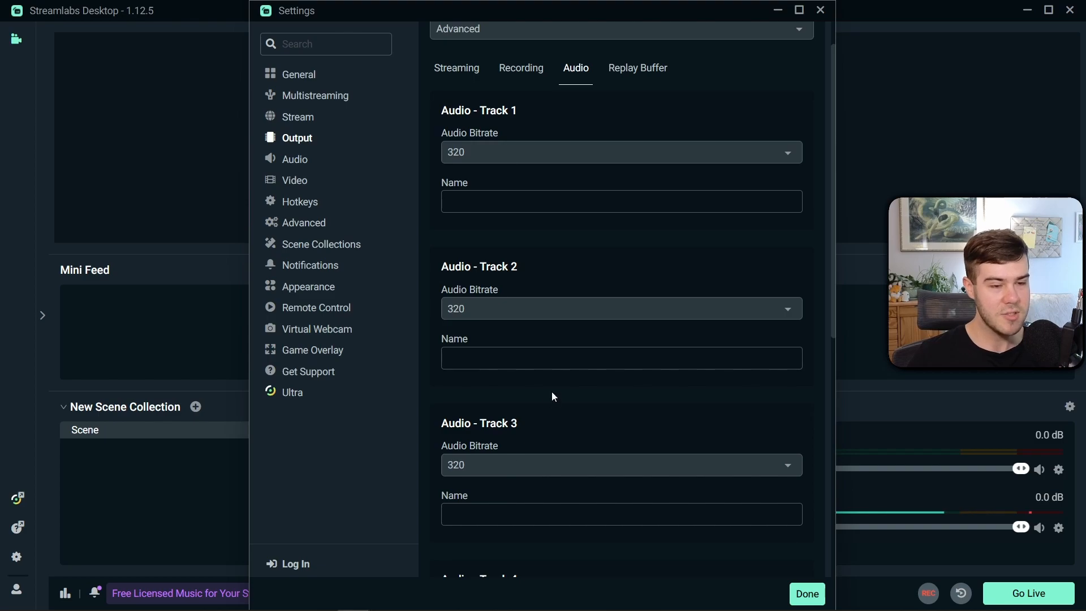
pyautogui.moveTo(308, 163)
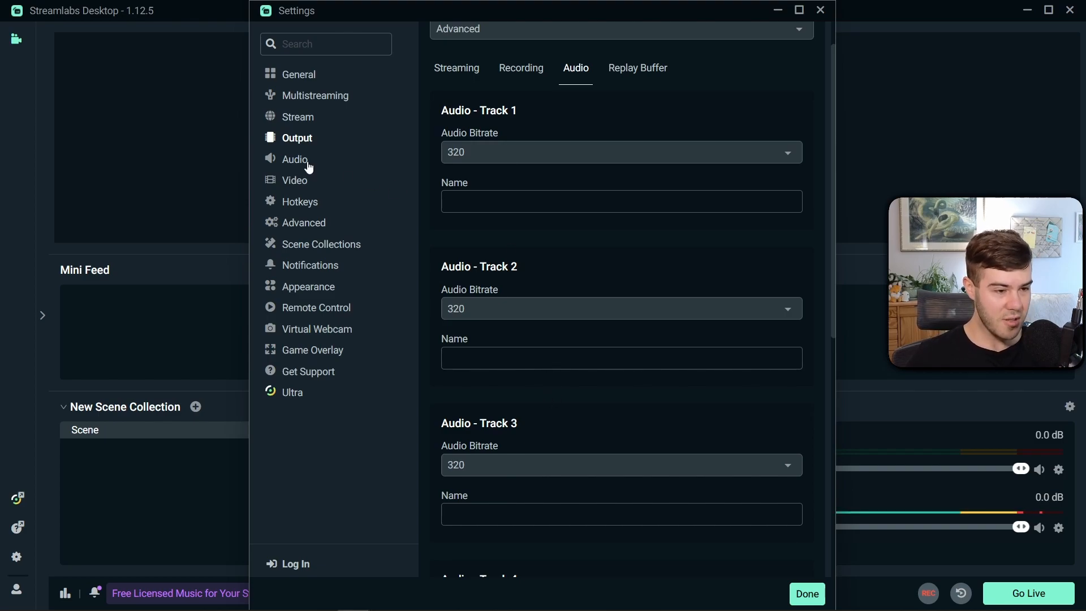
# In Audio settings, set Desktop Audio Device 1 to Speakers (2- Yamaha ZG01).
pyautogui.click(295, 158)
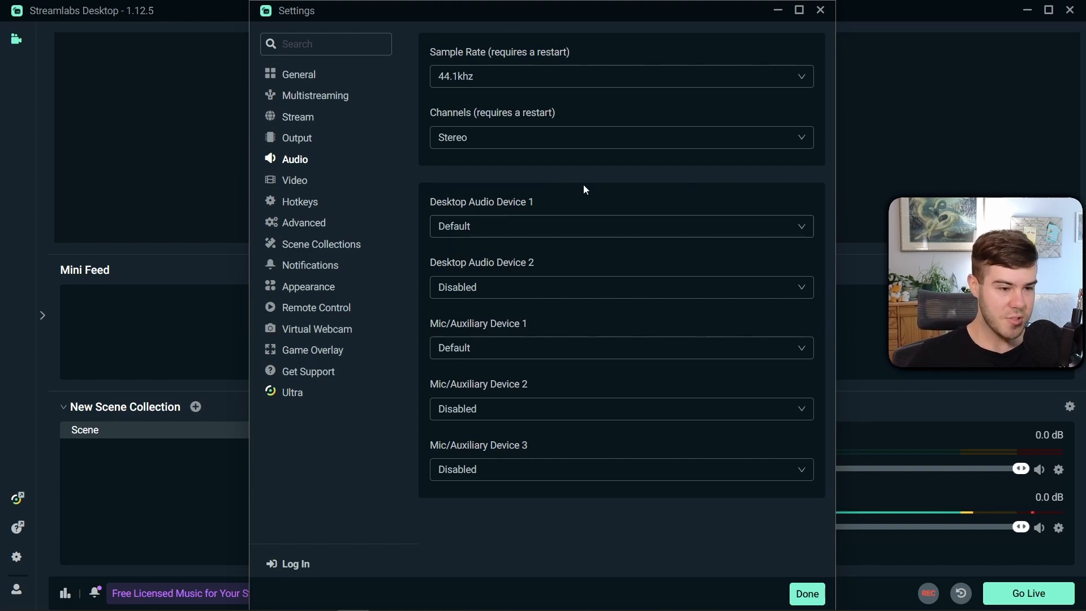
pyautogui.moveTo(545, 226)
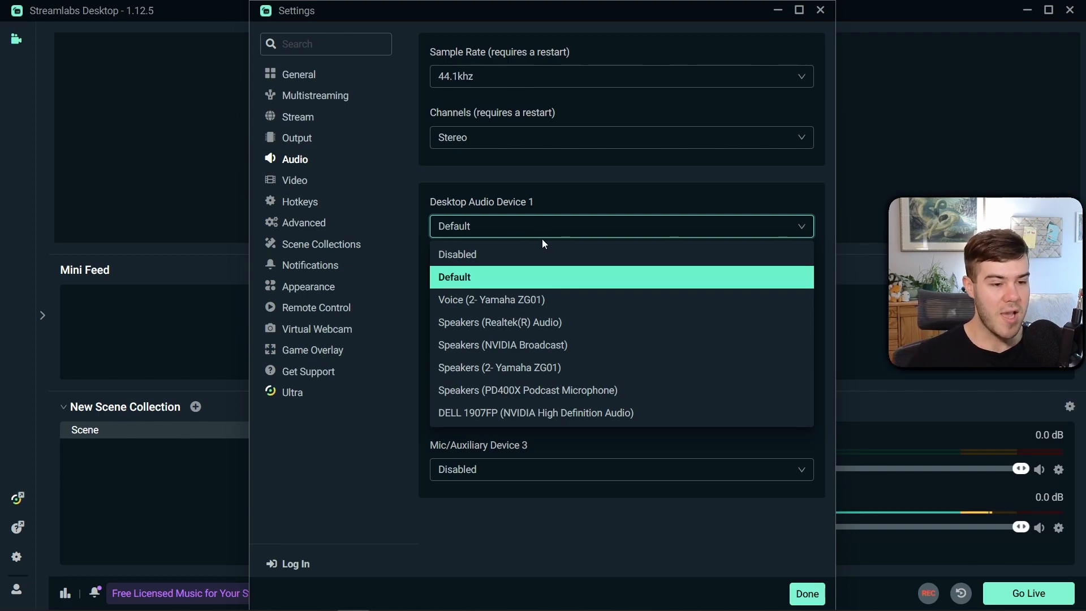
pyautogui.moveTo(526, 368)
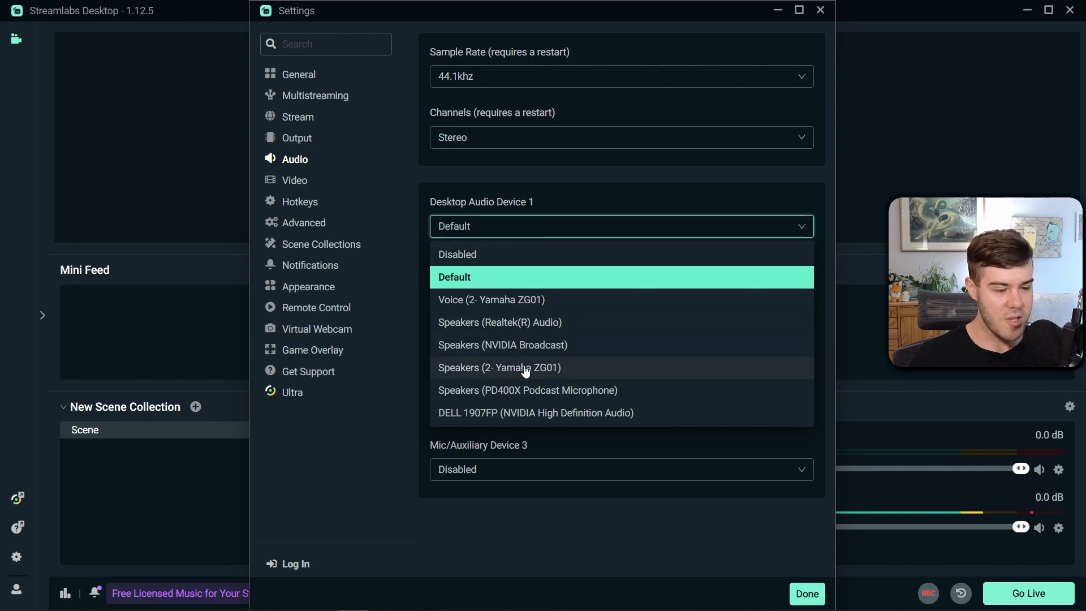
pyautogui.moveTo(489, 372)
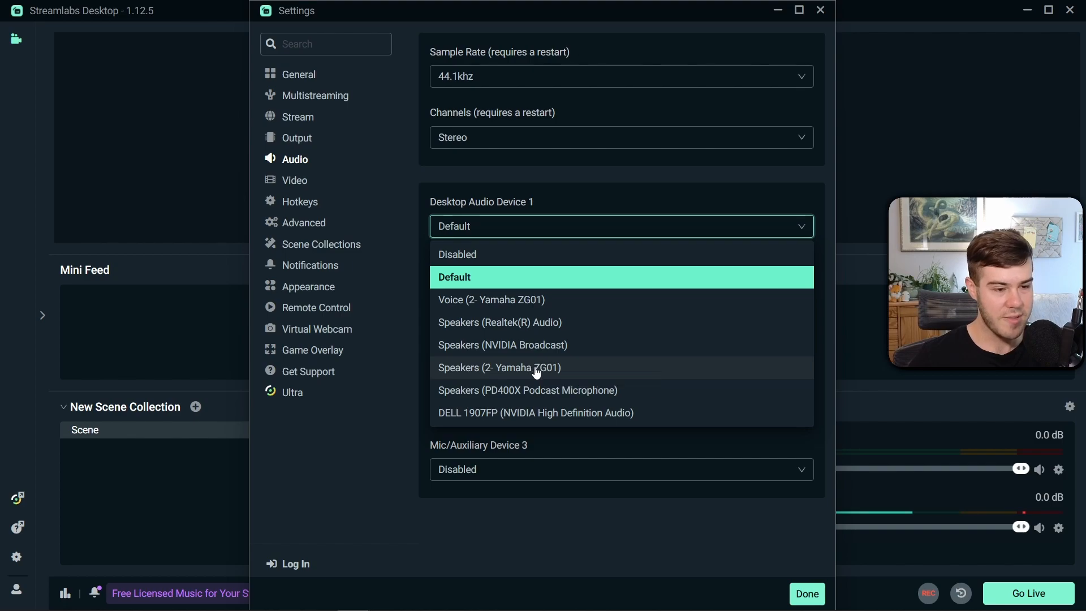
pyautogui.click(499, 367)
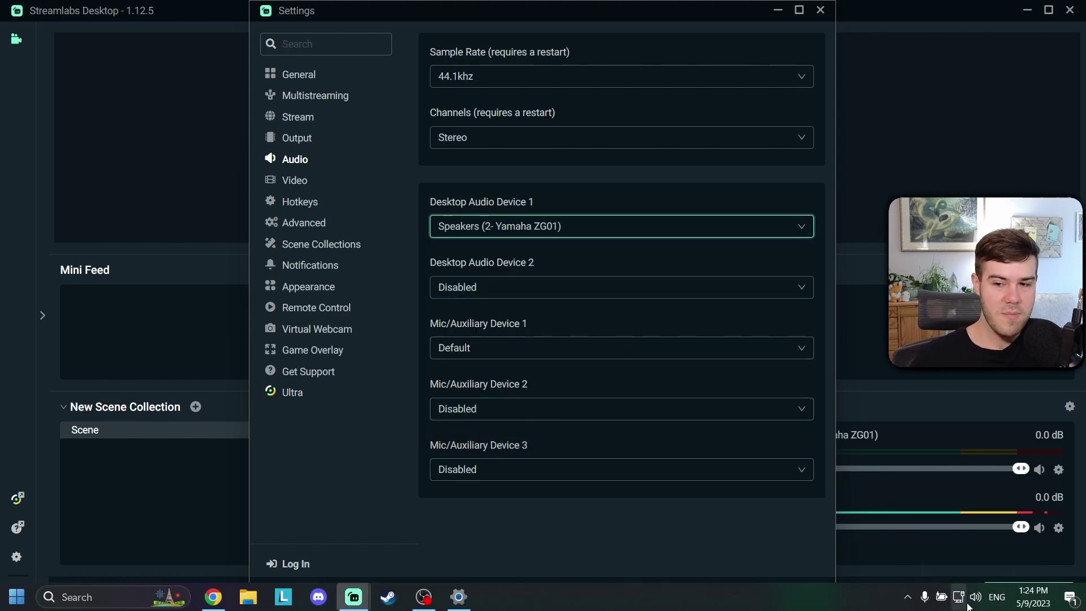
pyautogui.rightClick(974, 596)
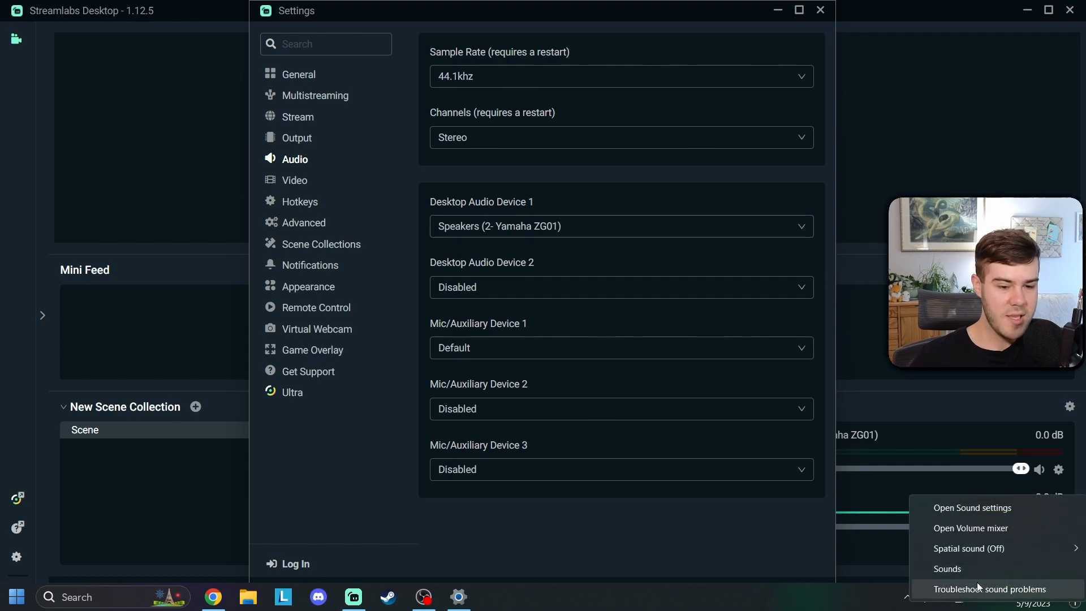
pyautogui.click(947, 569)
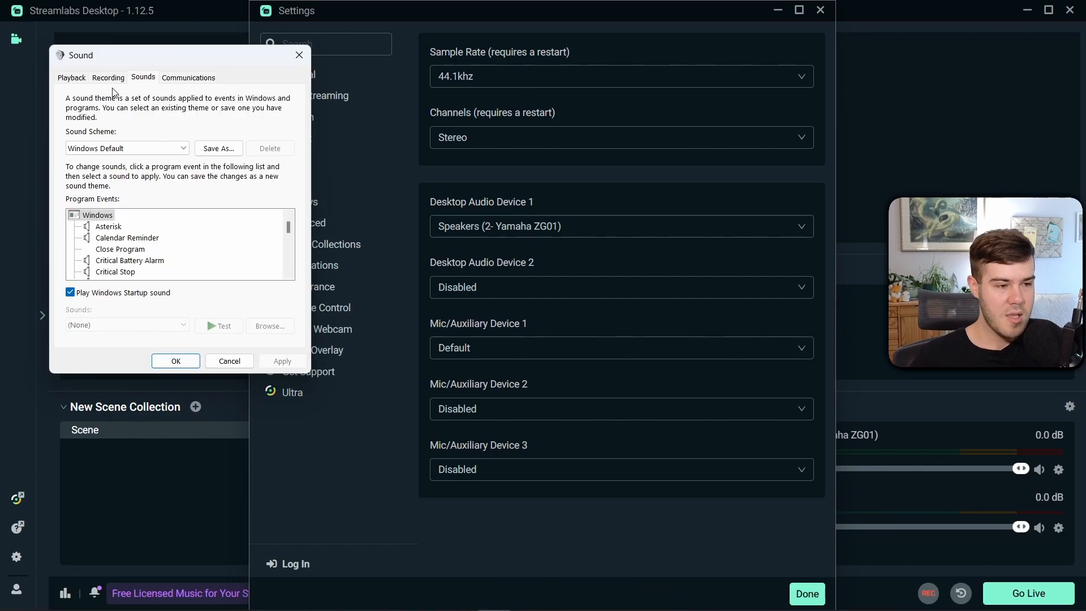
pyautogui.click(71, 77)
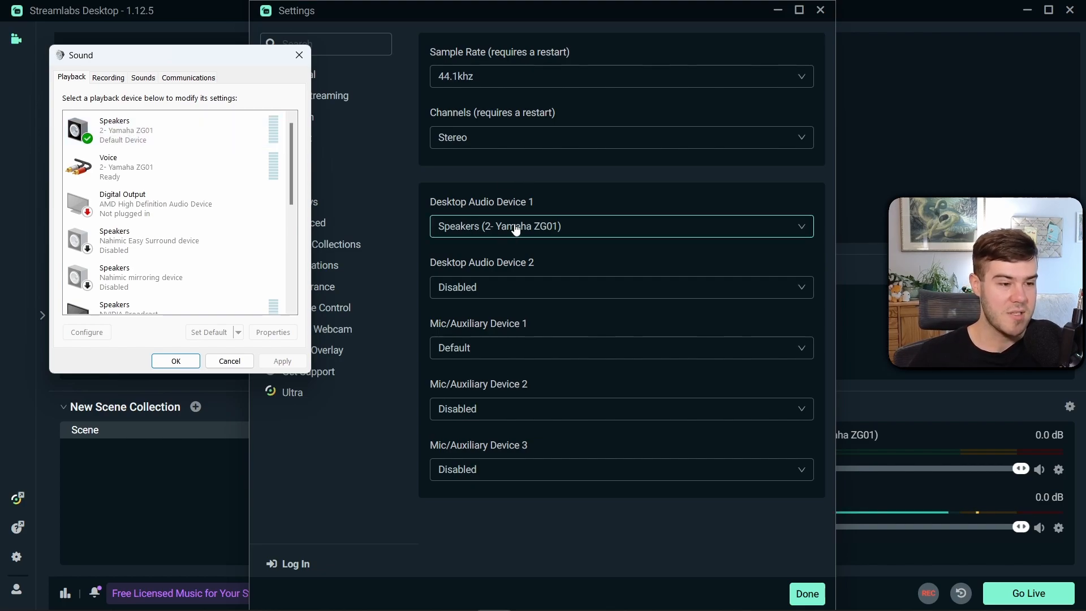
pyautogui.click(229, 361)
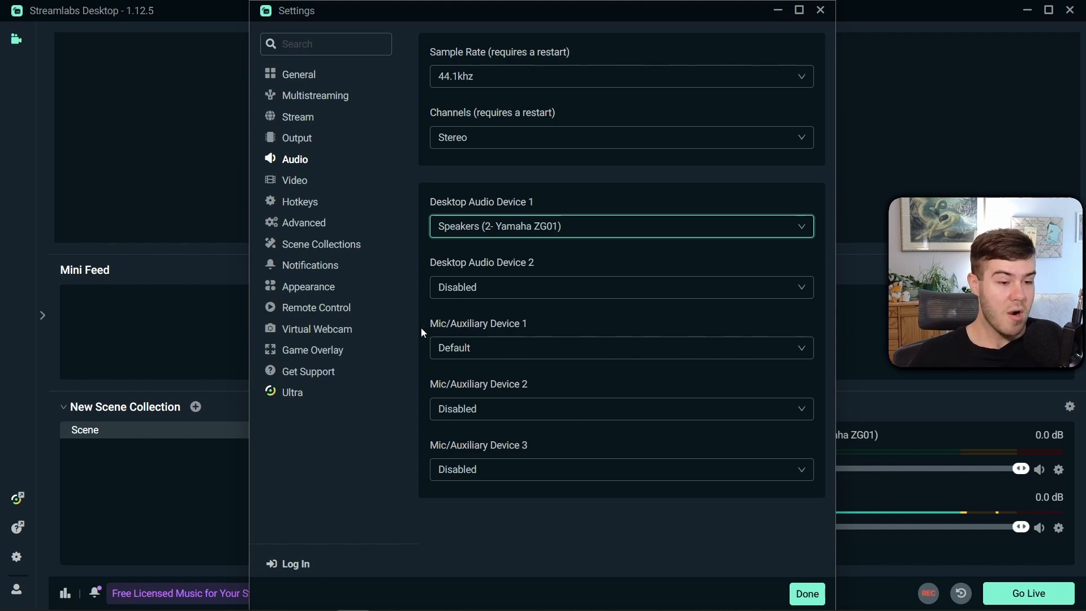
# Set Mic/Auxiliary Device 1 to Microphone (PD400X Podcast Microphone).
pyautogui.click(621, 347)
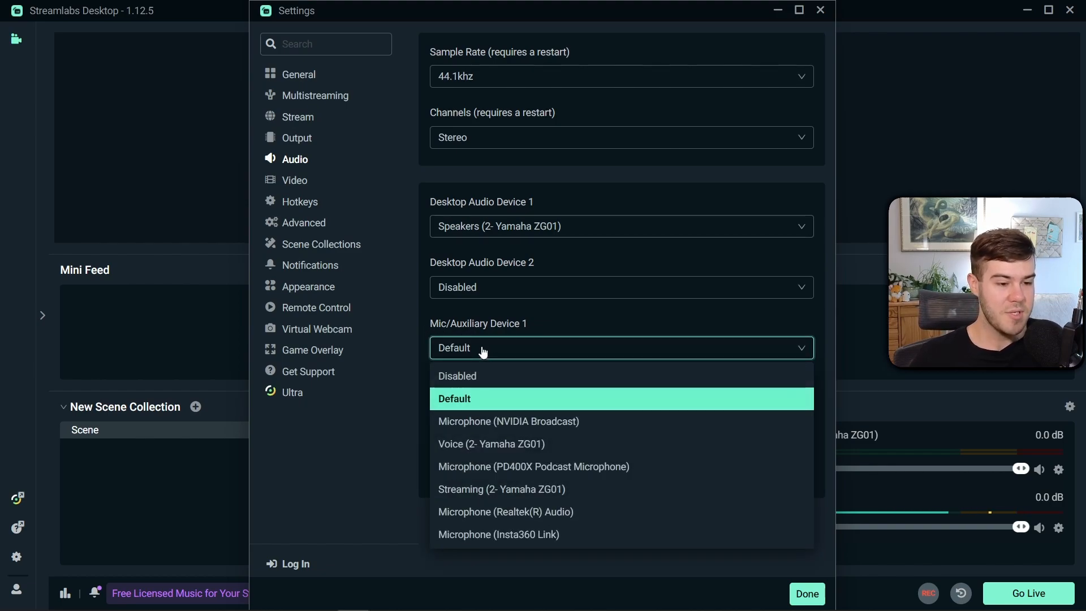
pyautogui.click(533, 467)
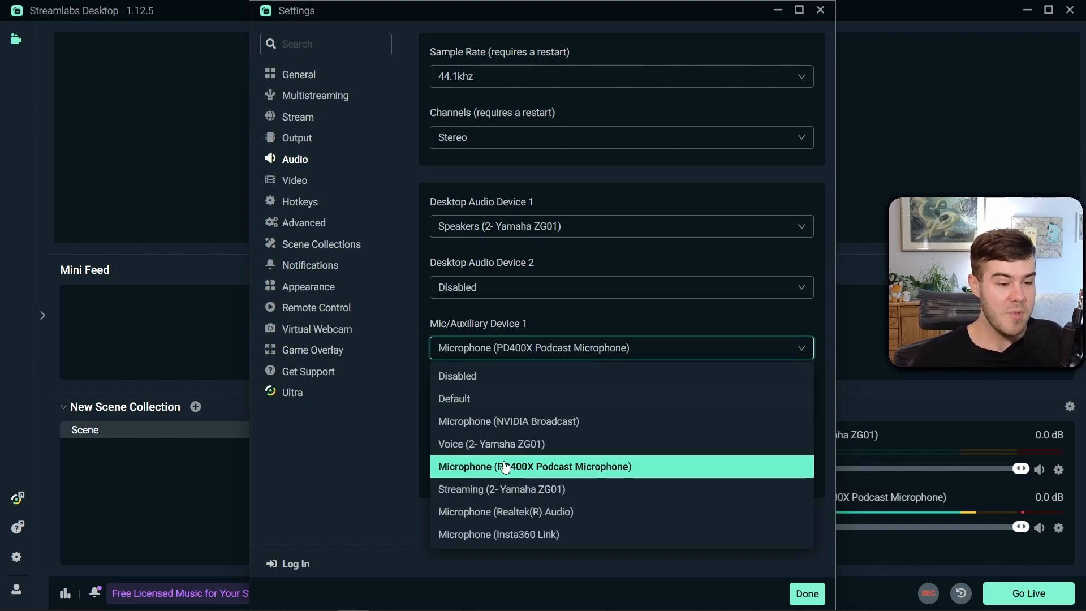
pyautogui.click(534, 466)
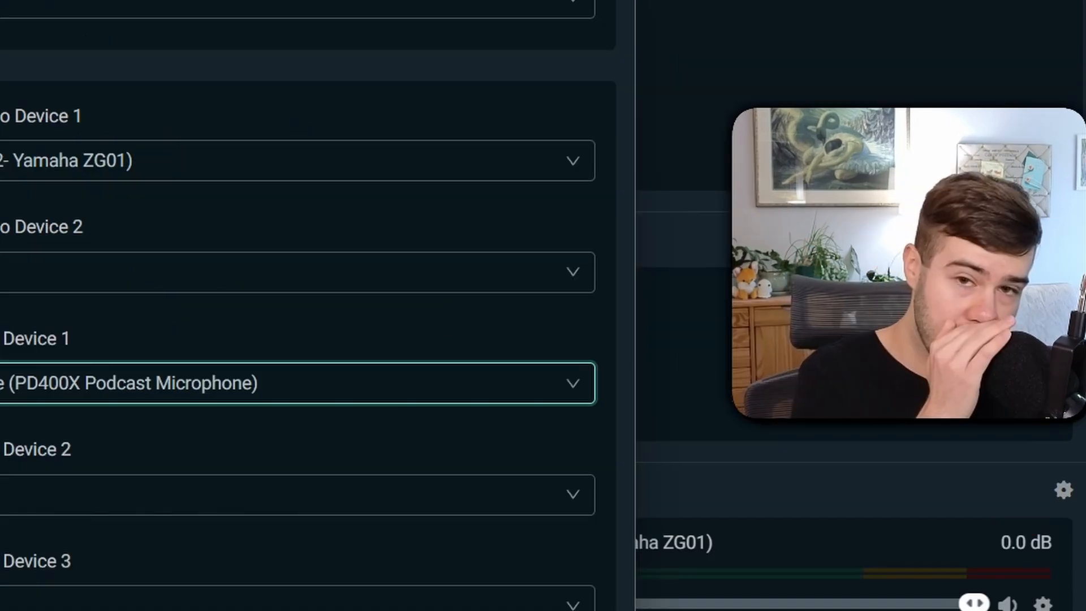
# Keep the Video settings at 1920x1080 canvas and output, Lanczos downscale filter and 60 FPS.
pyautogui.click(295, 180)
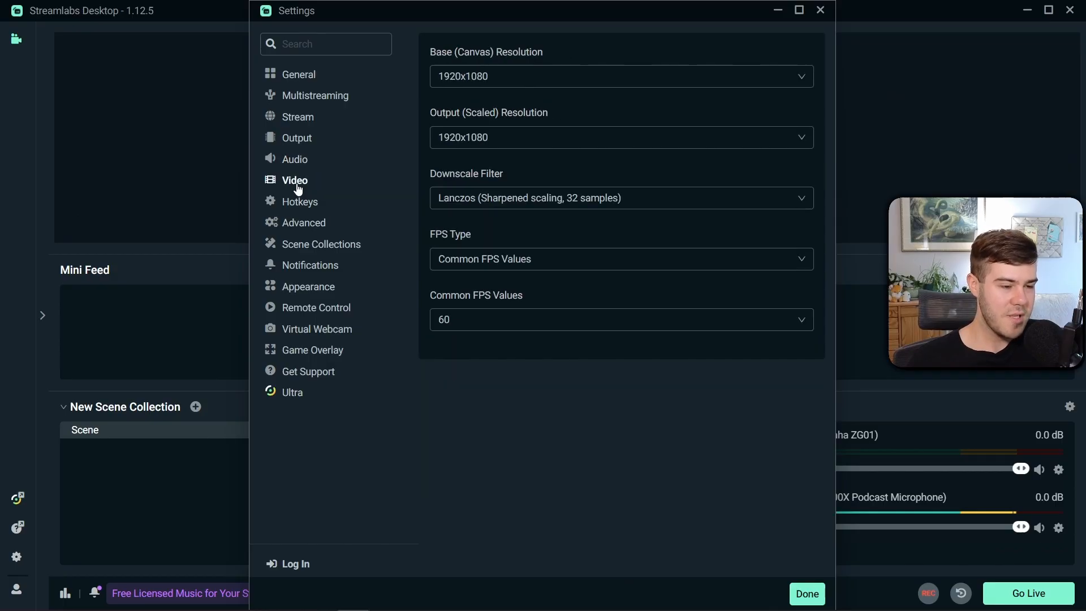
pyautogui.moveTo(551, 63)
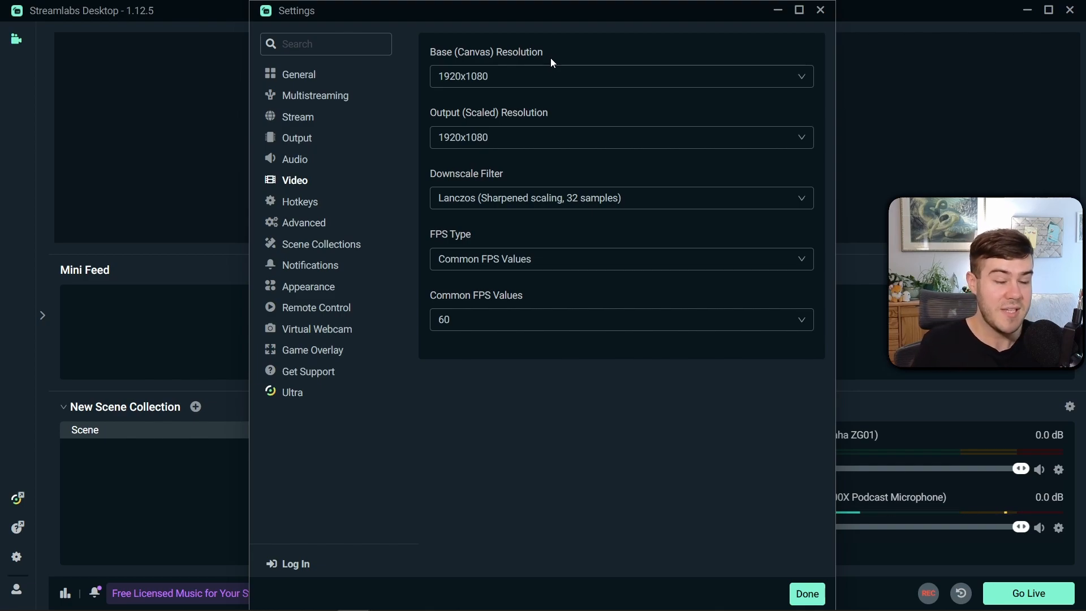
pyautogui.click(619, 76)
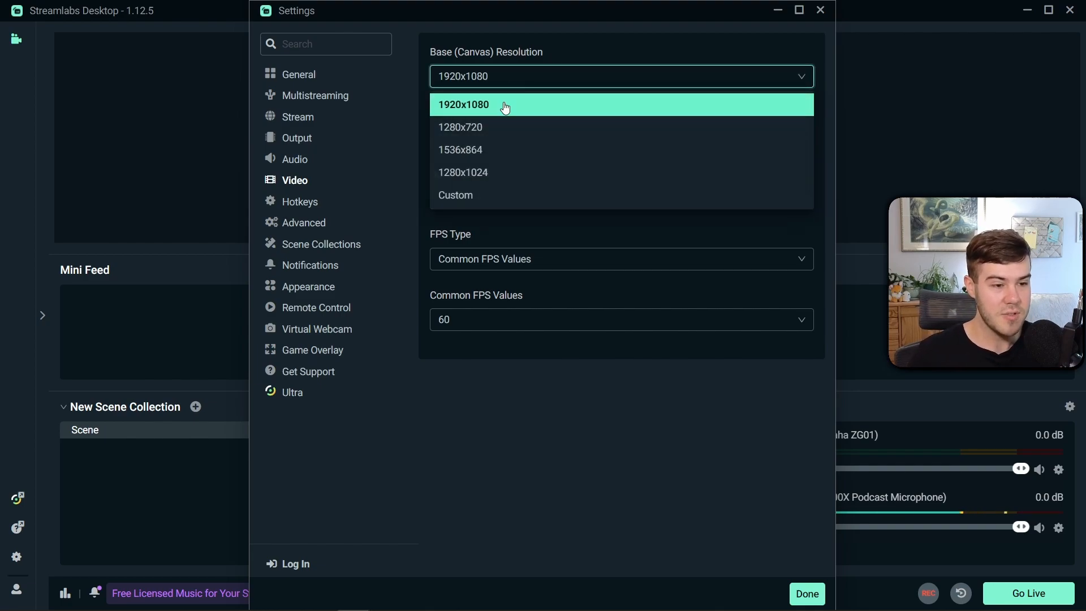
pyautogui.click(464, 104)
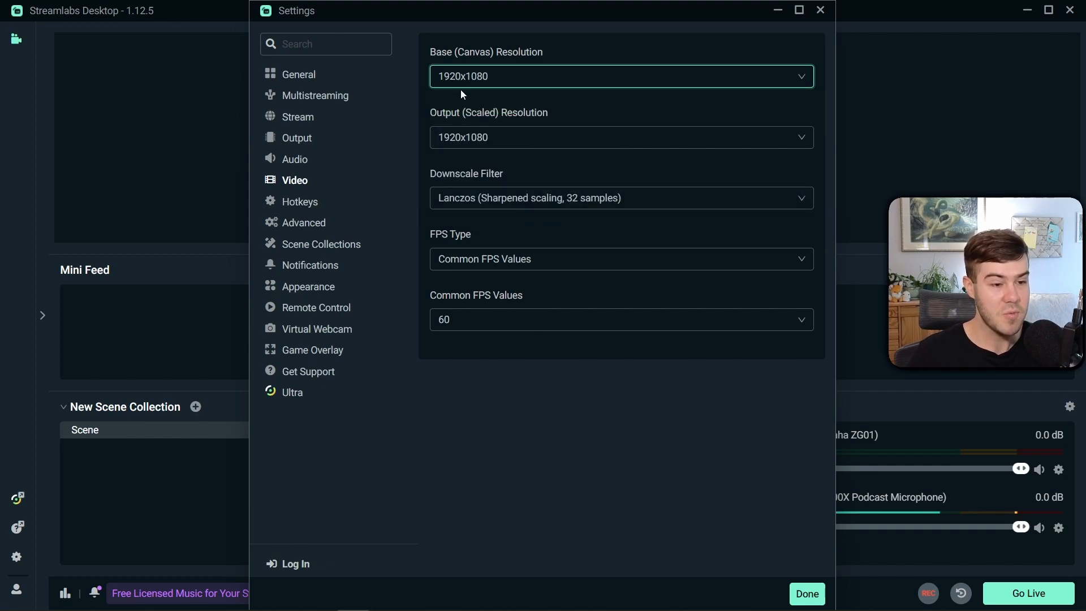
pyautogui.moveTo(558, 112)
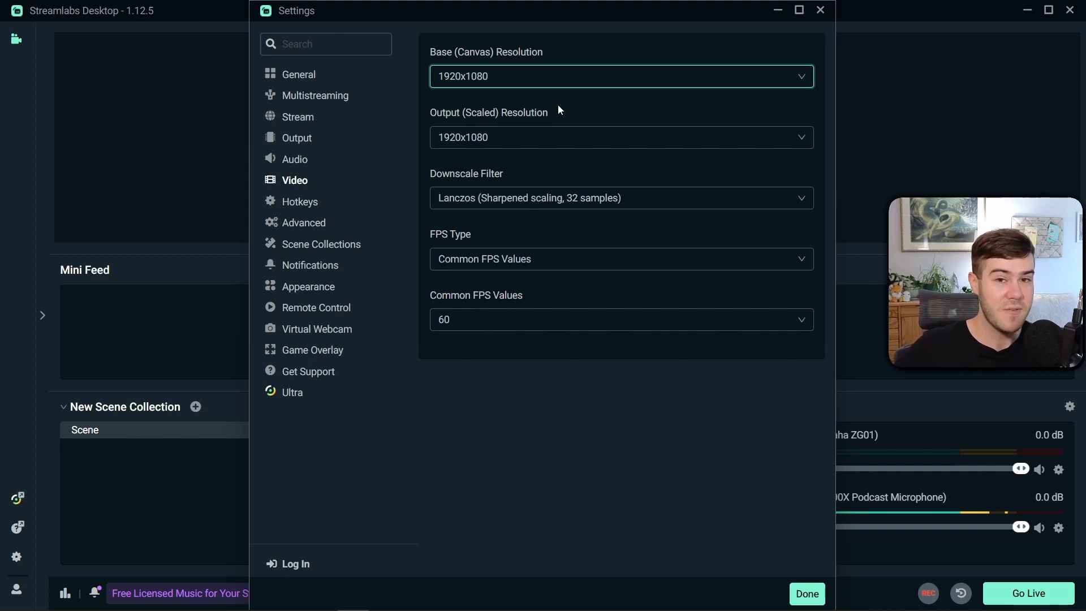
pyautogui.moveTo(519, 137)
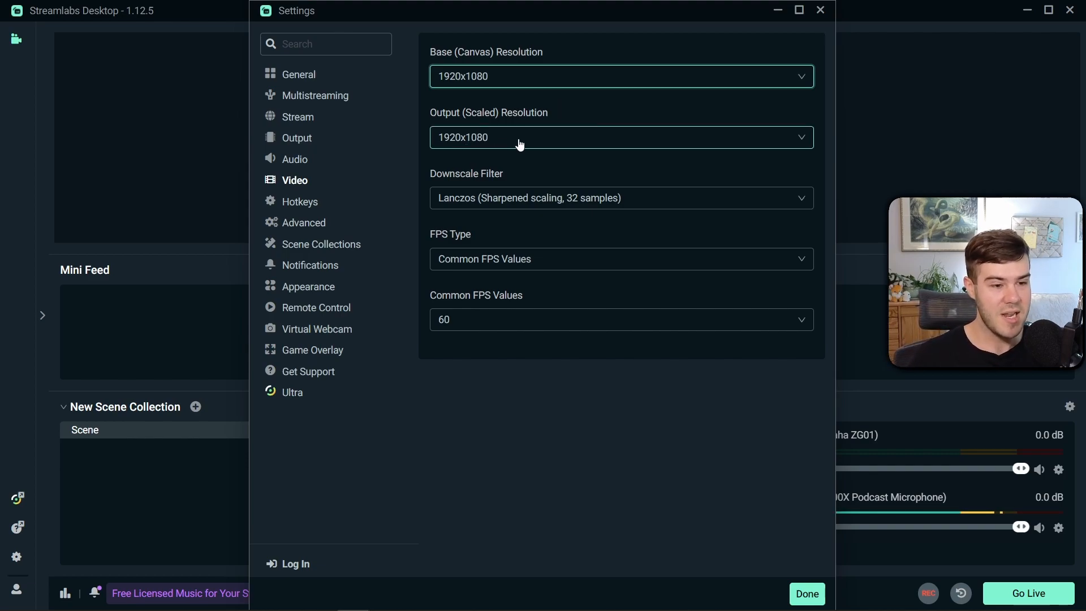
pyautogui.click(619, 197)
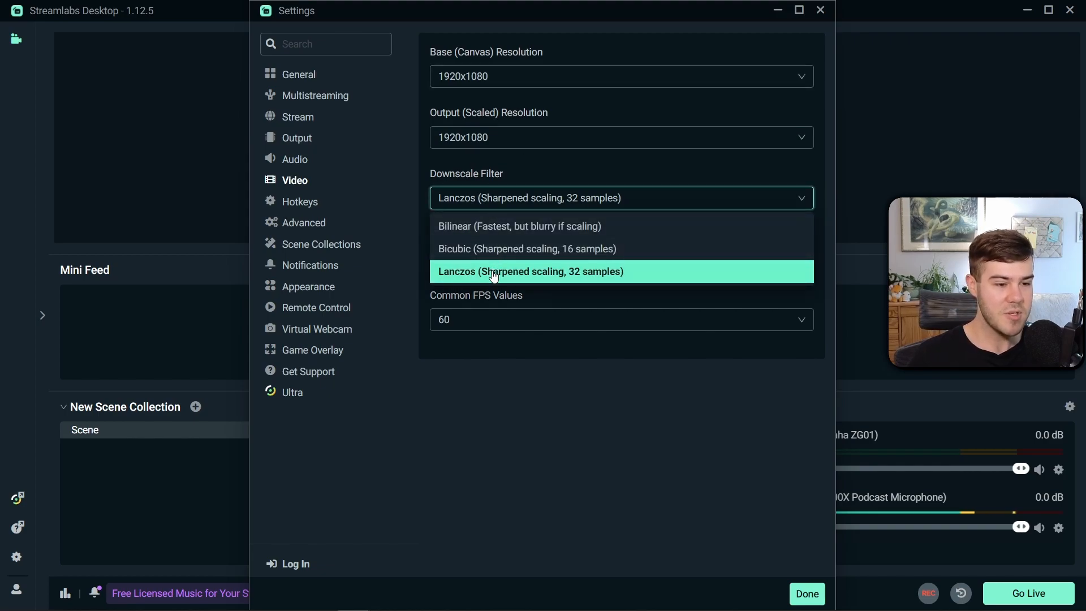
pyautogui.click(530, 270)
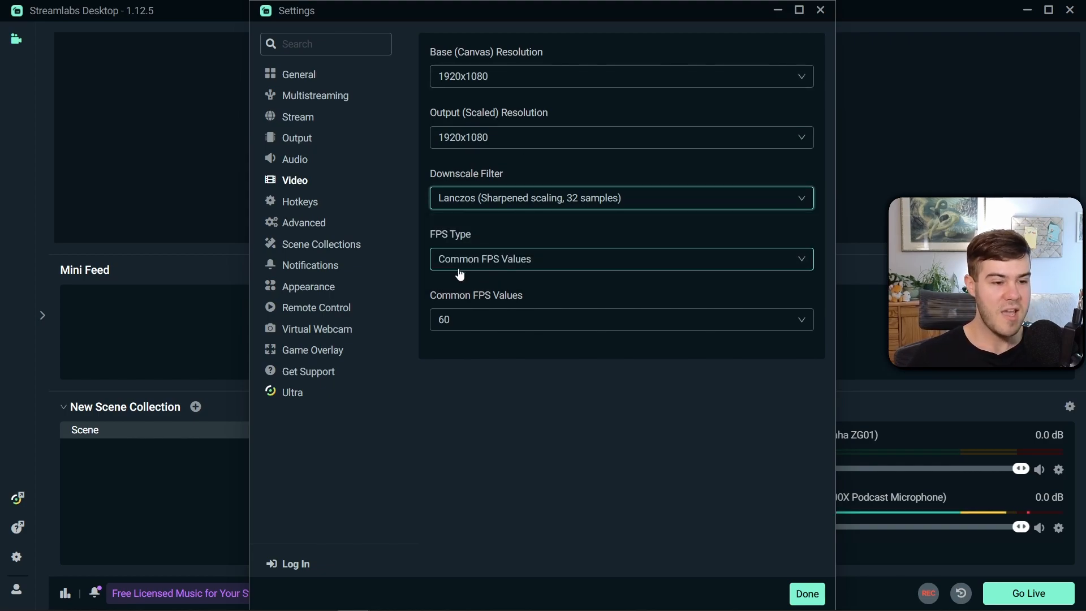
pyautogui.moveTo(521, 308)
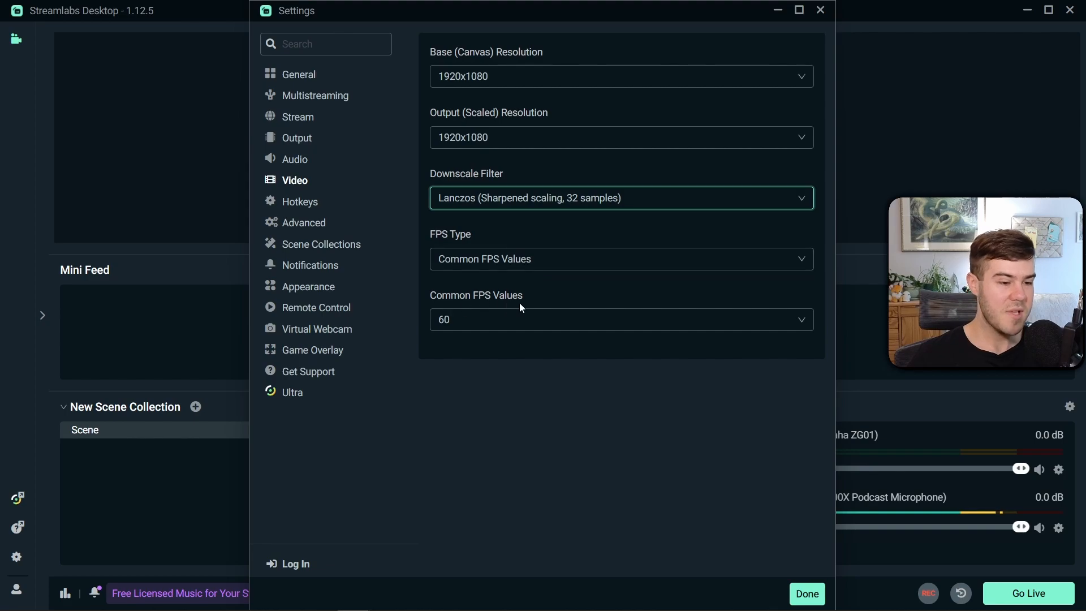
pyautogui.moveTo(476, 137)
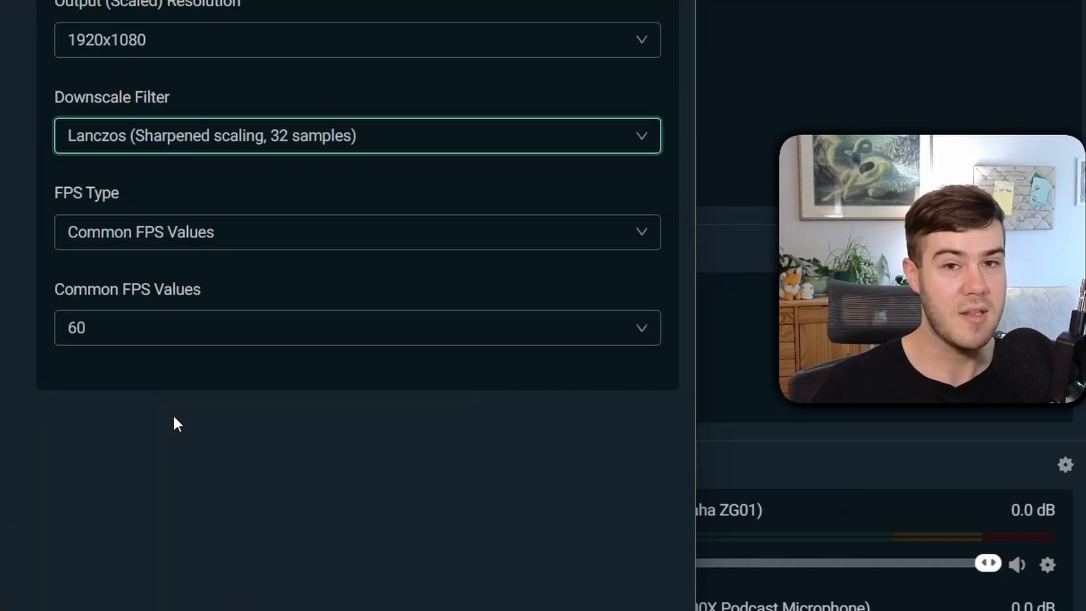
# Look through the Hotkeys list — Start Streaming, Start Recording and others — with no keys assigned.
pyautogui.click(301, 201)
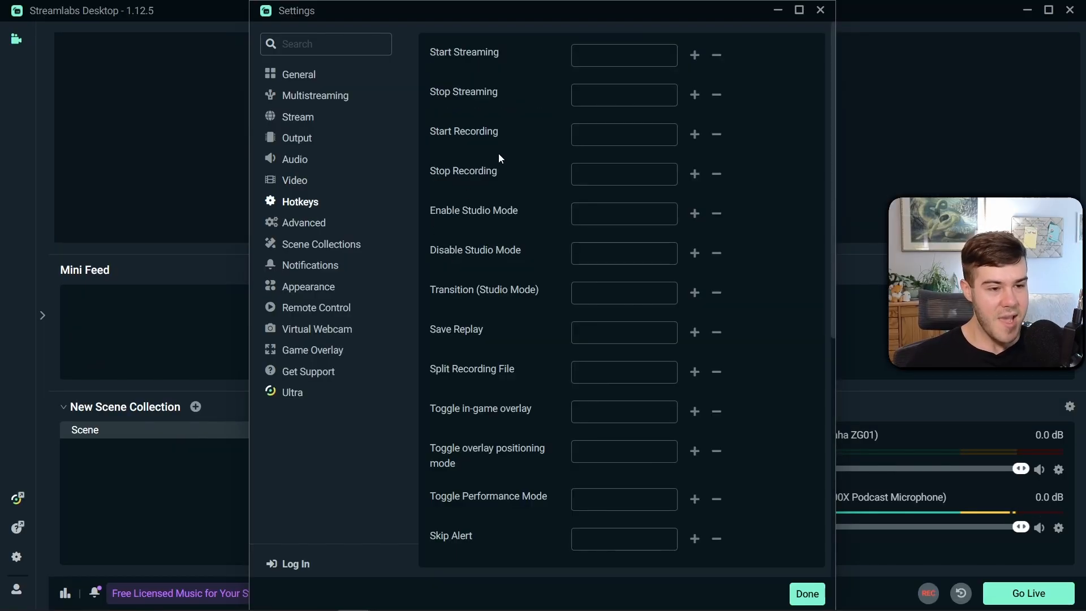
pyautogui.scroll(-3)
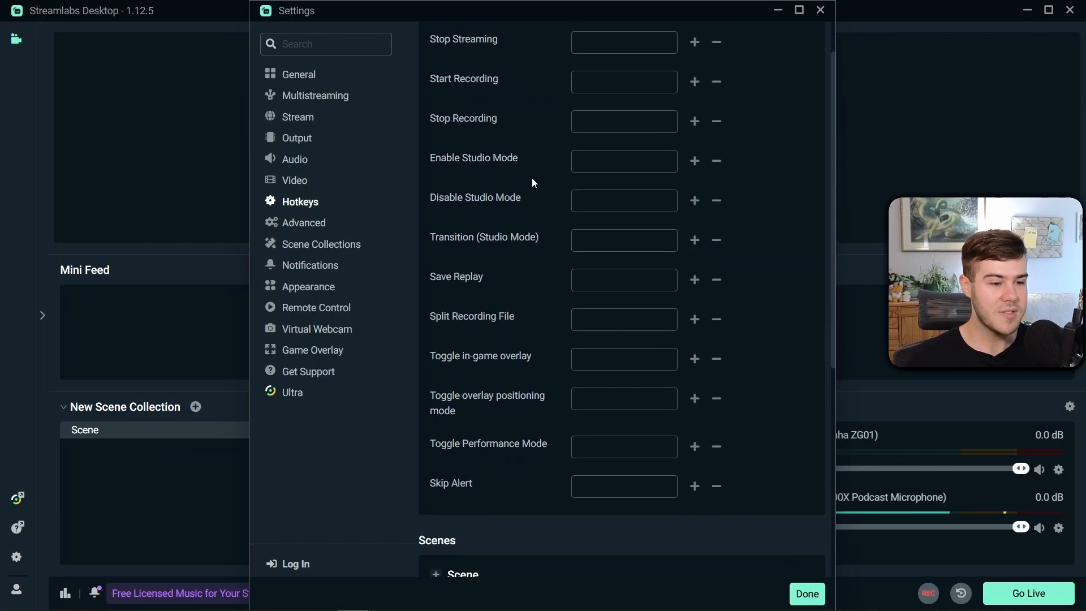
pyautogui.scroll(3)
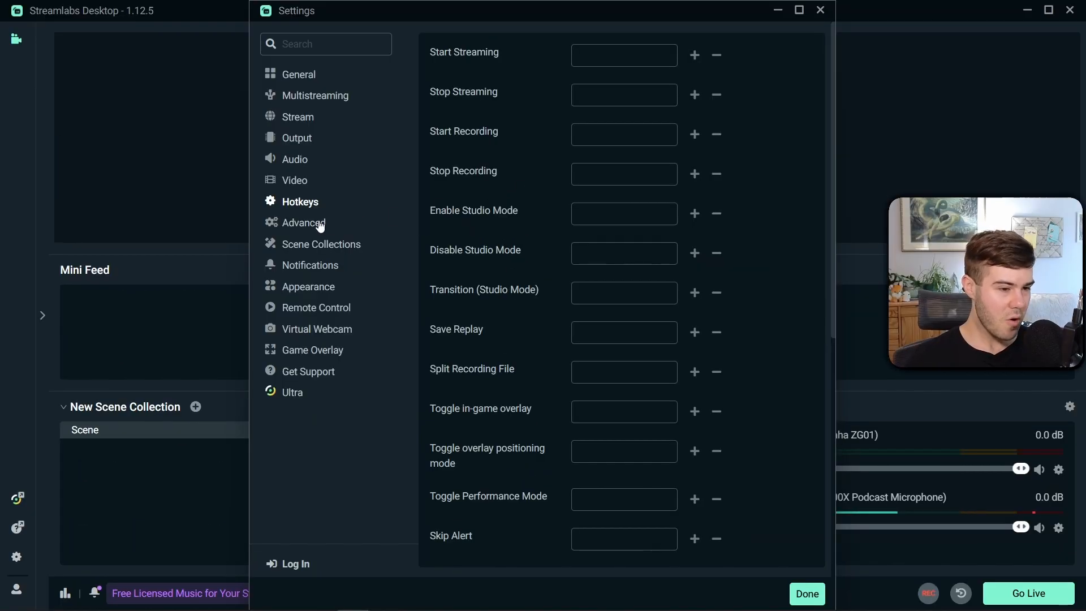
# Review the Advanced settings down to the Network section.
pyautogui.click(304, 223)
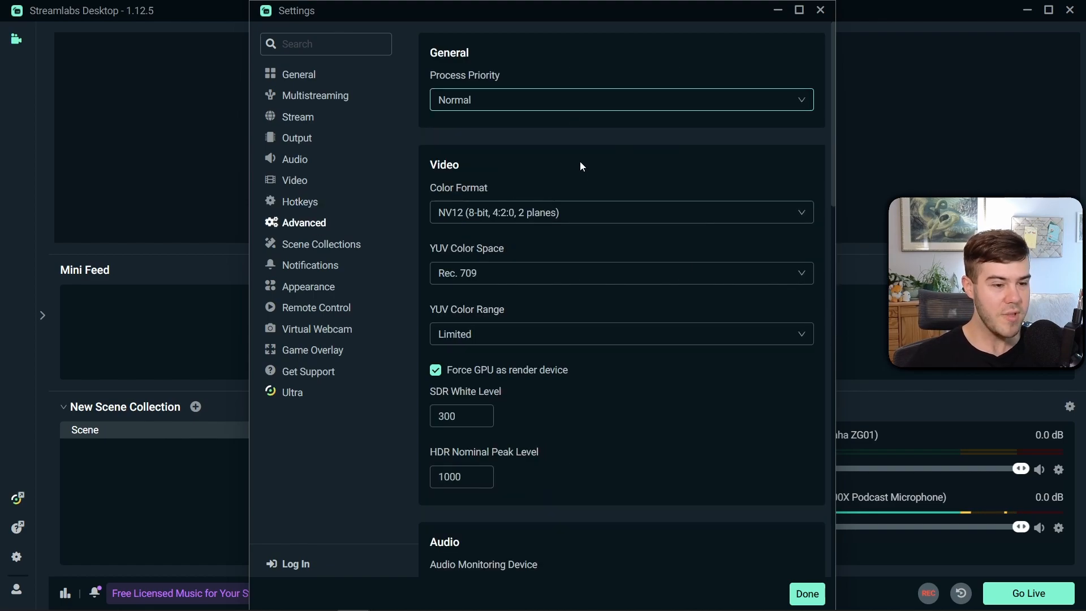
pyautogui.scroll(-3)
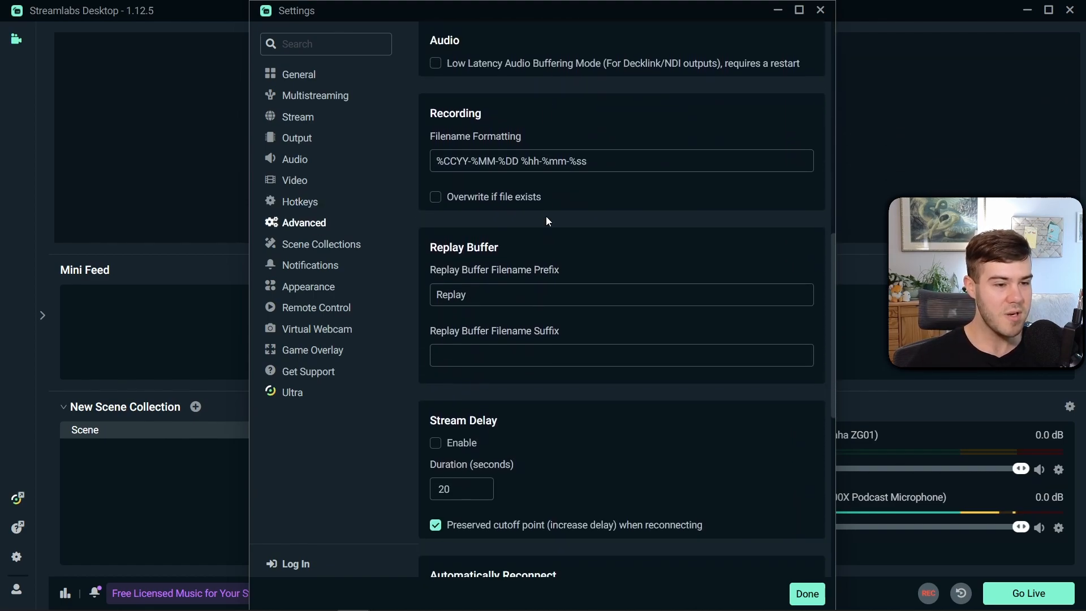
pyautogui.scroll(-3)
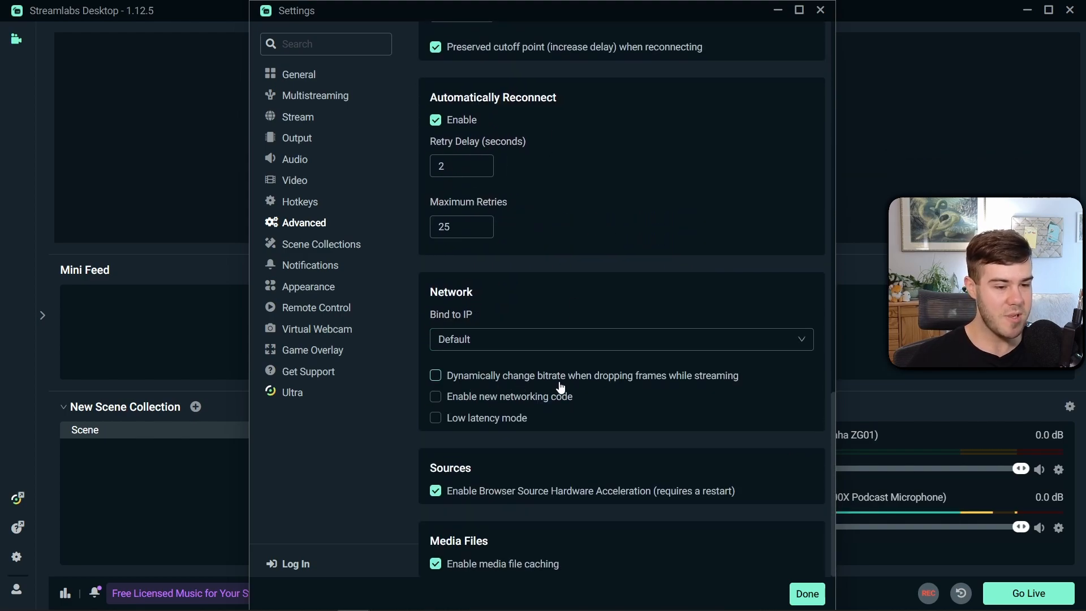
pyautogui.moveTo(528, 381)
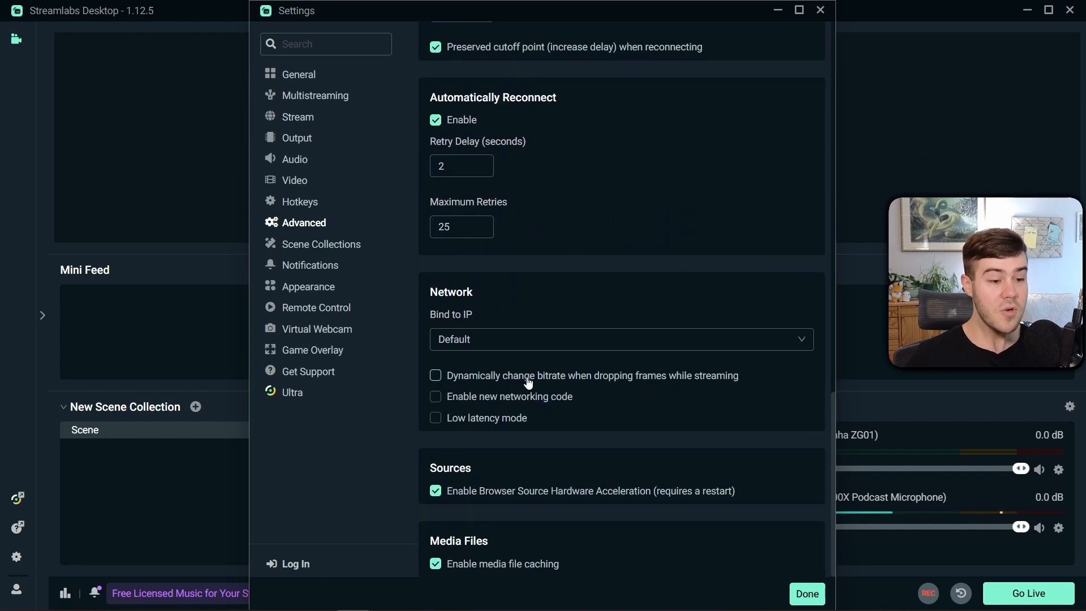
pyautogui.moveTo(598, 370)
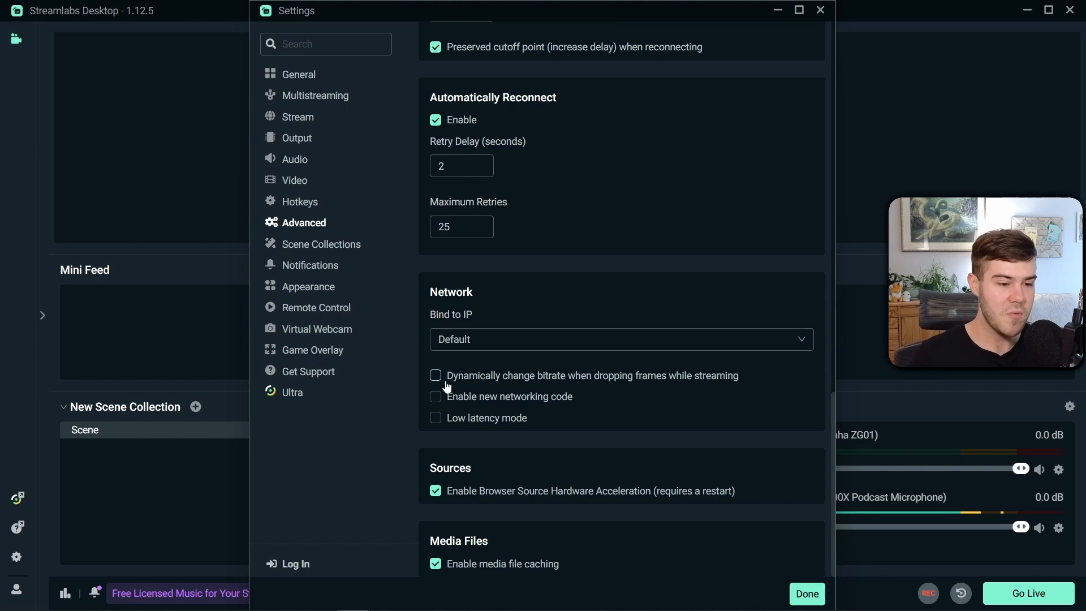
pyautogui.click(434, 374)
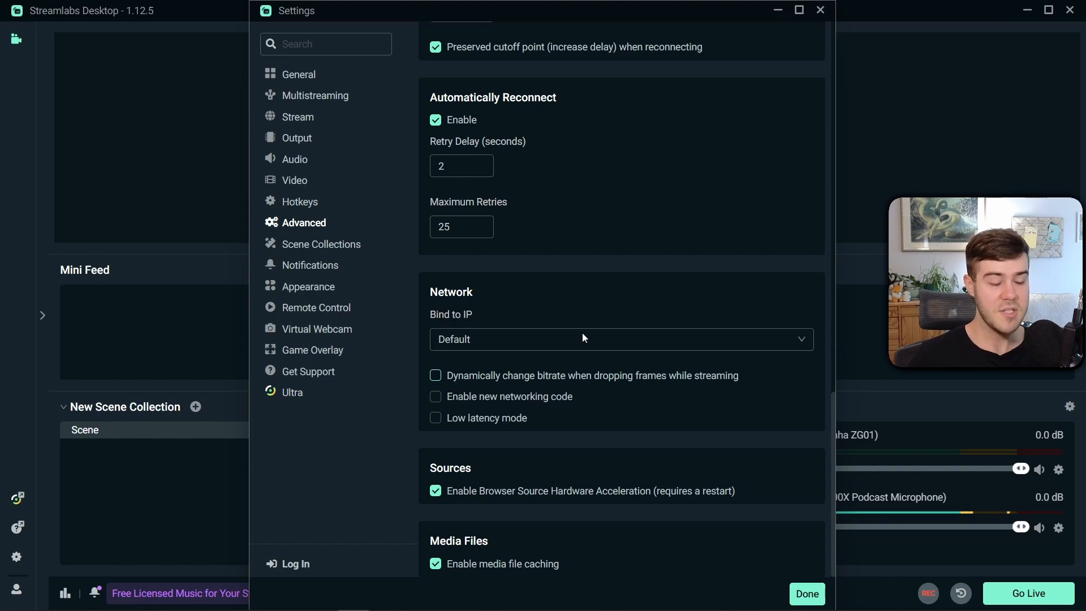
pyautogui.moveTo(309, 248)
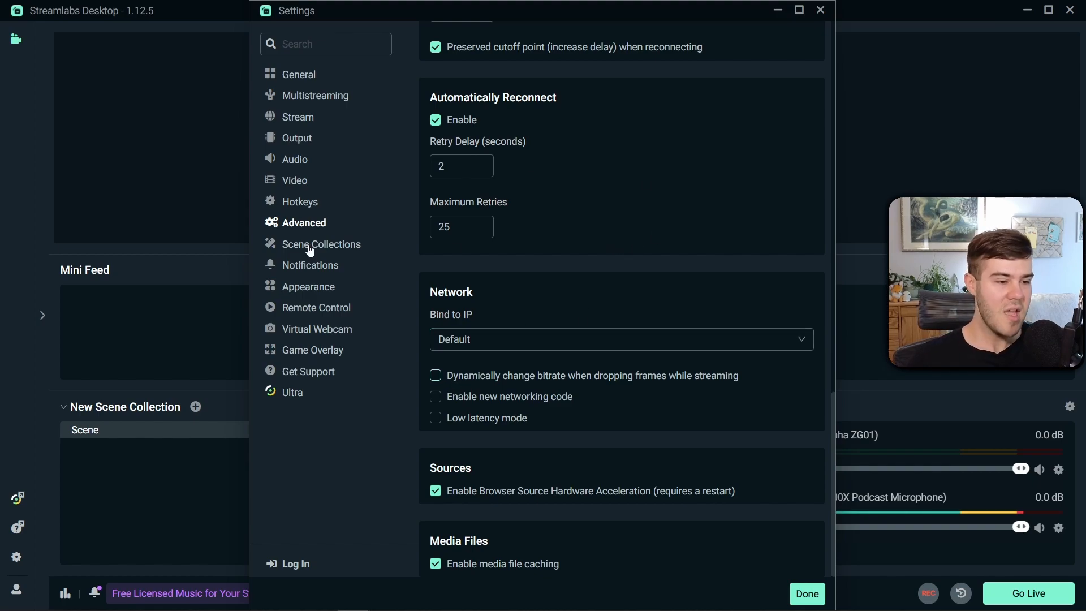
# Glance over Scene Collections, Remote Control and Get Support, then leave Settings with Done.
pyautogui.click(320, 245)
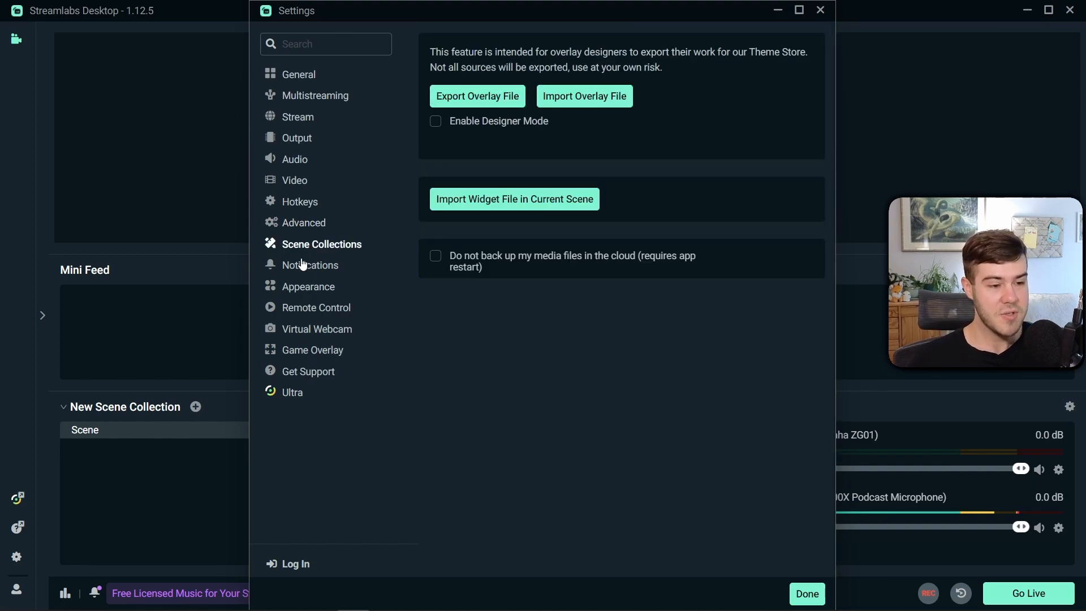
pyautogui.click(315, 306)
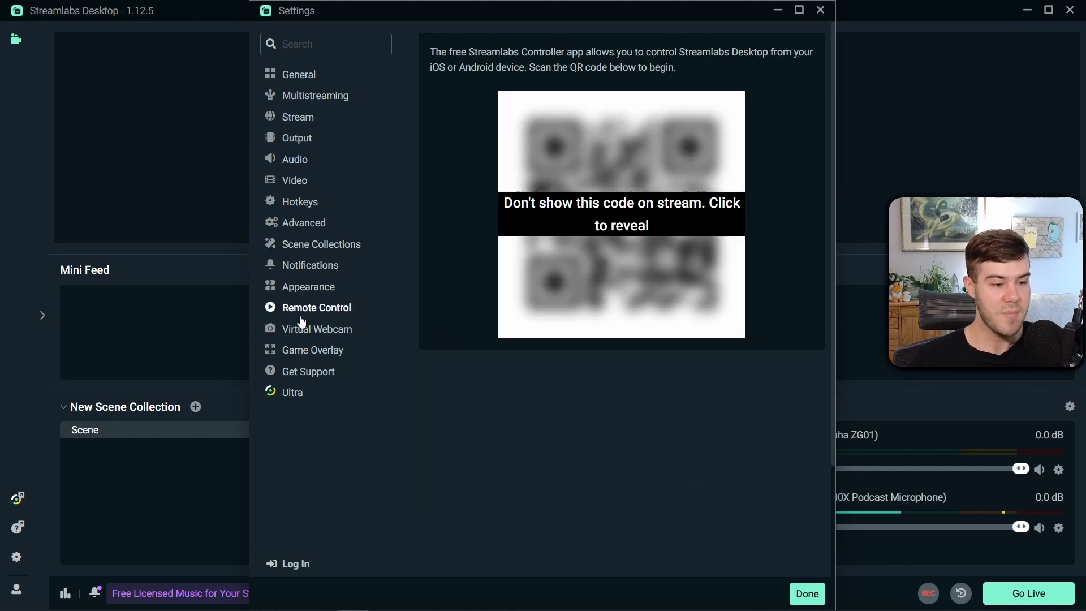
pyautogui.click(308, 371)
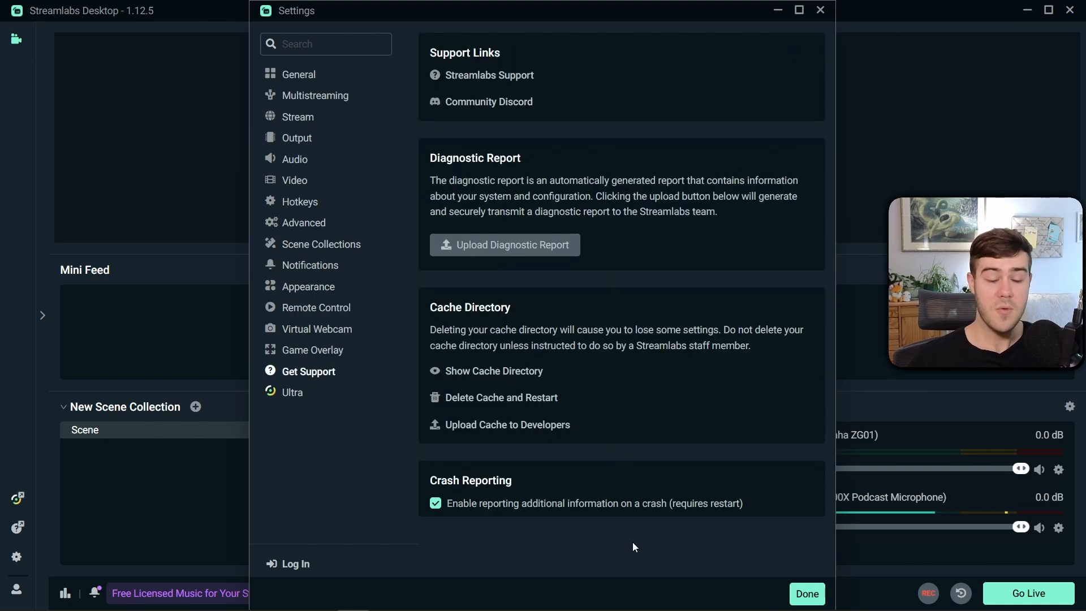
pyautogui.click(807, 594)
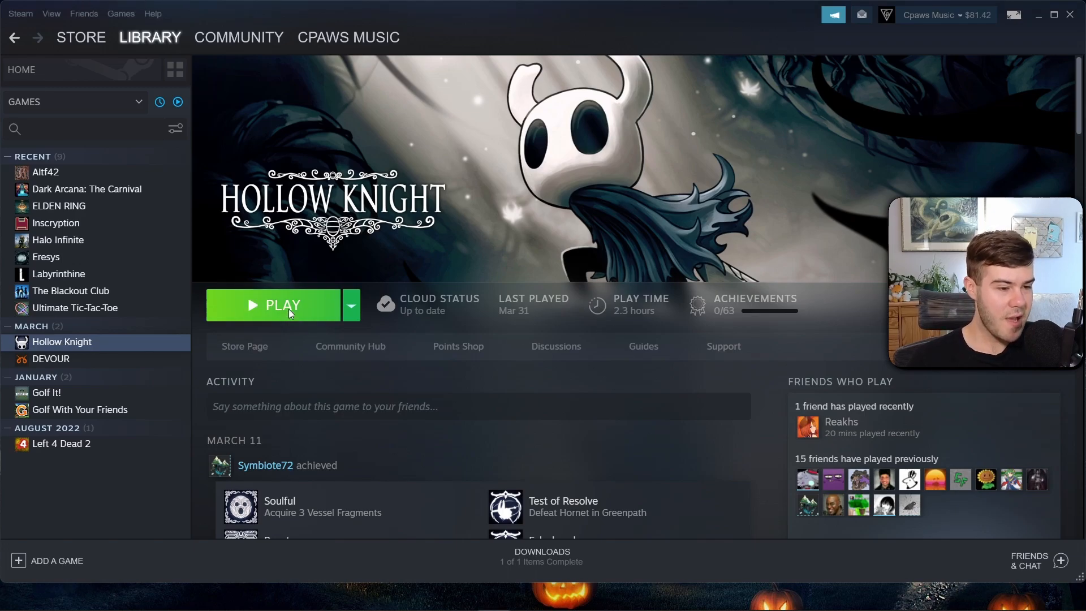
# Launch Hollow Knight from Steam and bring up Streamlabs' Add Source window.
pyautogui.click(283, 304)
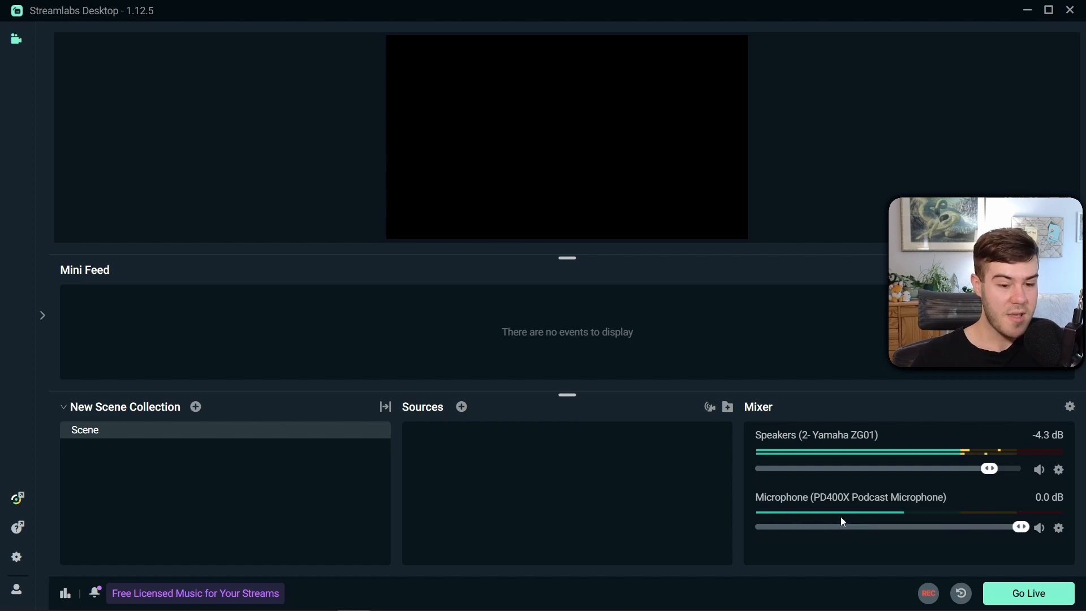
pyautogui.moveTo(928, 516)
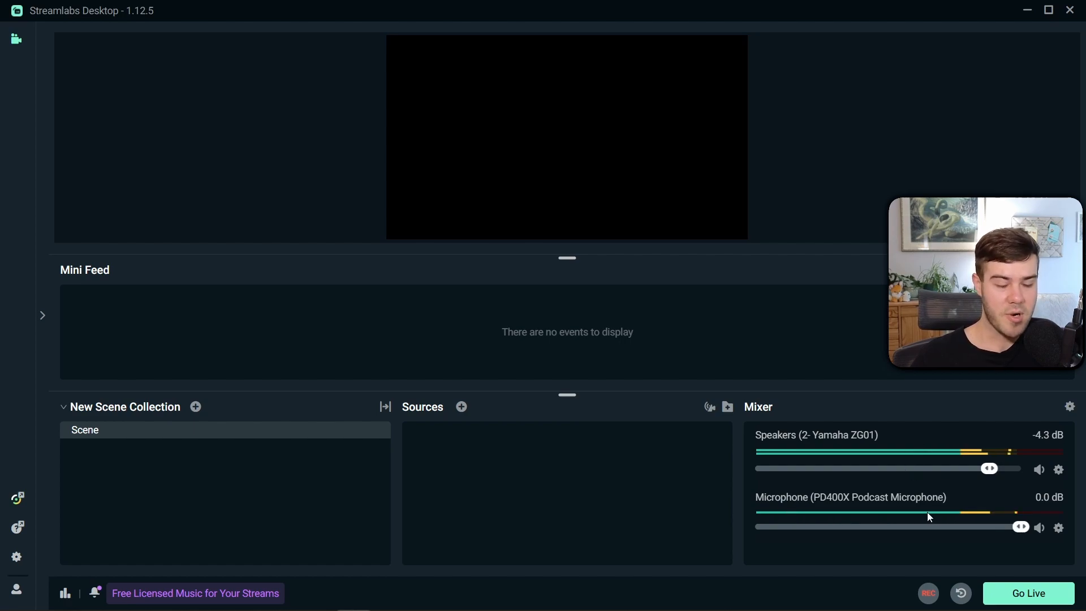
pyautogui.click(461, 406)
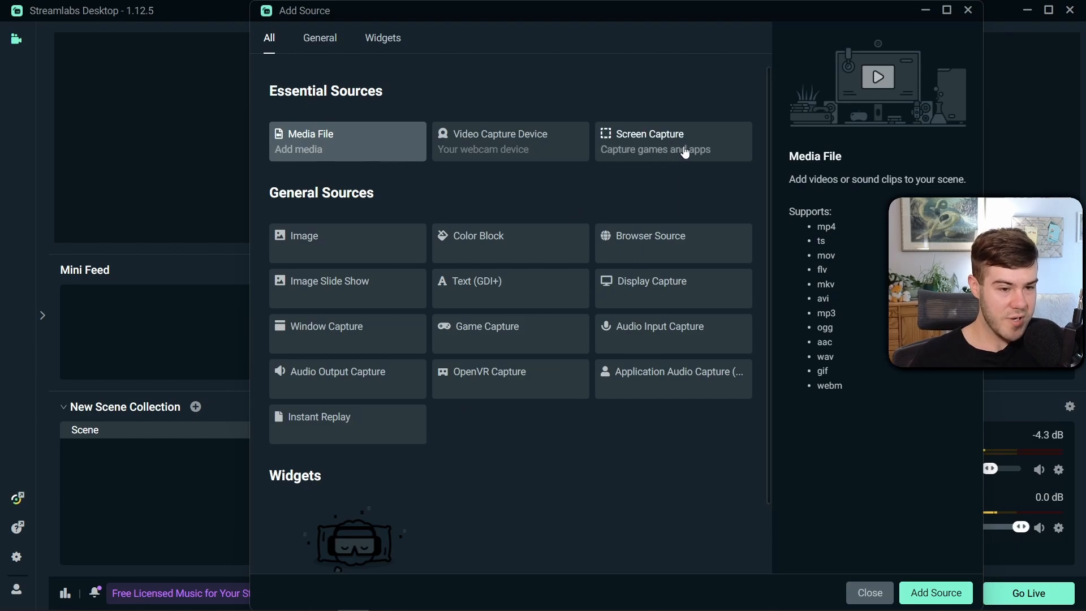
# Add a Screen Capture source set to Capture Game > Automatic.
pyautogui.click(650, 142)
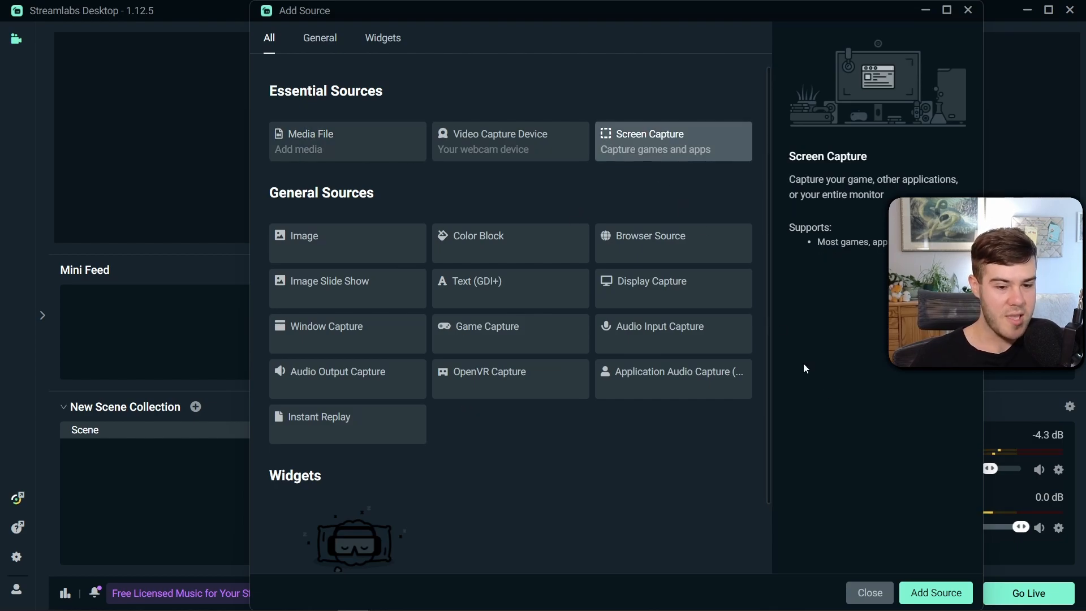
pyautogui.click(936, 593)
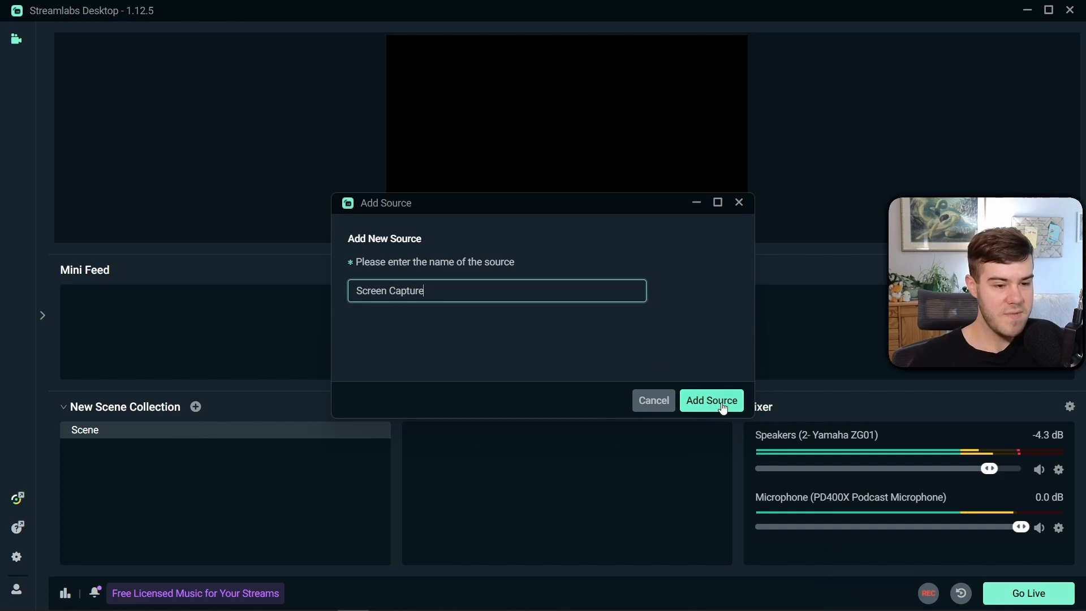
pyautogui.click(711, 400)
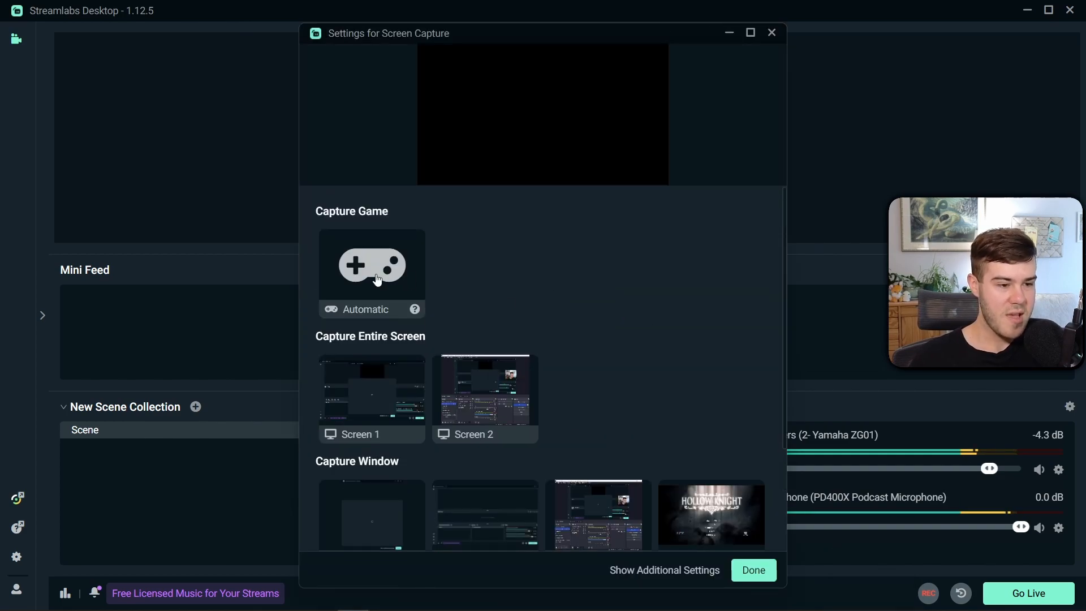
pyautogui.click(371, 265)
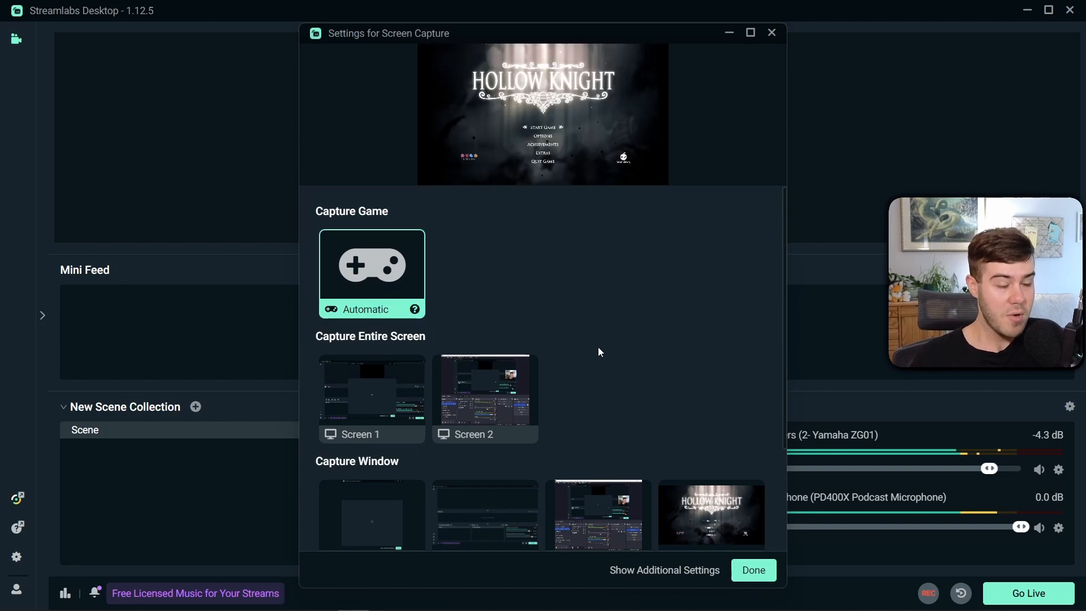
pyautogui.moveTo(754, 570)
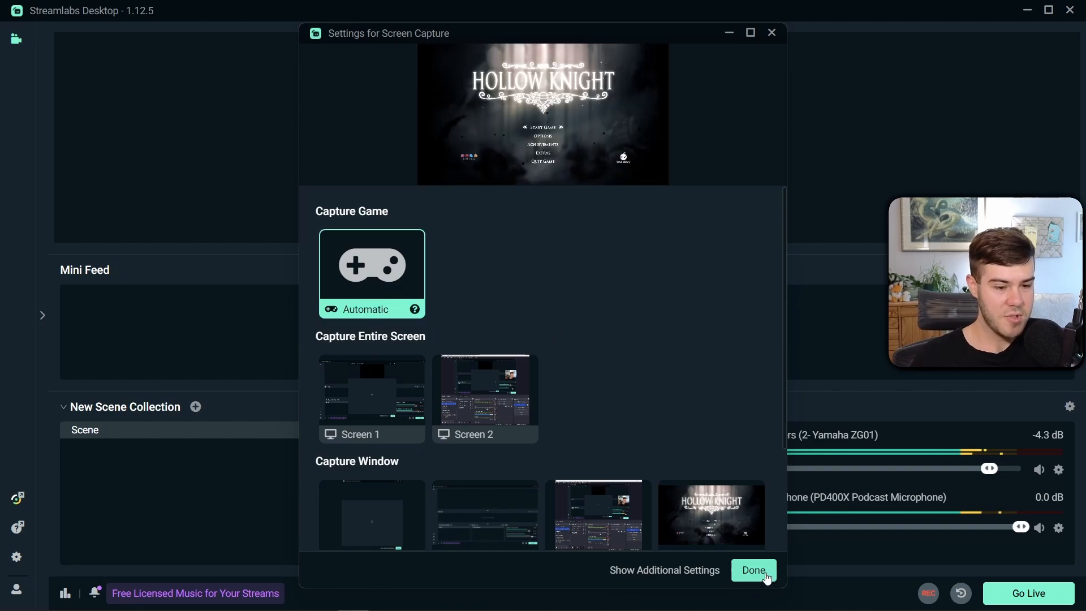
pyautogui.click(754, 570)
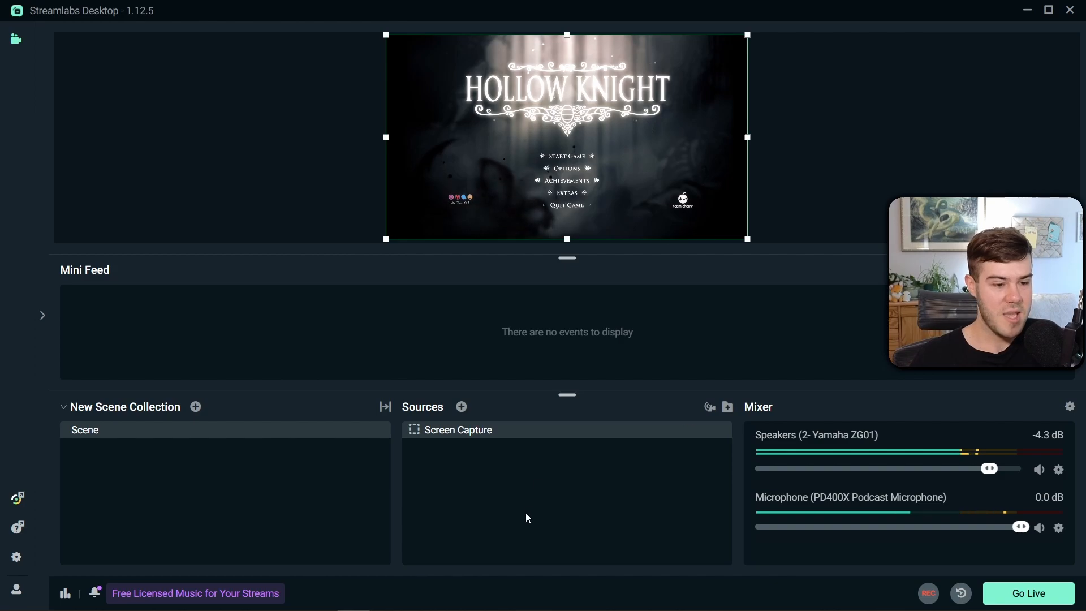
# Try Screen 1 and the Hollow Knight window as capture targets, then settle back on Automatic game capture.
pyautogui.doubleClick(457, 430)
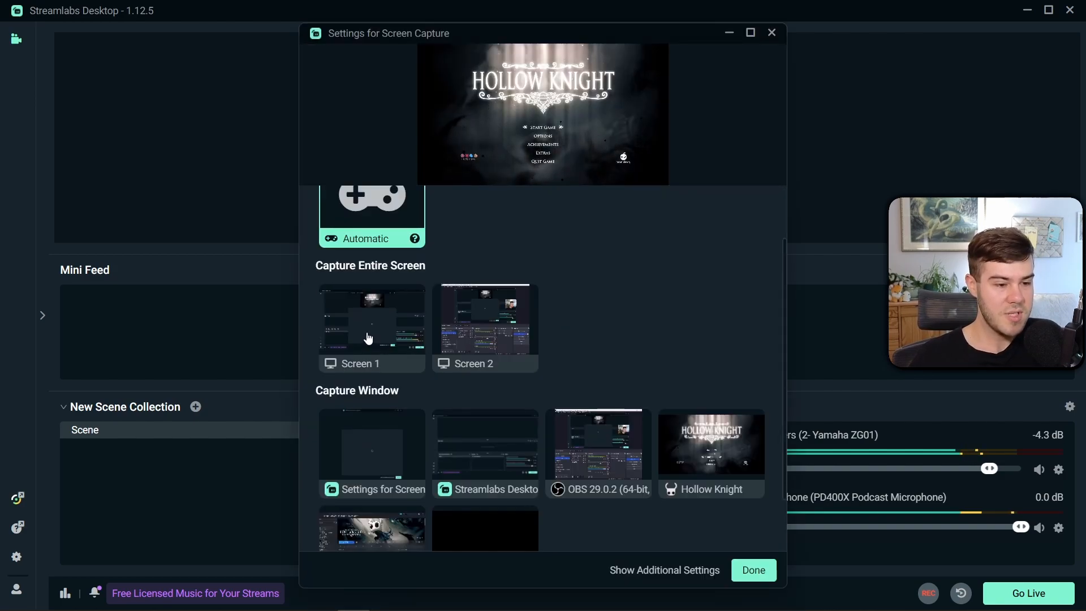
pyautogui.click(371, 326)
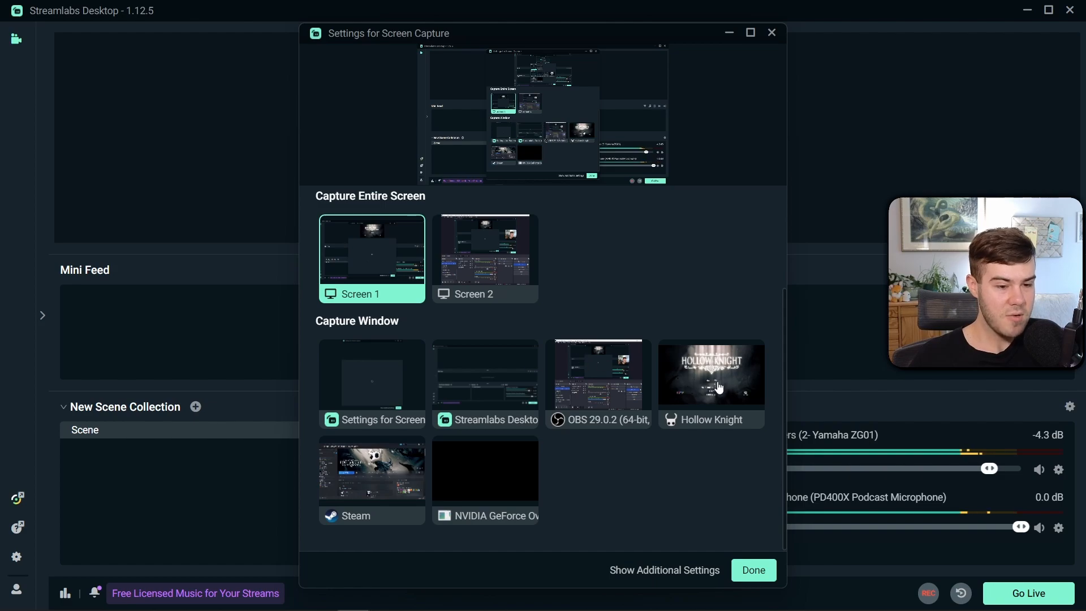
pyautogui.click(710, 381)
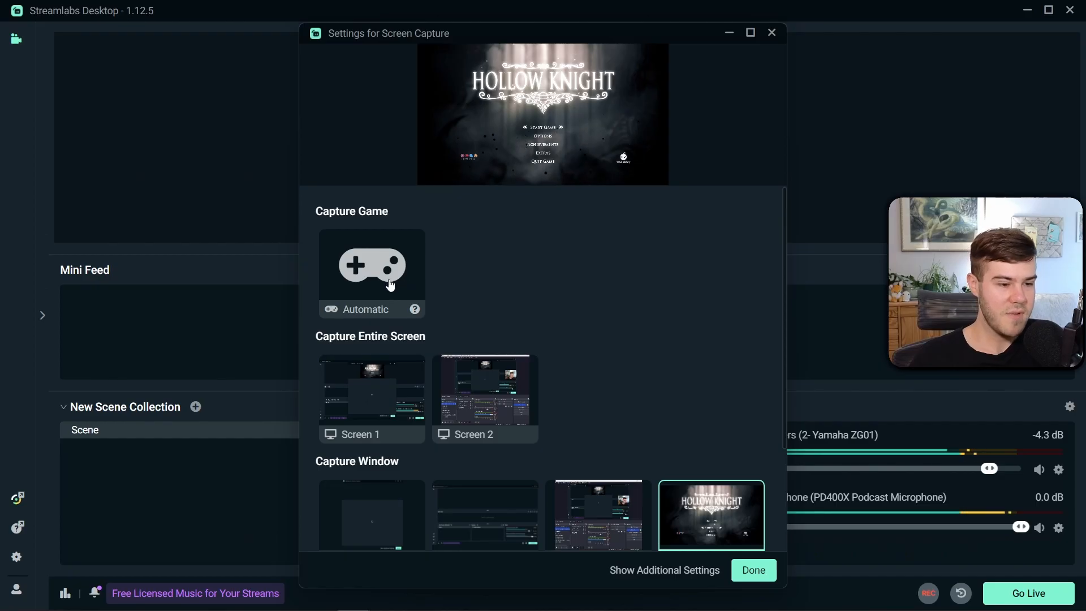
pyautogui.click(372, 267)
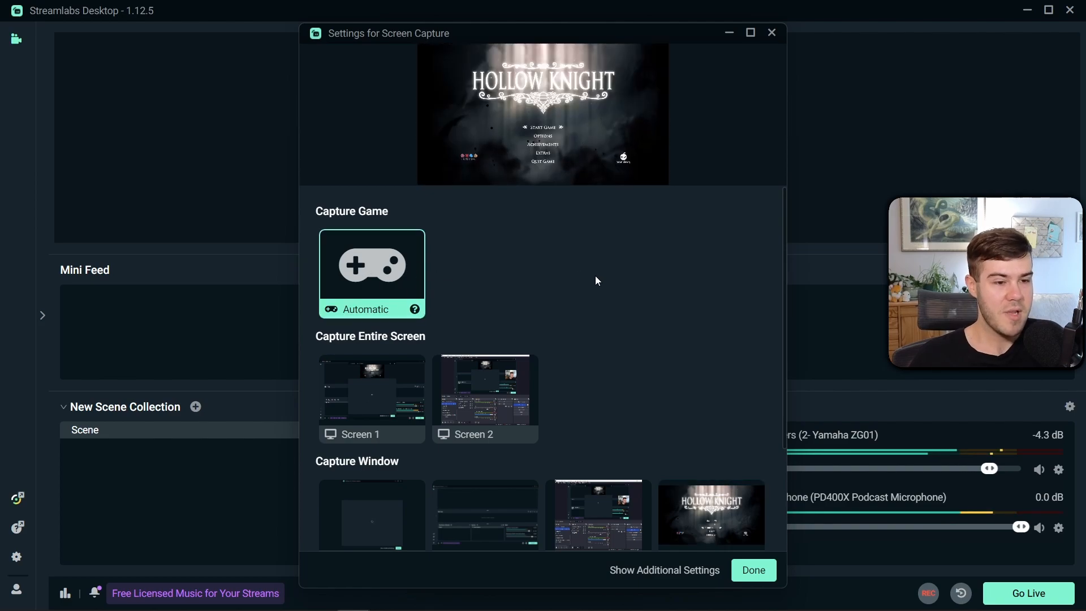
pyautogui.moveTo(753, 570)
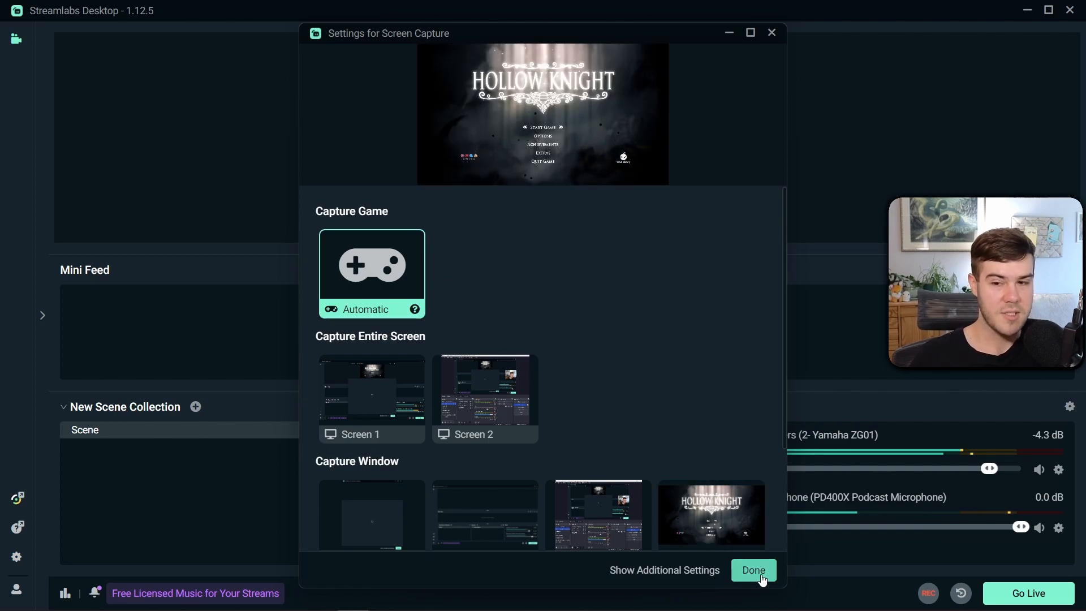
pyautogui.click(754, 570)
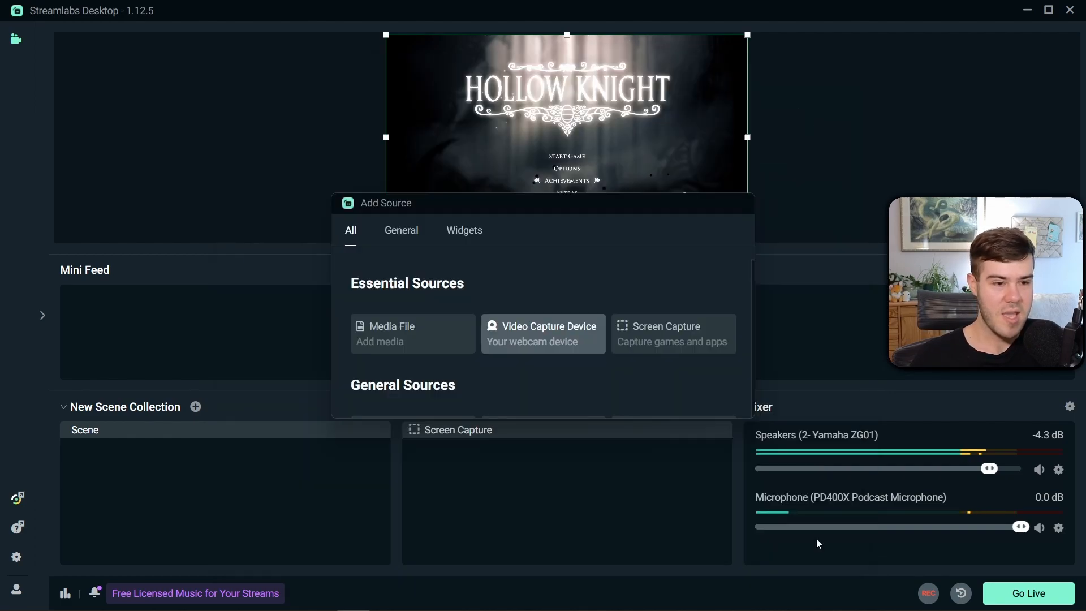
# Add a Video Capture Device source named Webcam using the Integrated Camera.
pyautogui.click(542, 333)
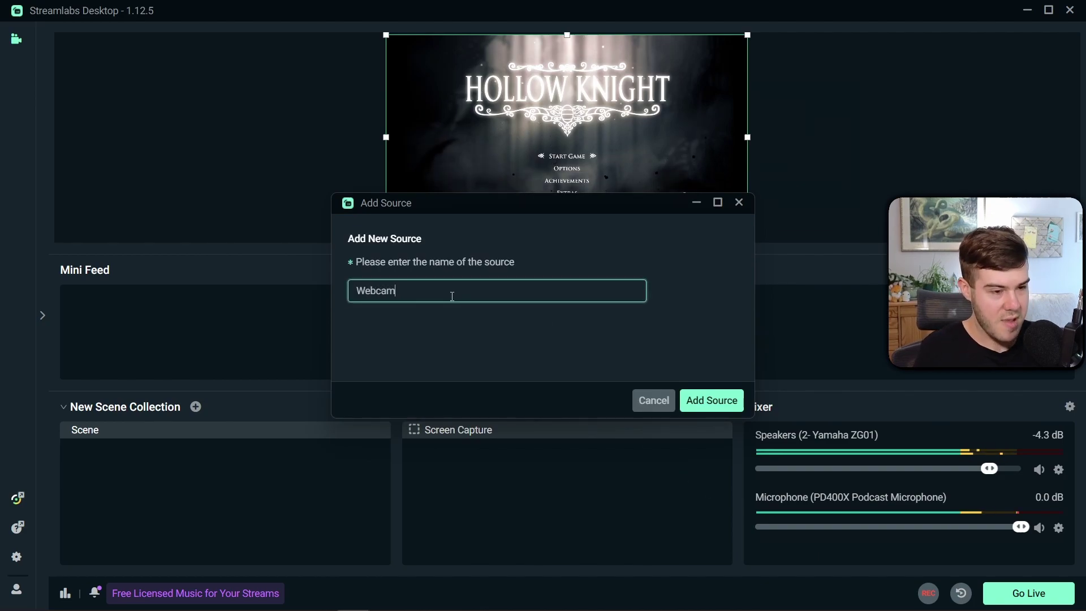
pyautogui.click(710, 400)
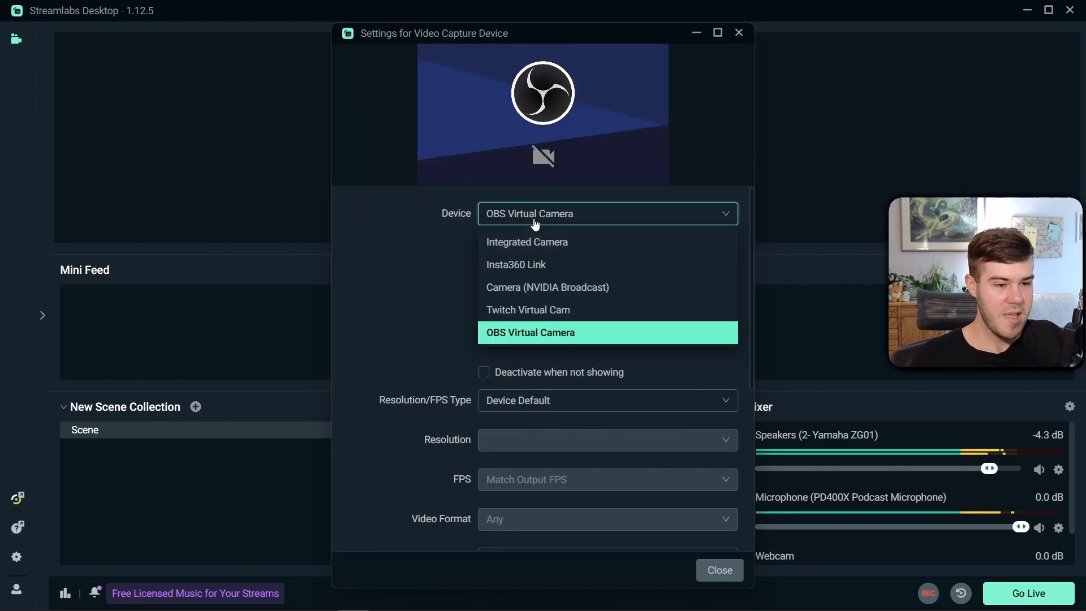
pyautogui.moveTo(546, 269)
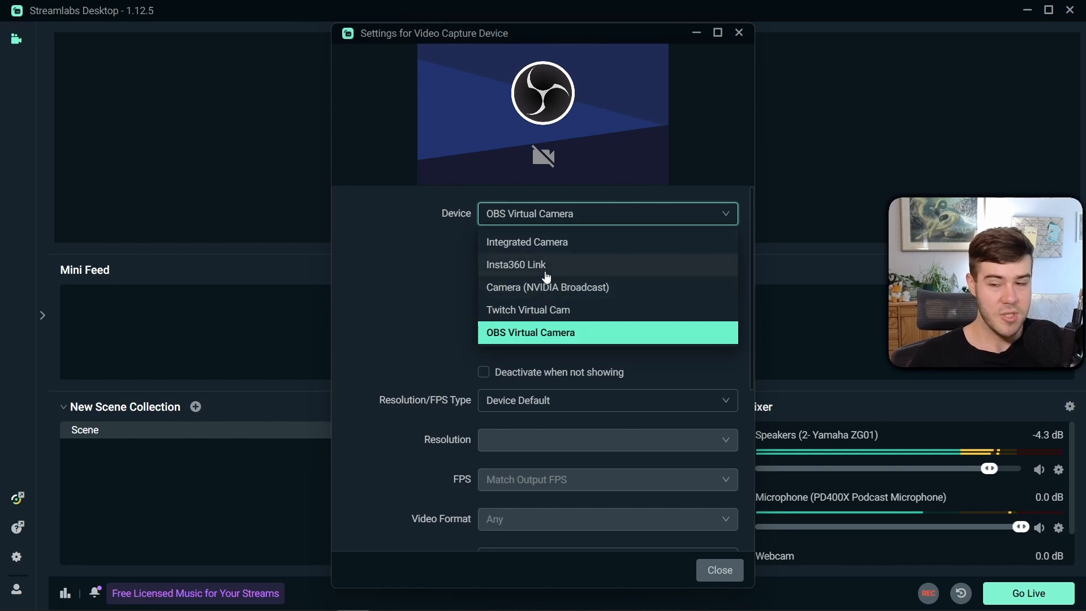
pyautogui.moveTo(562, 253)
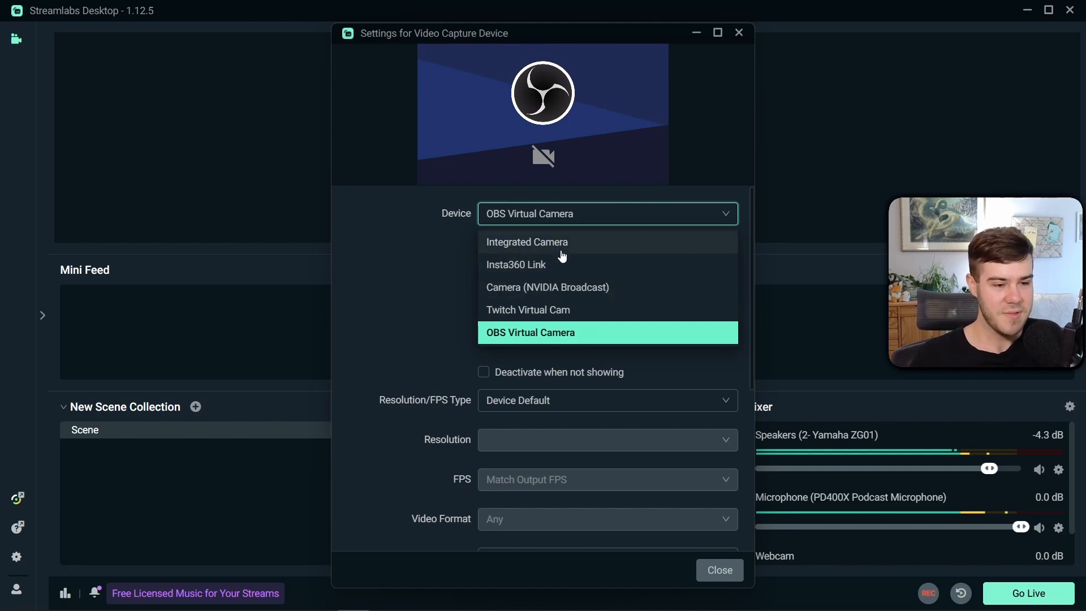
pyautogui.click(527, 242)
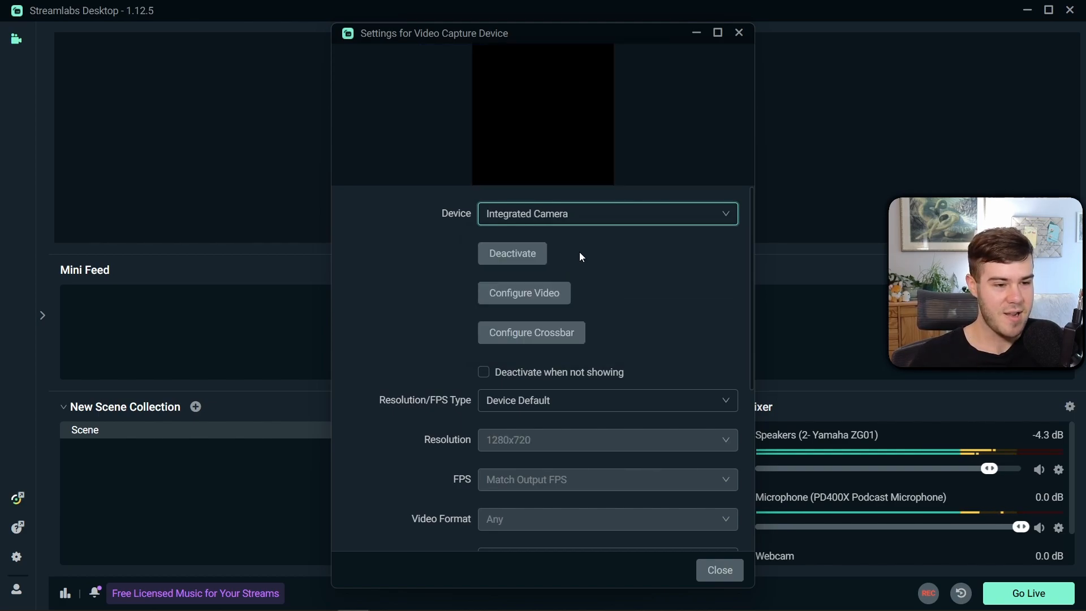
pyautogui.moveTo(631, 306)
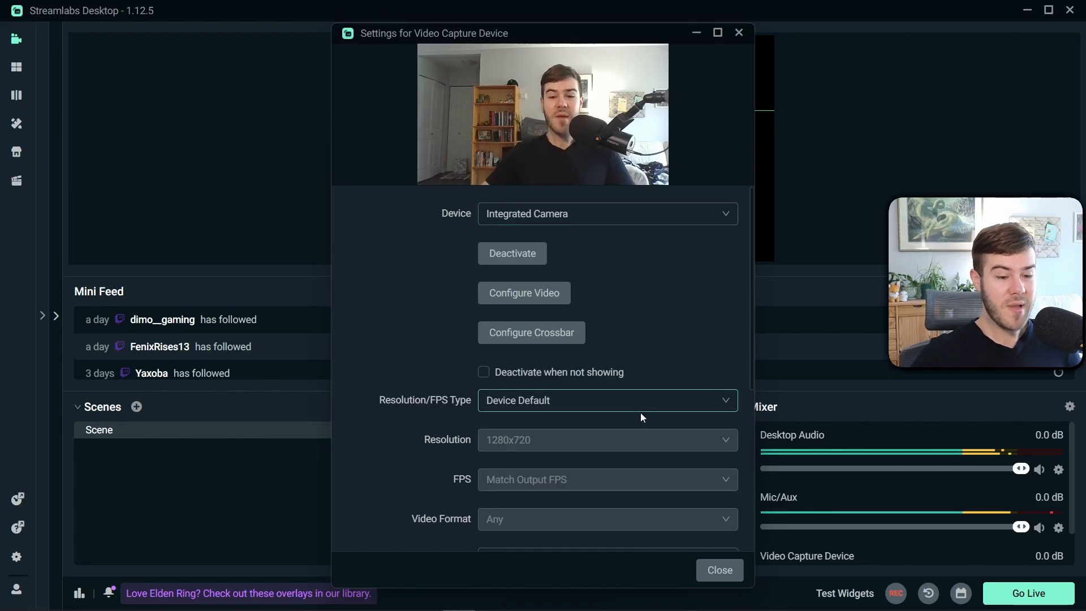
pyautogui.click(720, 570)
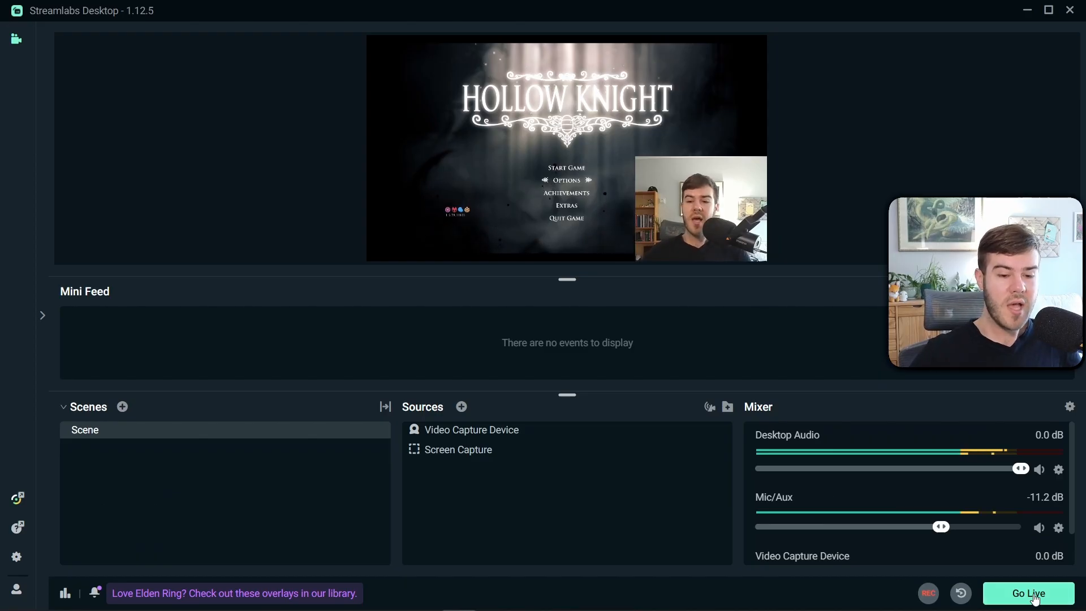
# Go Live with the game-and-webcam scene.
pyautogui.click(1029, 593)
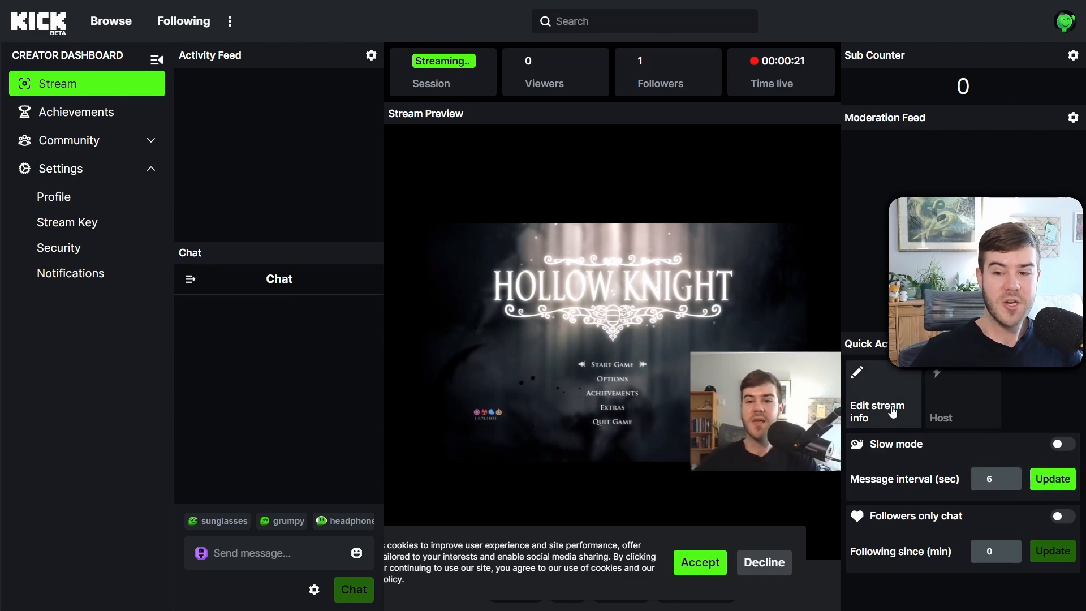
# Save the Hollow Knight title and category in Edit stream info and toggle the preview's mute.
pyautogui.click(878, 412)
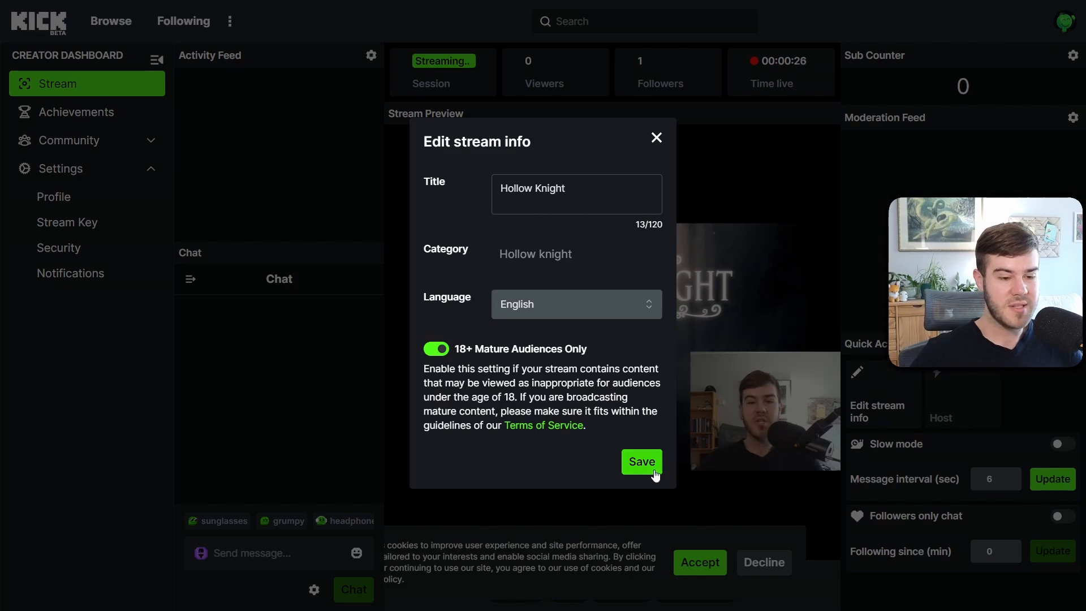
pyautogui.click(641, 462)
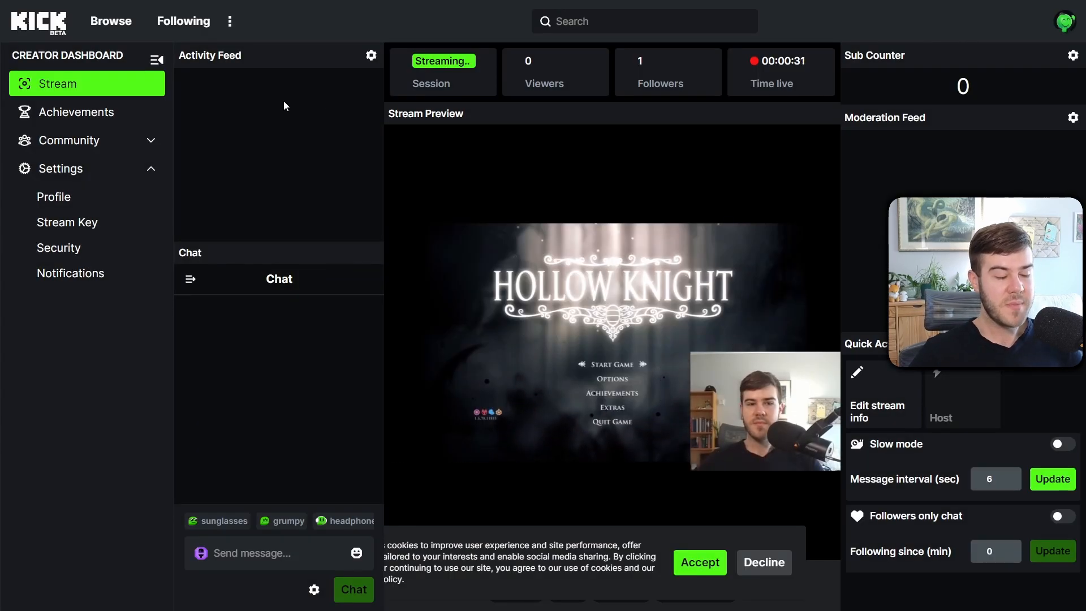
pyautogui.moveTo(270, 228)
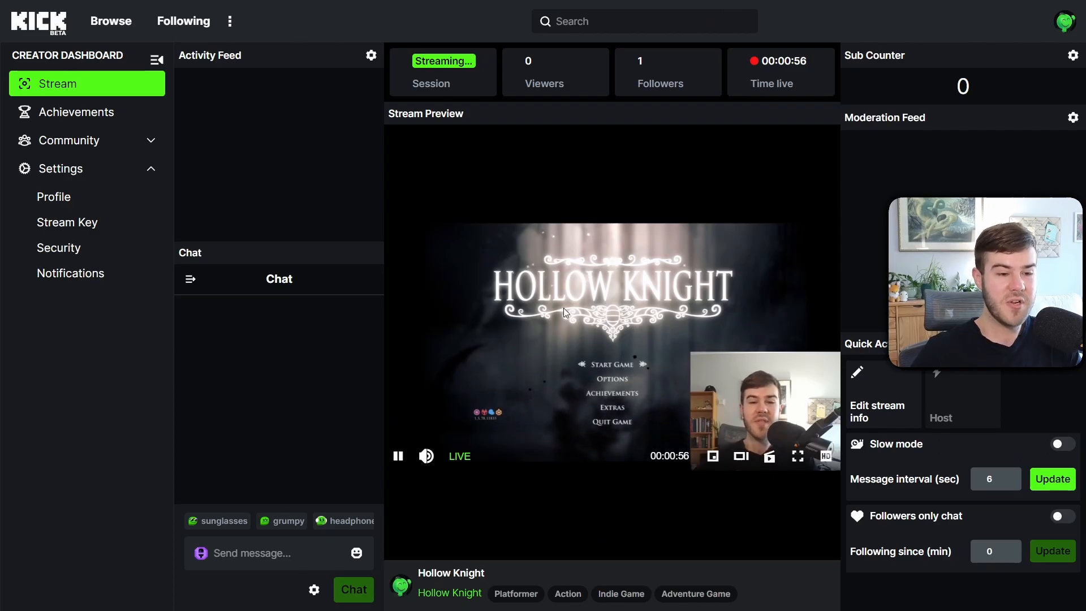
pyautogui.click(426, 456)
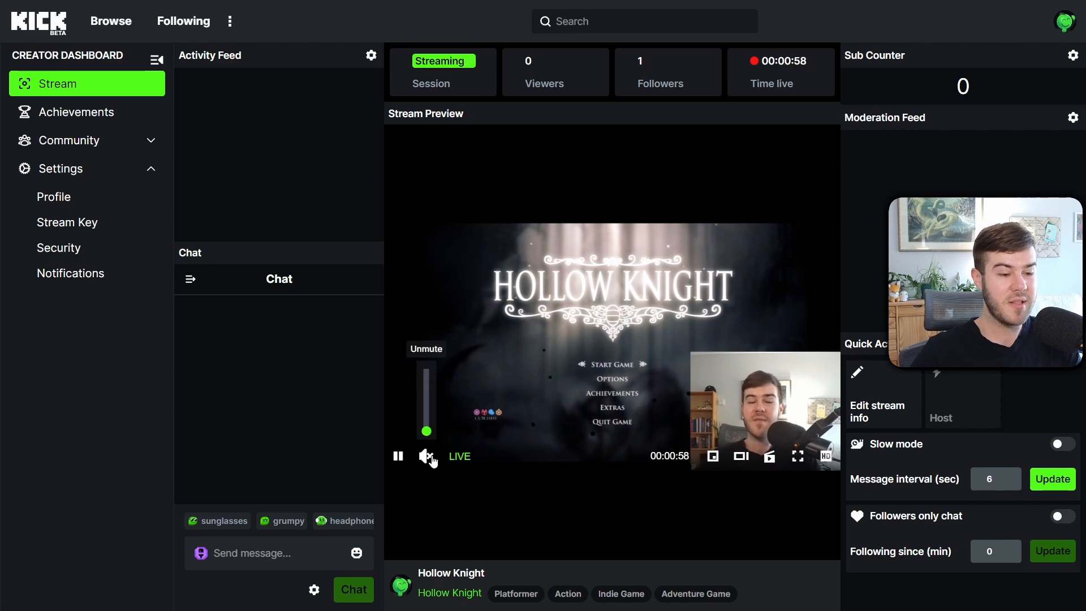
pyautogui.click(427, 456)
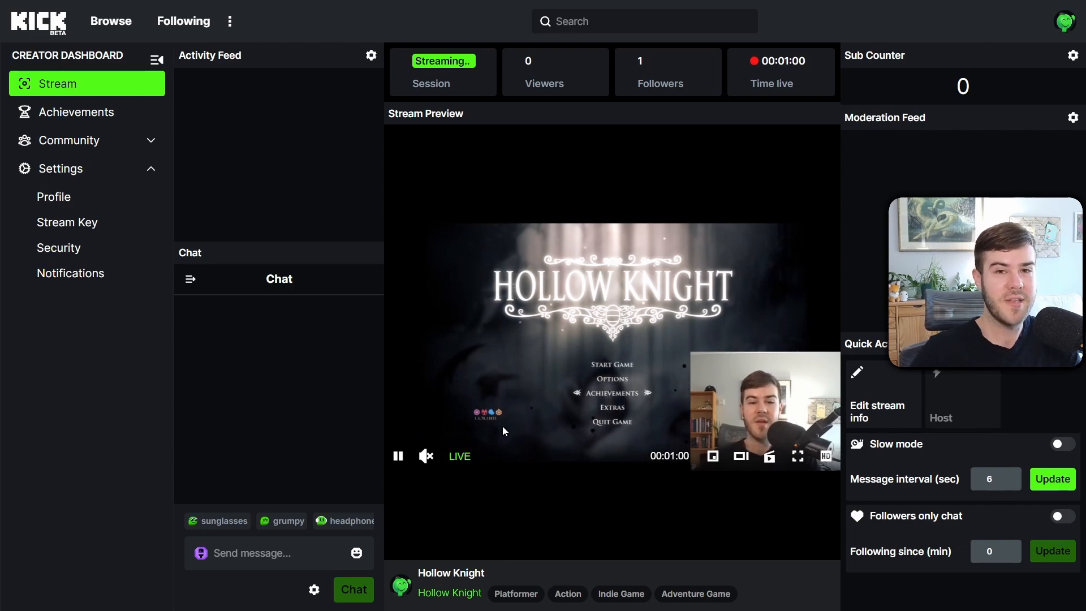
pyautogui.moveTo(776, 447)
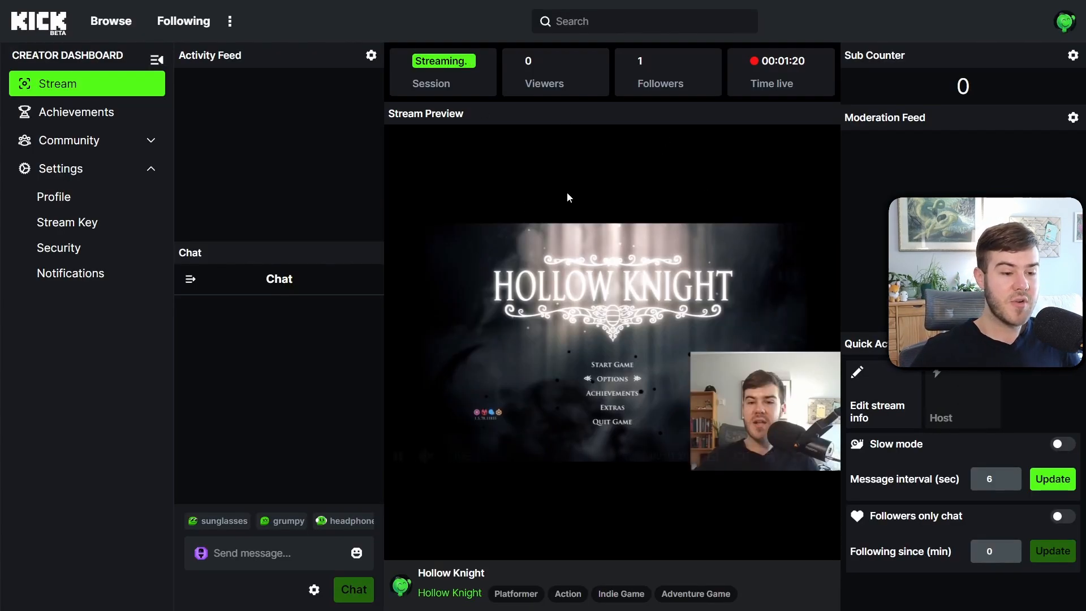
# Stop the stream so Kick shows the channel offline, then return to Streamlabs via the profile menu.
pyautogui.click(444, 62)
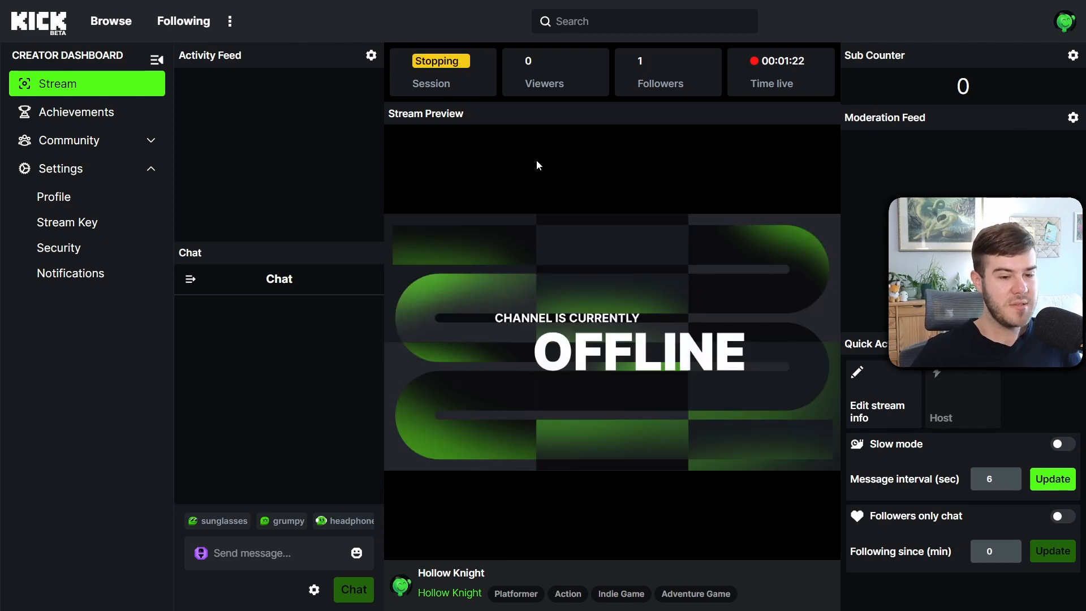
pyautogui.moveTo(516, 171)
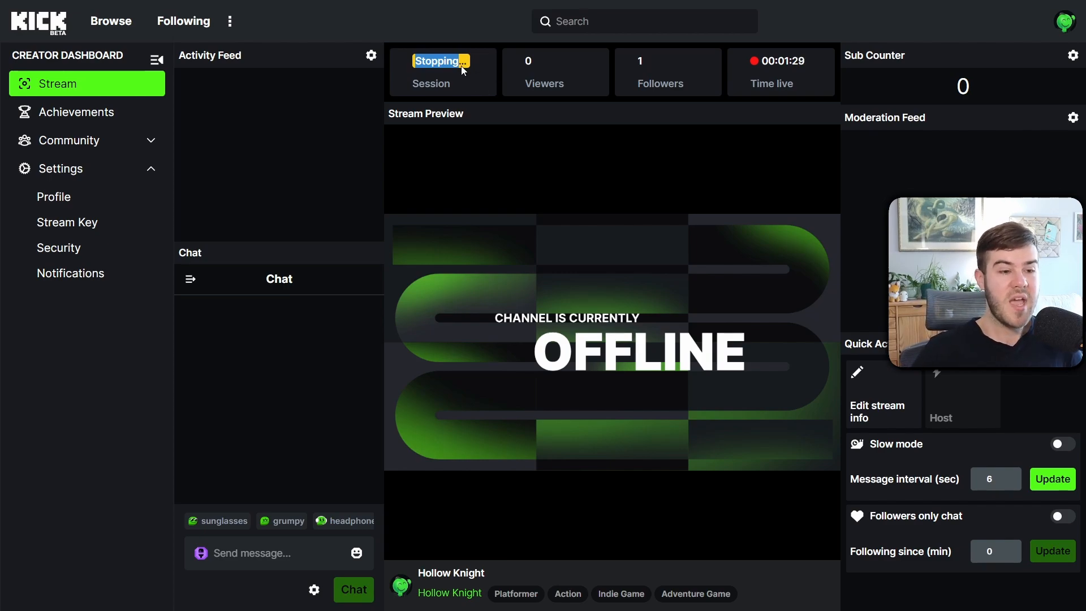
pyautogui.click(1066, 20)
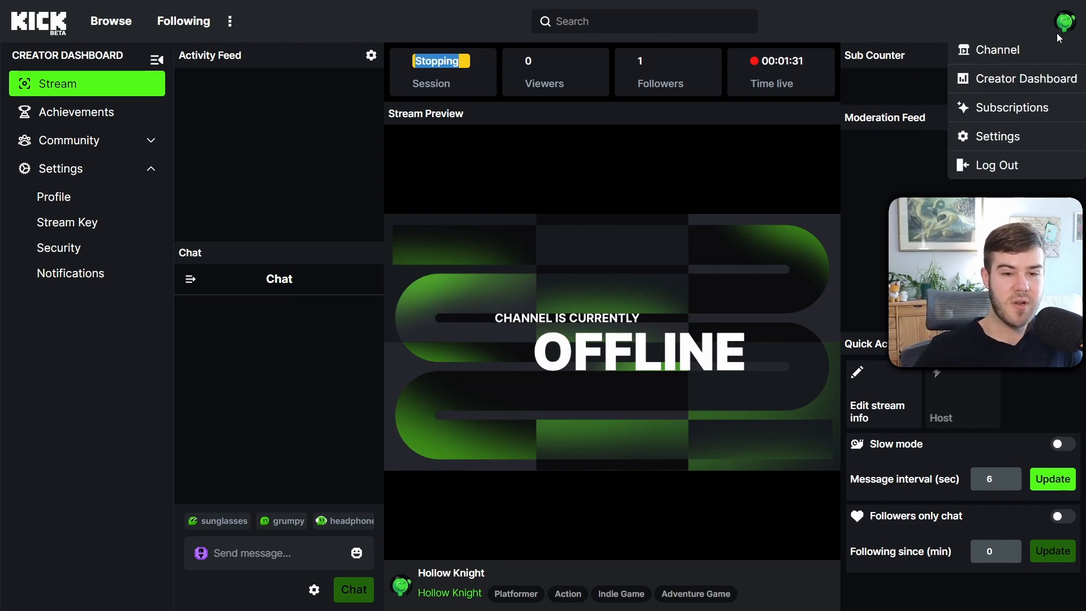
pyautogui.click(998, 49)
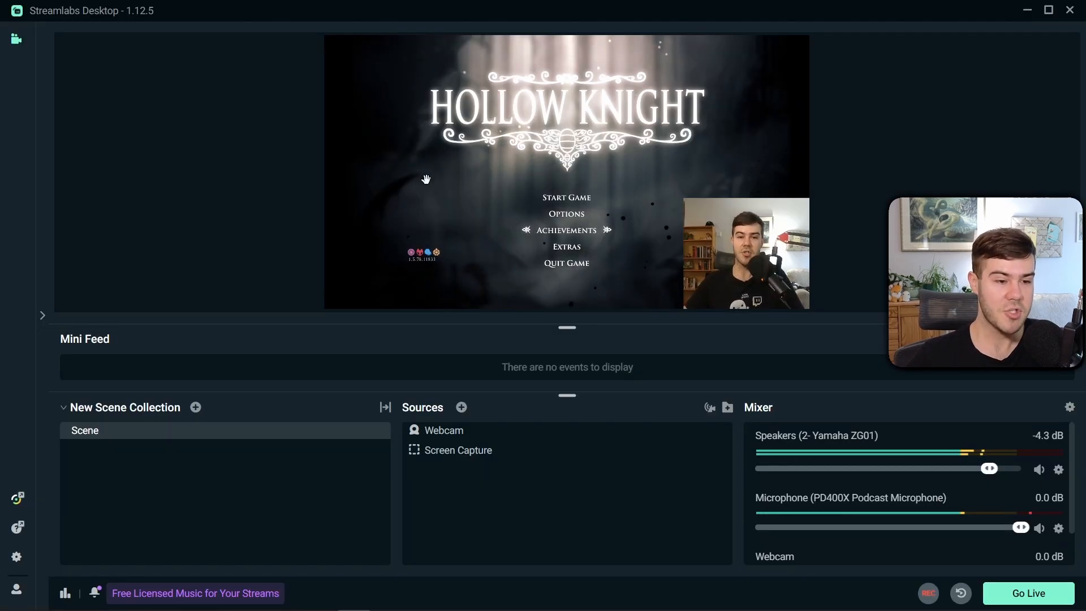
pyautogui.moveTo(617, 273)
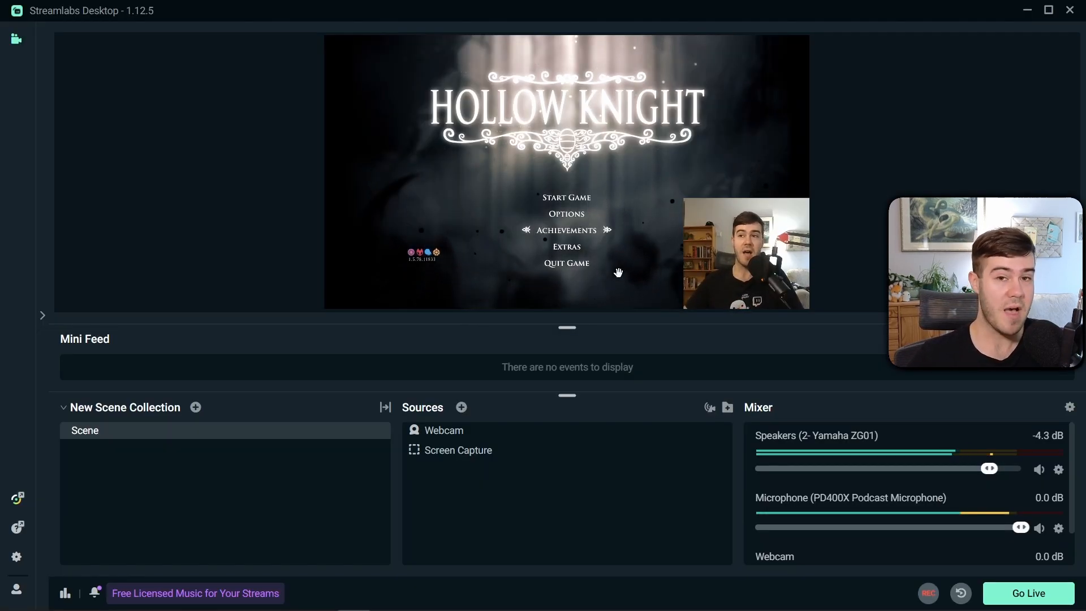